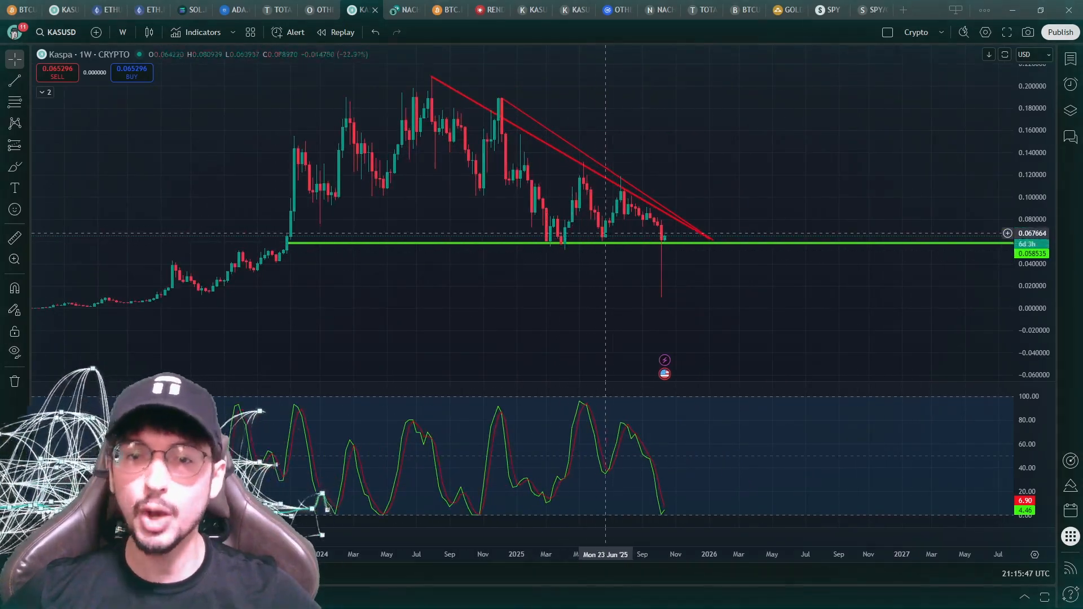
Show the NACHO/USDT daily chart in TradingView and start a new browser tab.
click(404, 10)
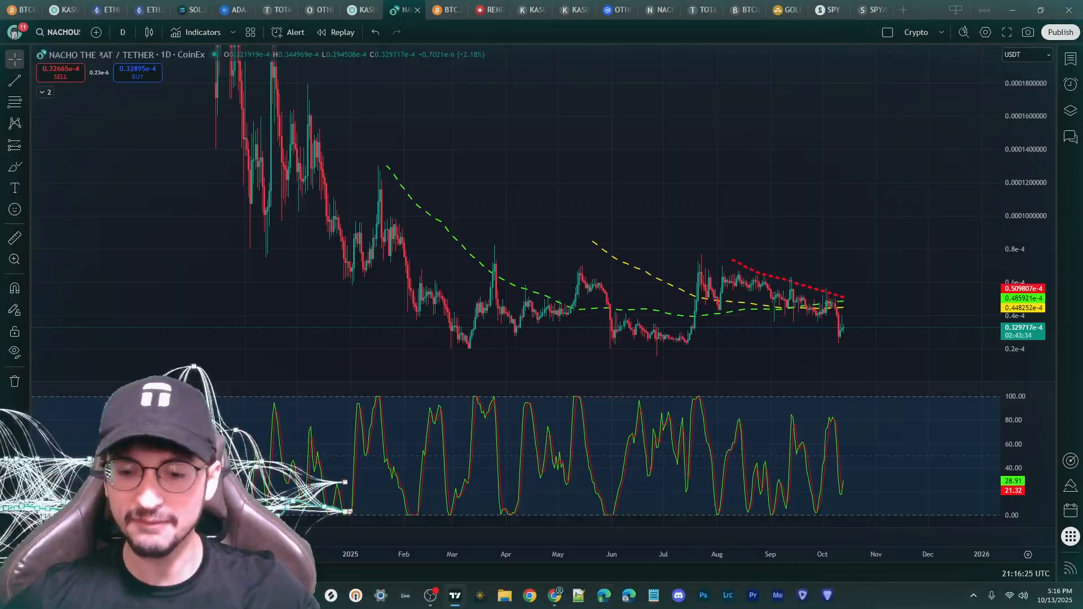
click(528, 596)
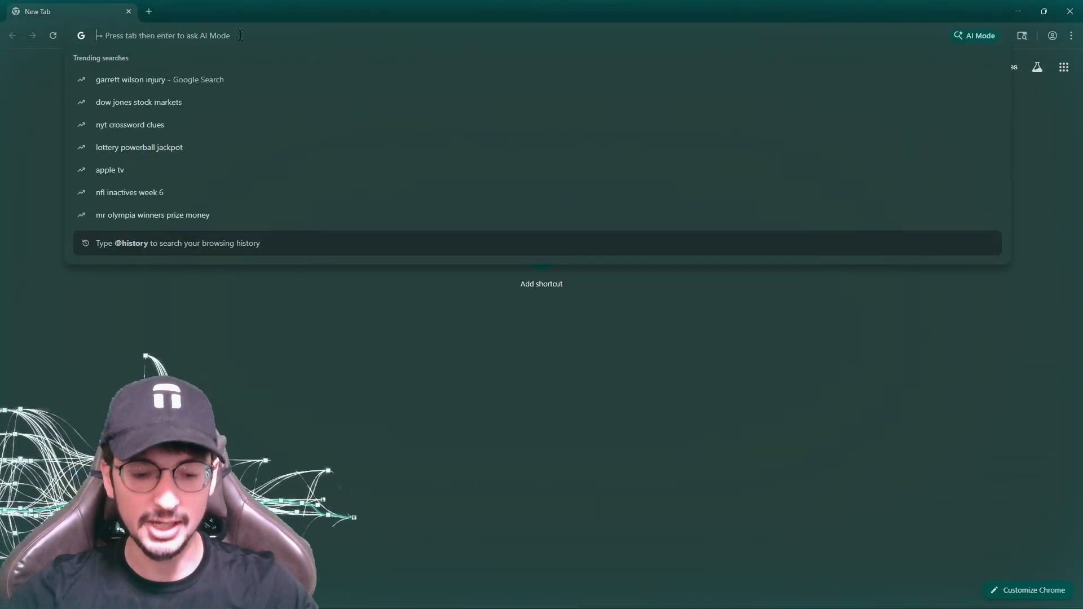
Install KasWare Wallet from kasware.xyz via the Chrome Web Store, pin it and launch it.
text(kasware.xyz)
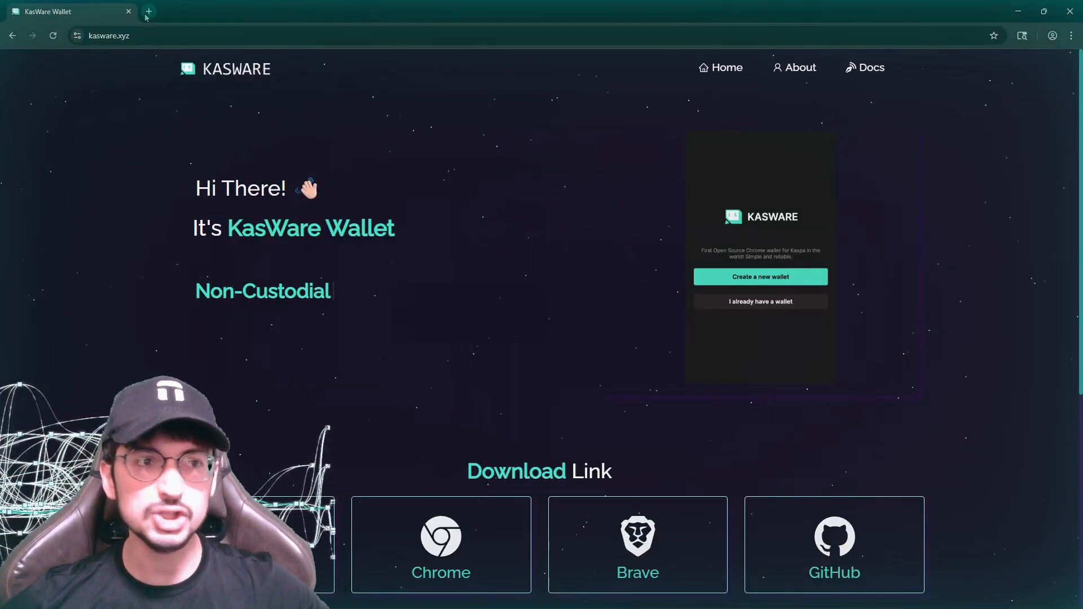
click(441, 544)
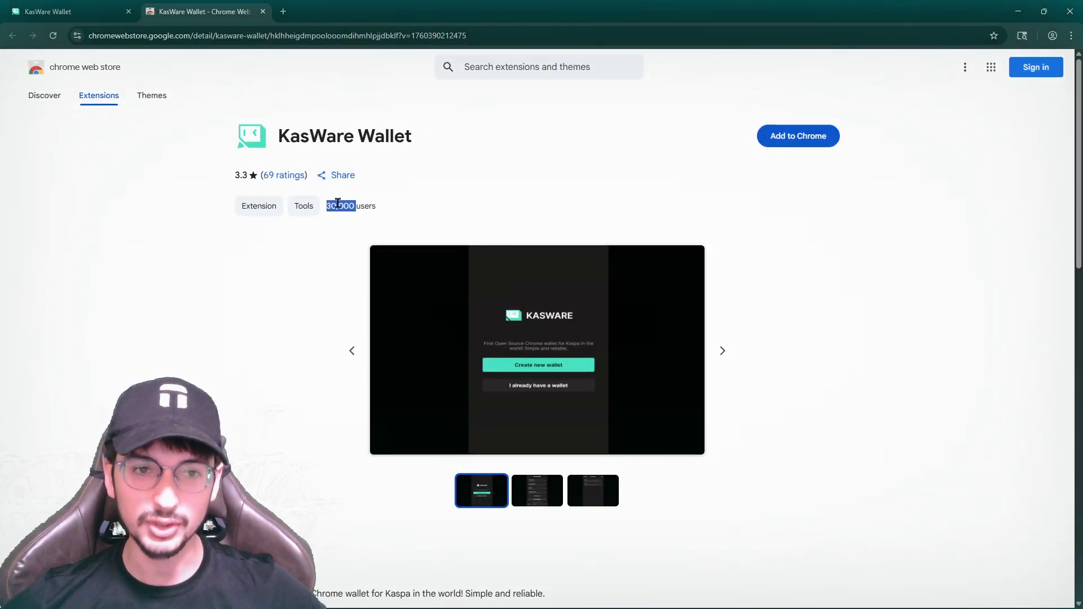
scroll(down, 3)
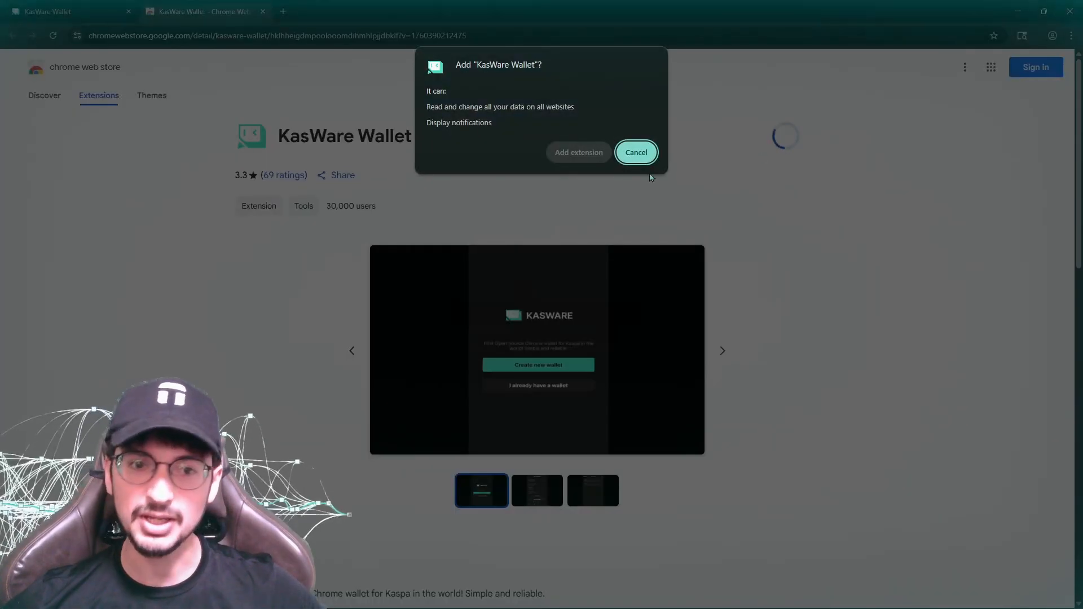
click(635, 152)
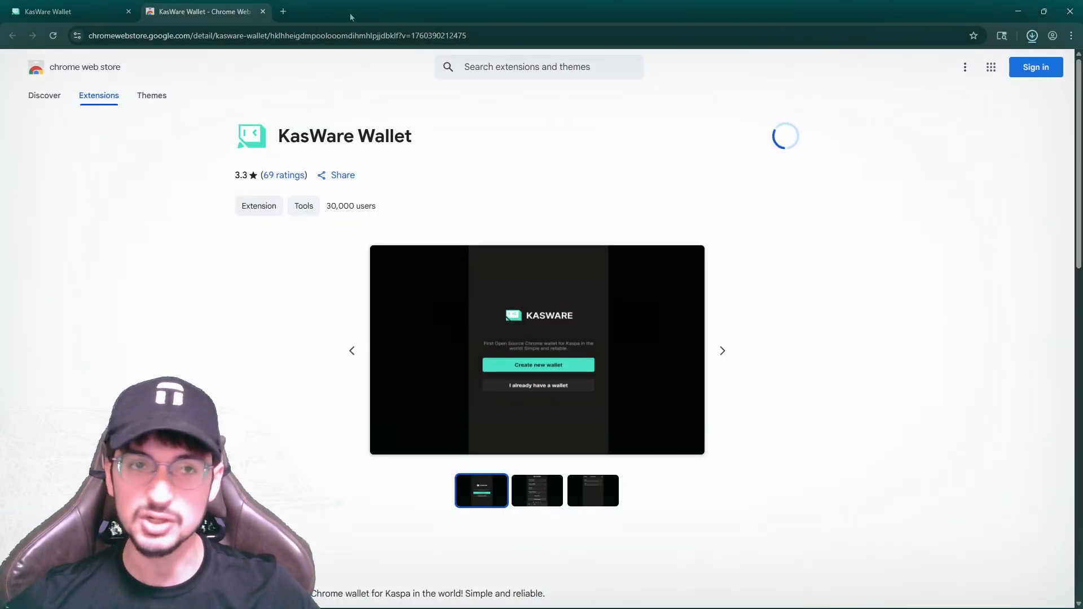
click(785, 136)
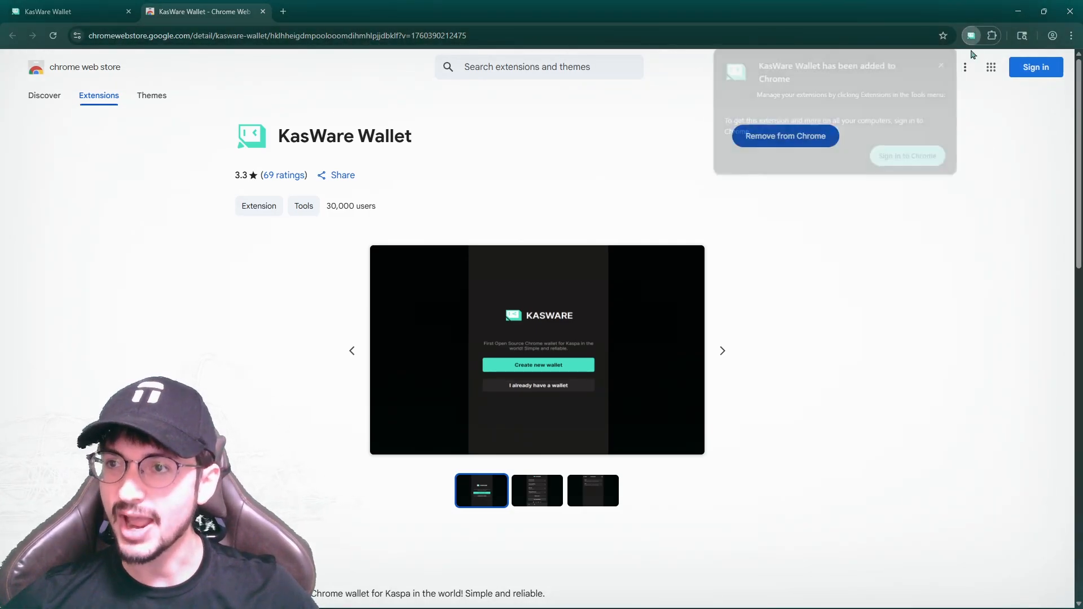
click(991, 35)
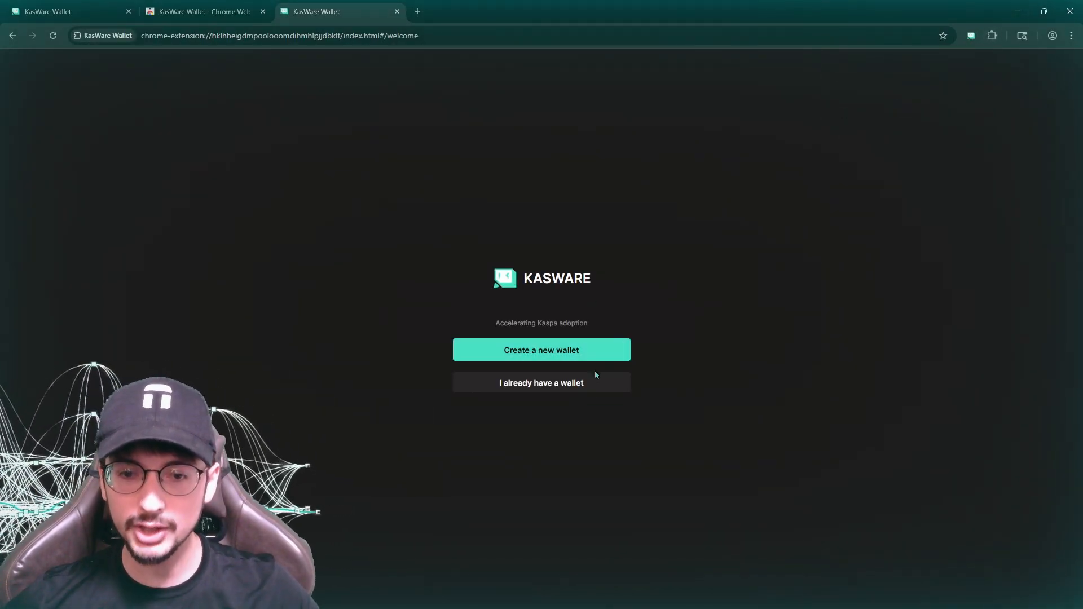
Begin a new wallet with a password, regenerate a 12-word seed phrase and mark it saved.
click(541, 350)
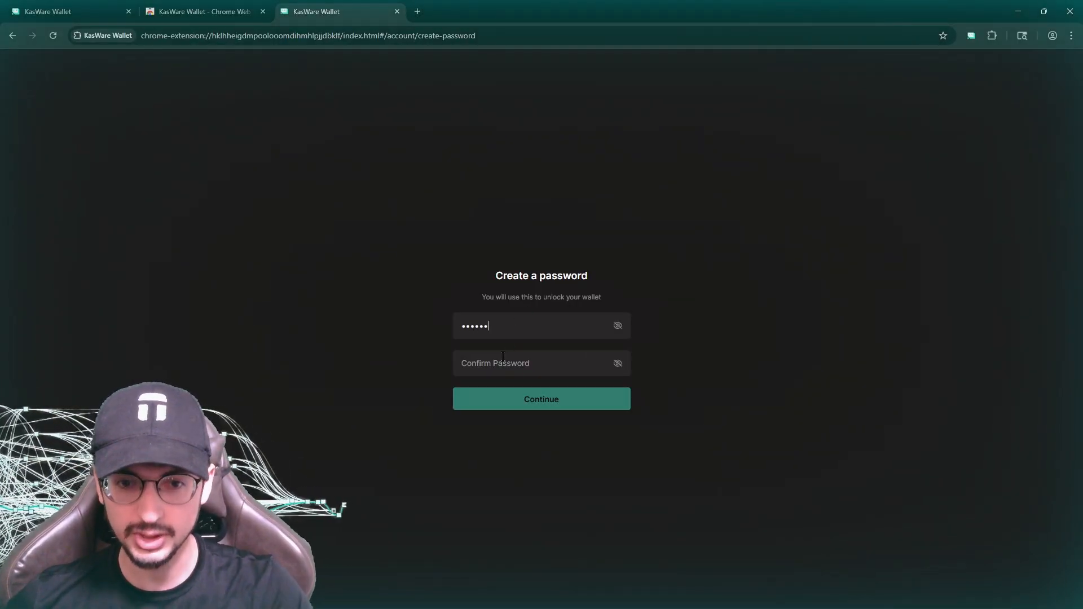
click(541, 399)
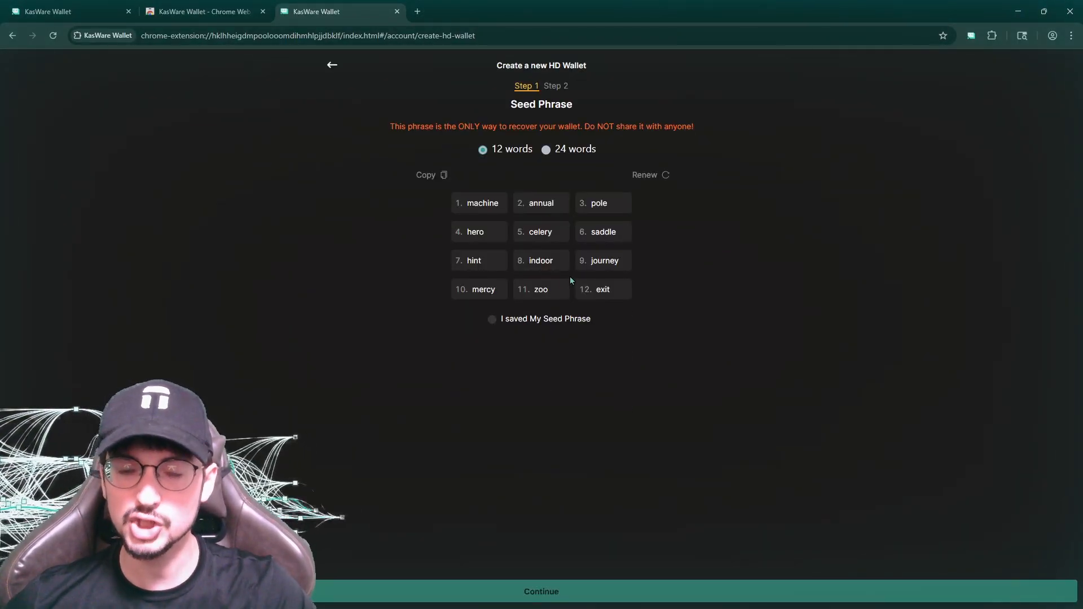
click(643, 175)
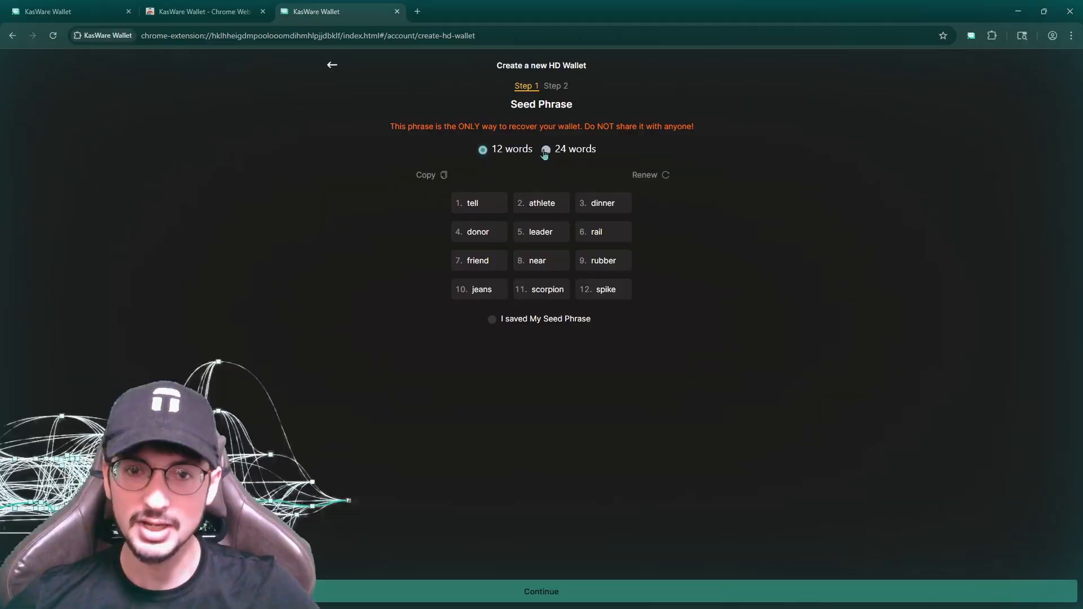
click(545, 149)
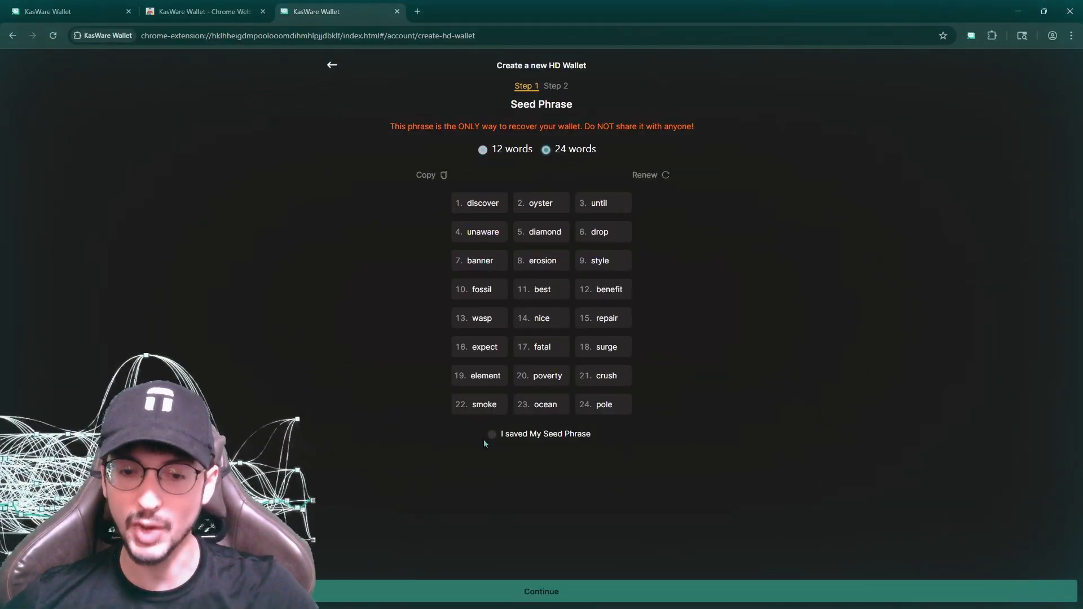
click(481, 149)
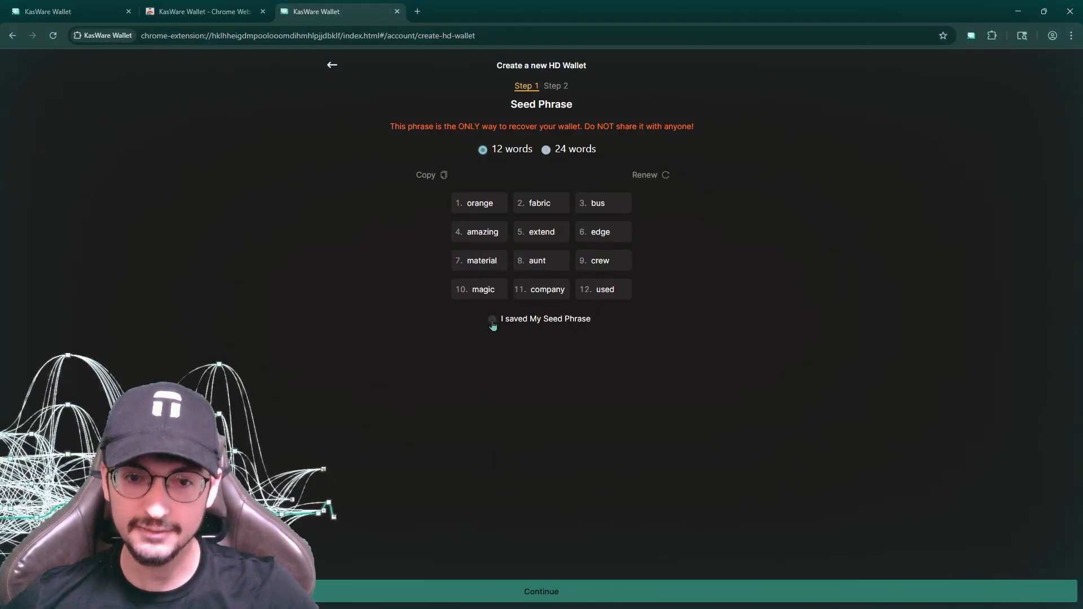
click(490, 318)
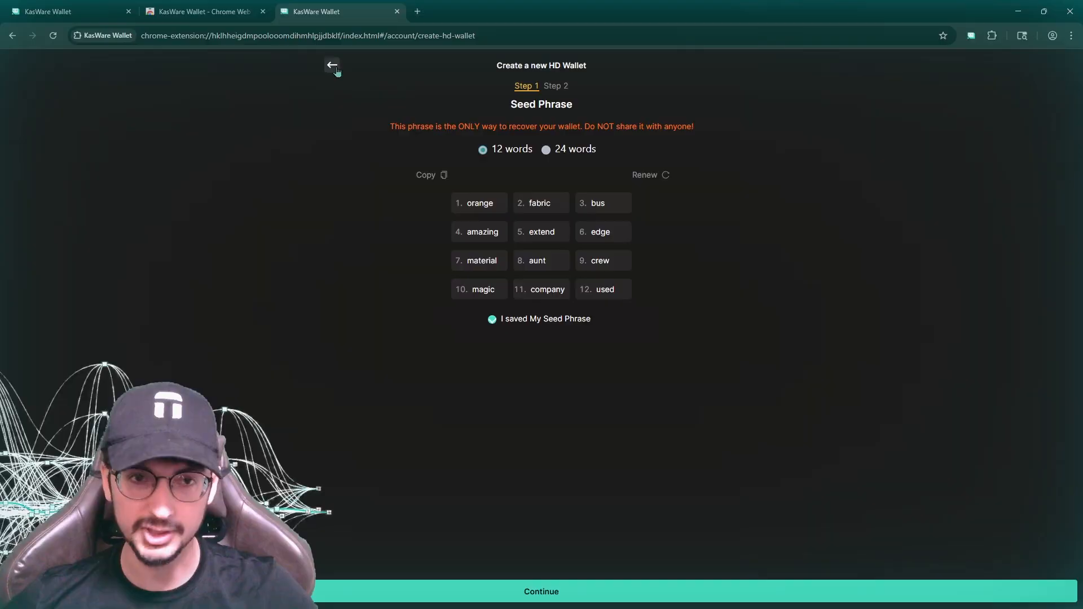
Restore an existing KasWare wallet from its seed phrase, keeping the Default address type.
click(332, 66)
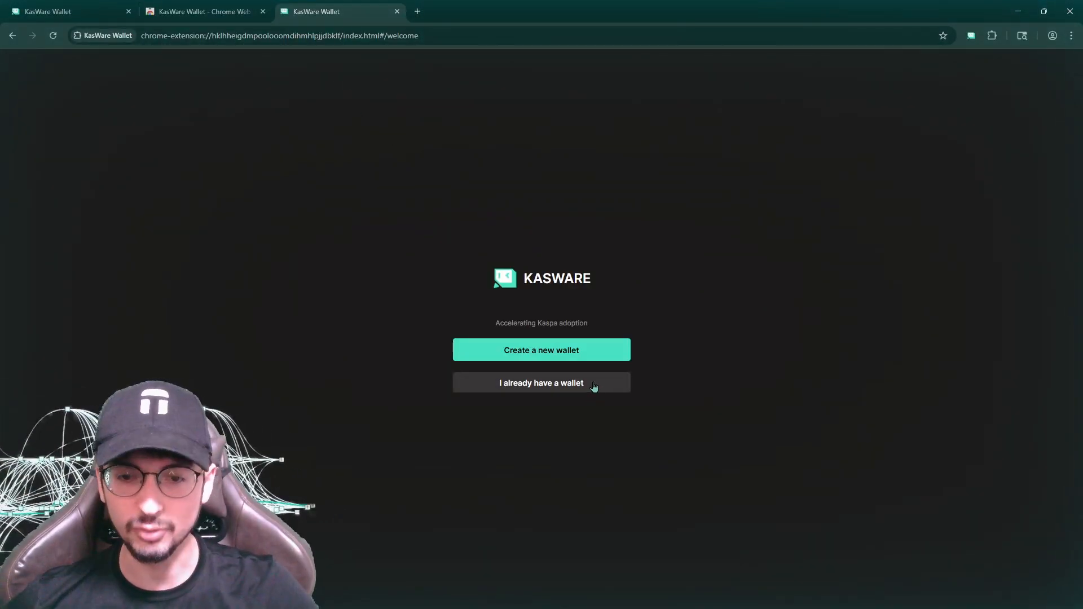
click(540, 382)
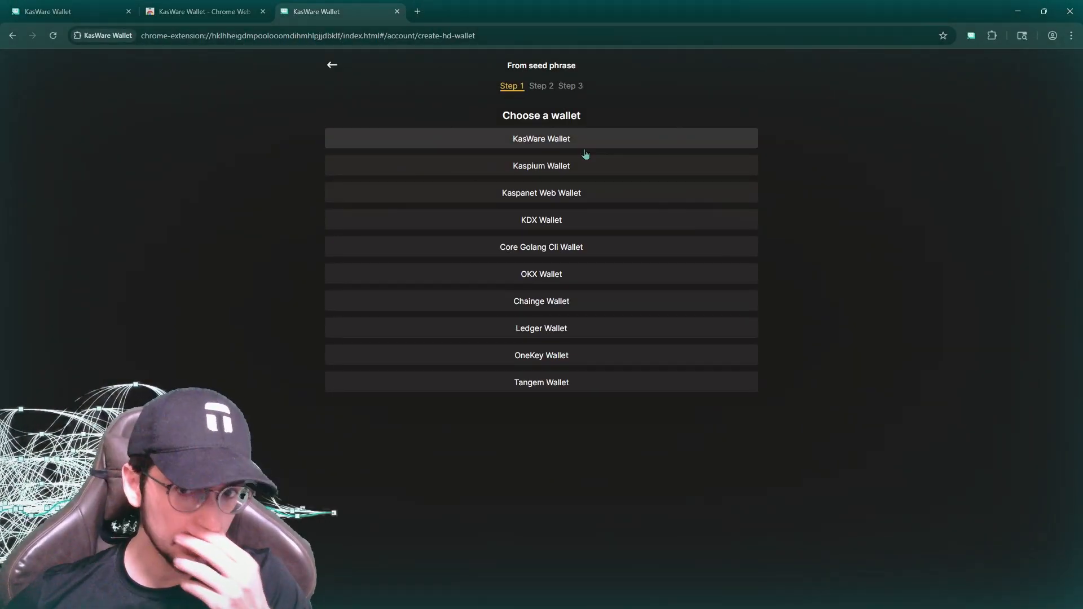
mouse_move(540, 193)
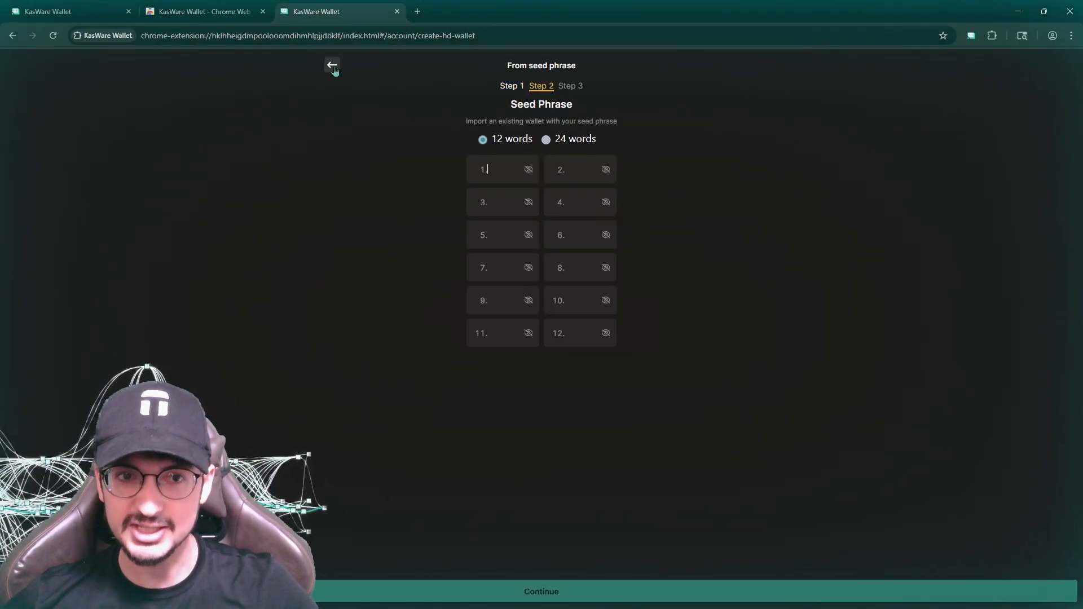
click(331, 65)
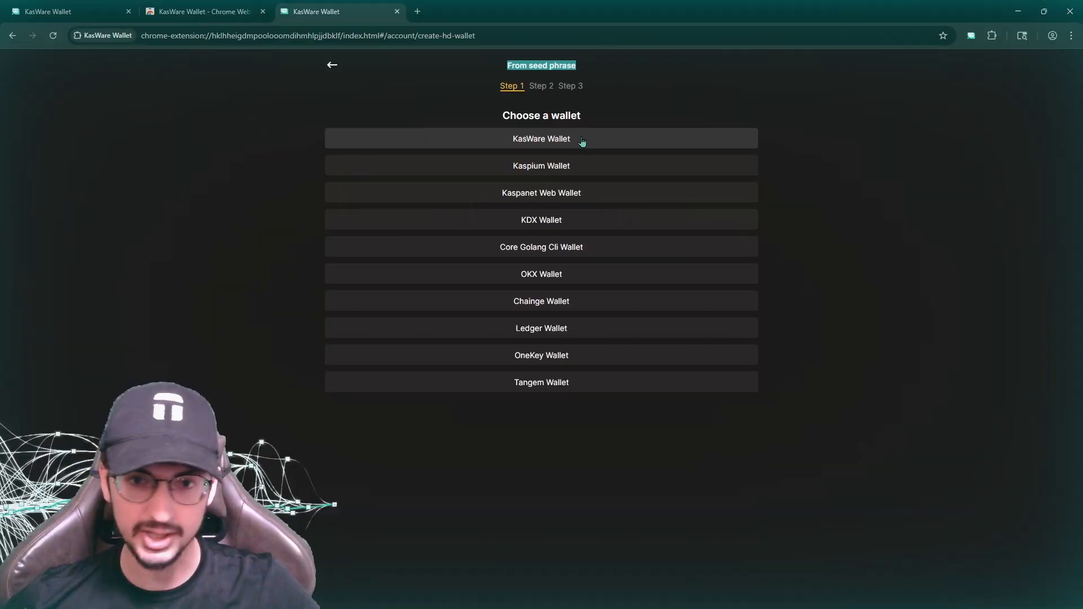
click(540, 138)
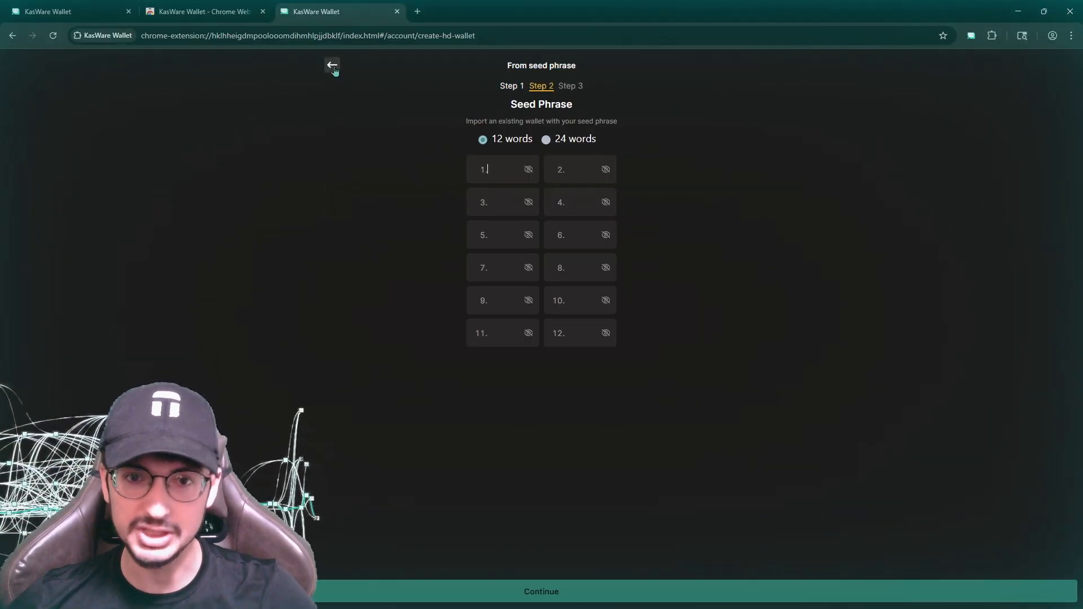
click(540, 591)
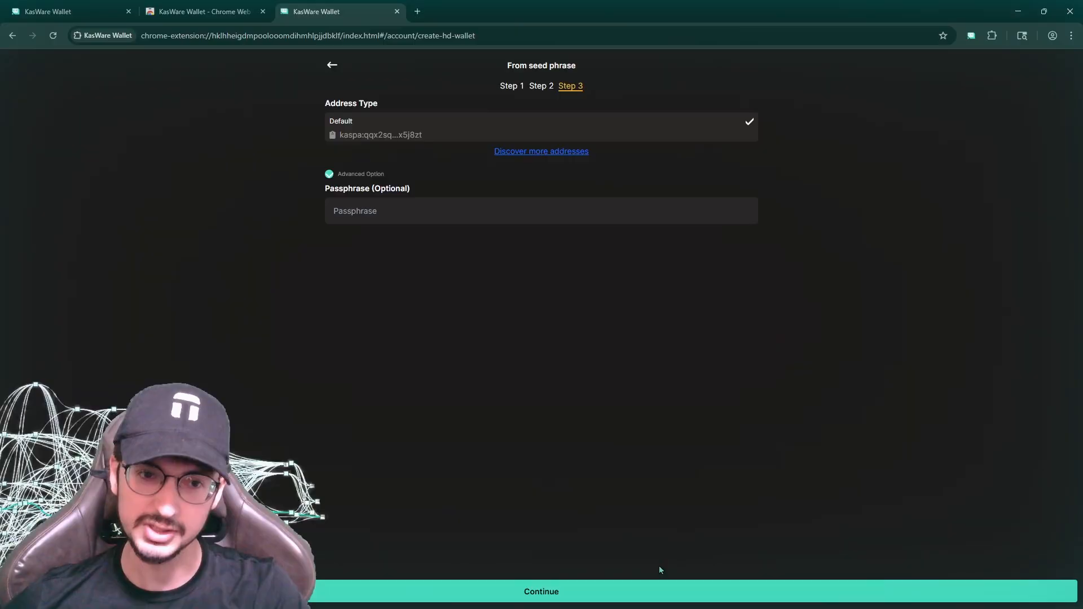
mouse_move(696, 521)
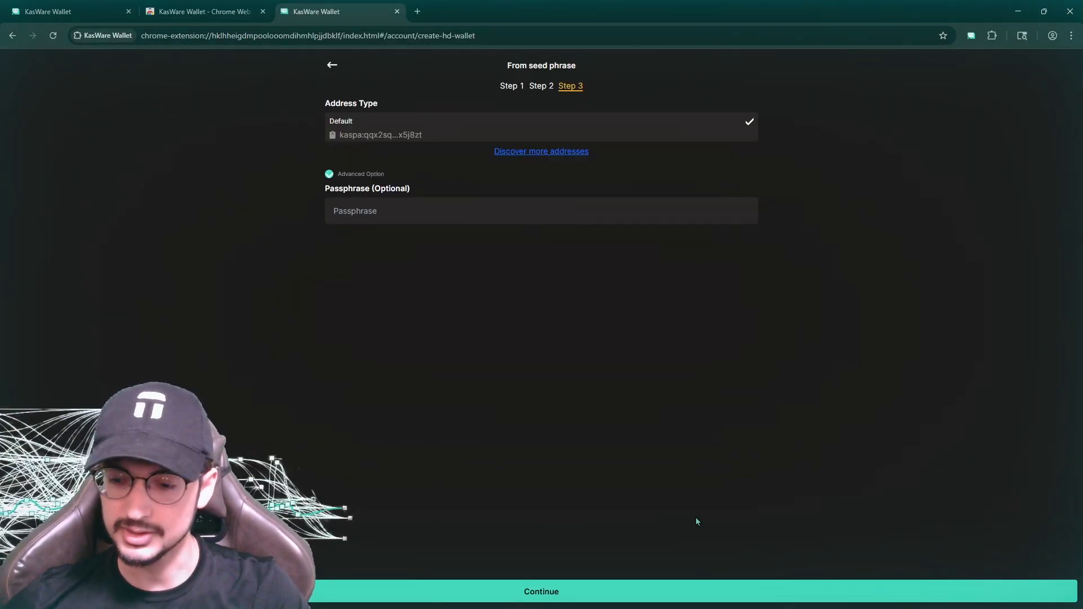
click(540, 591)
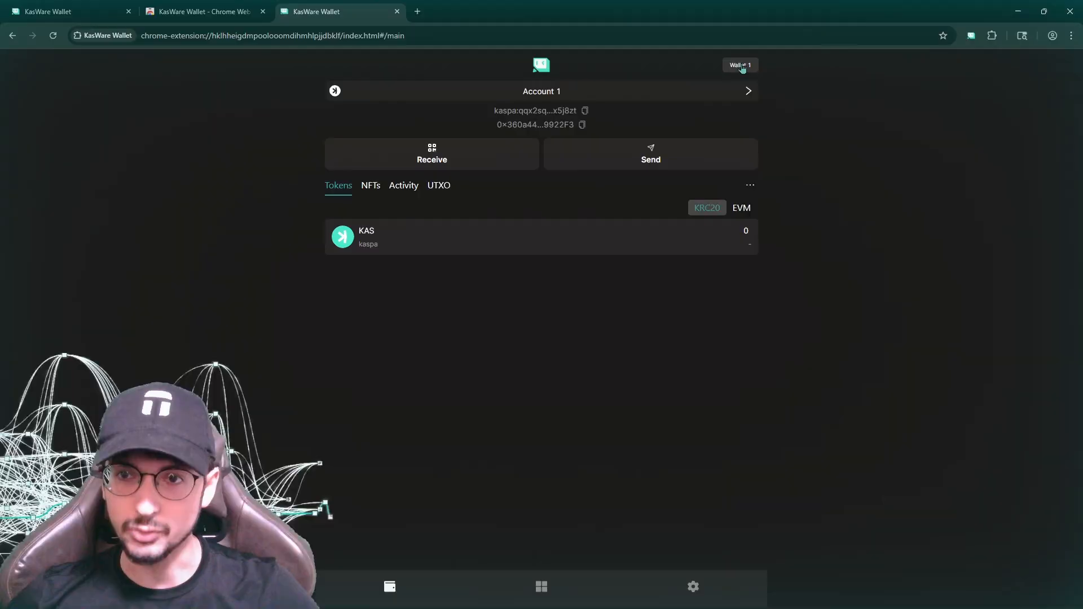
Browse the Wallet 1 list and its options, then the Account 1 details.
click(740, 65)
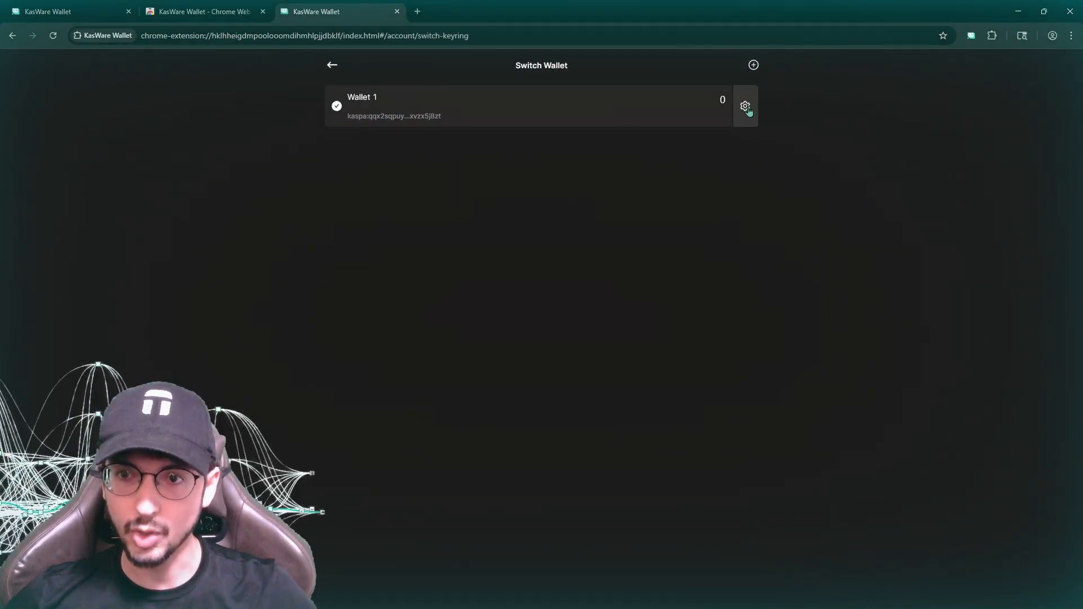
click(745, 106)
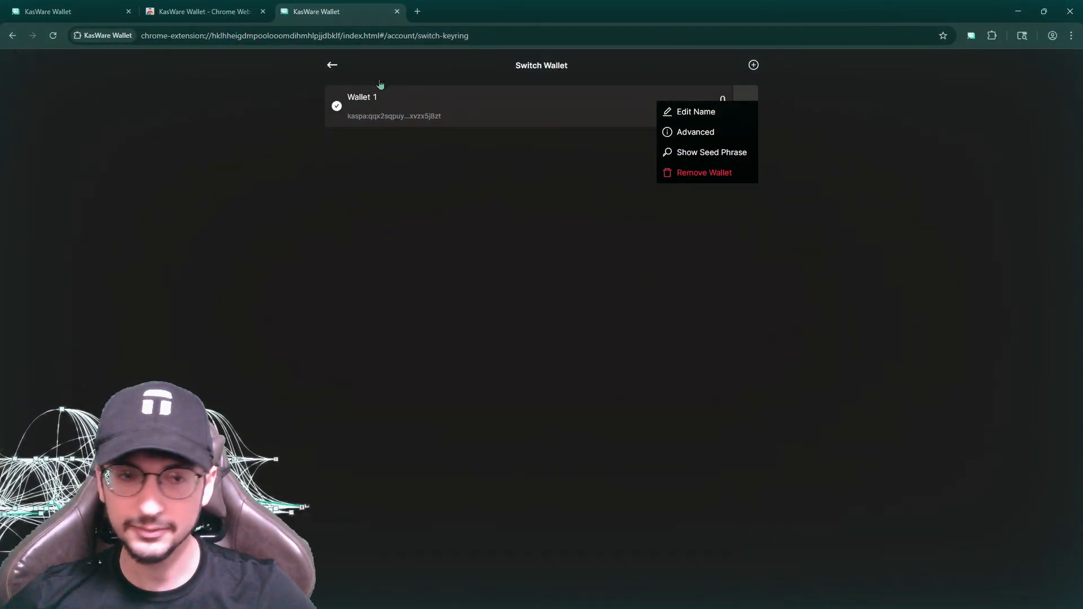
click(332, 65)
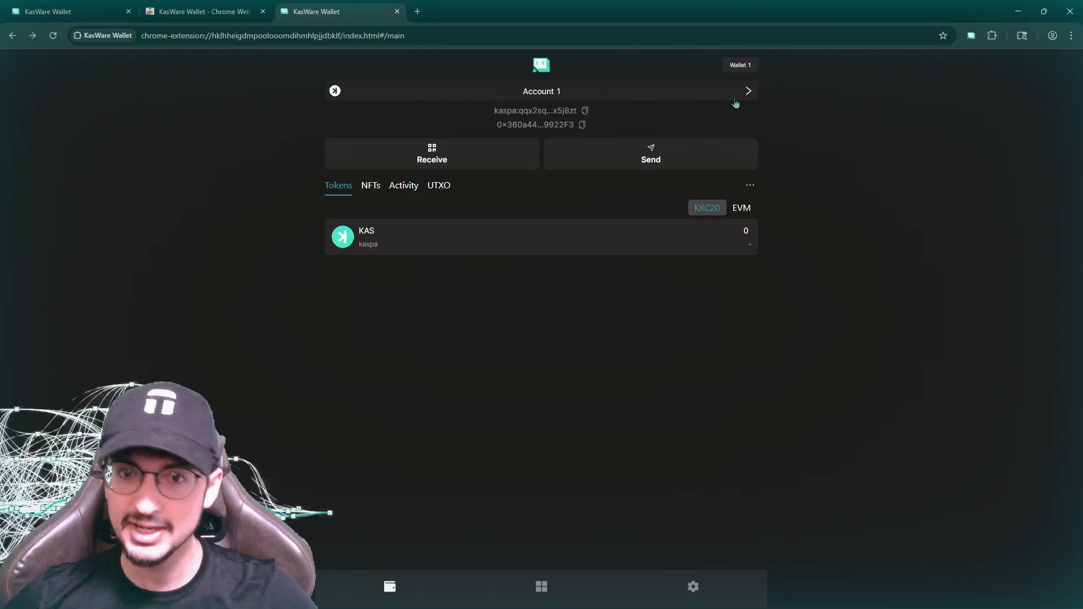
click(747, 90)
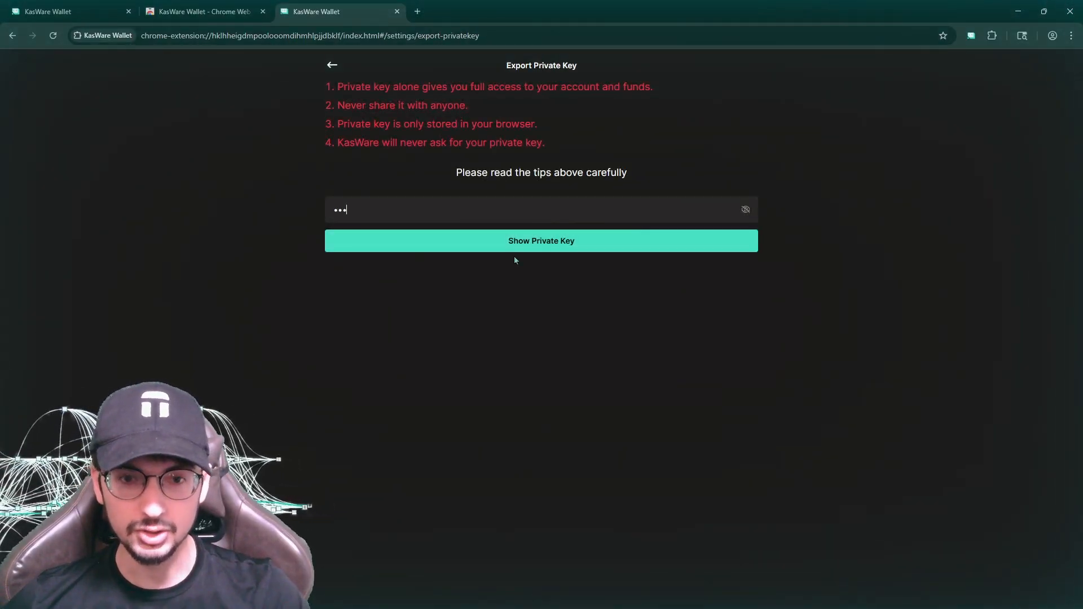
Reveal Account 1's private keys including the EVM key, then return to its home screen.
click(541, 241)
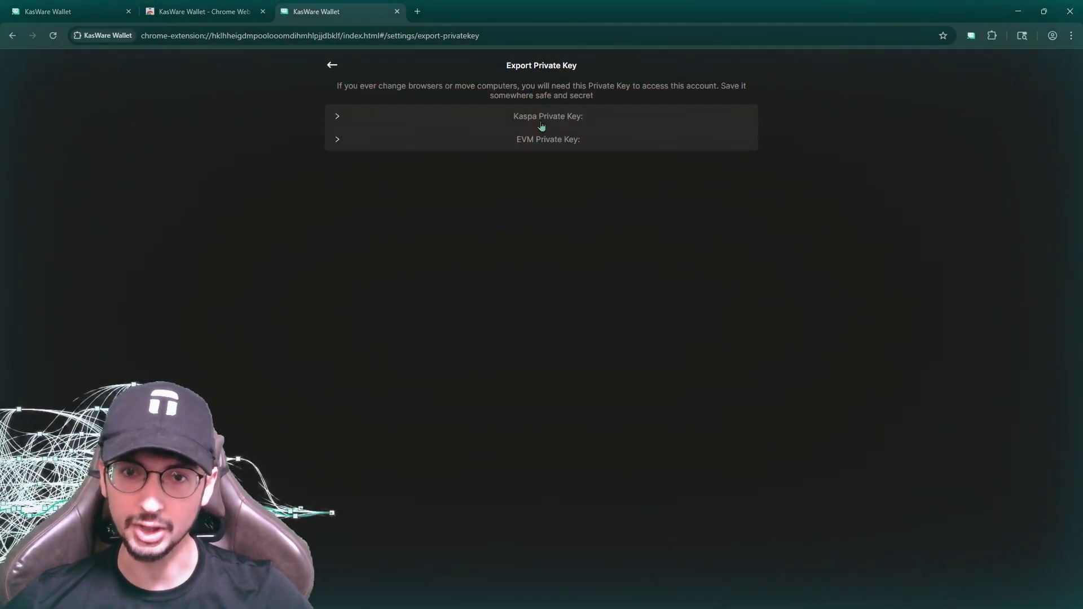
mouse_move(517, 150)
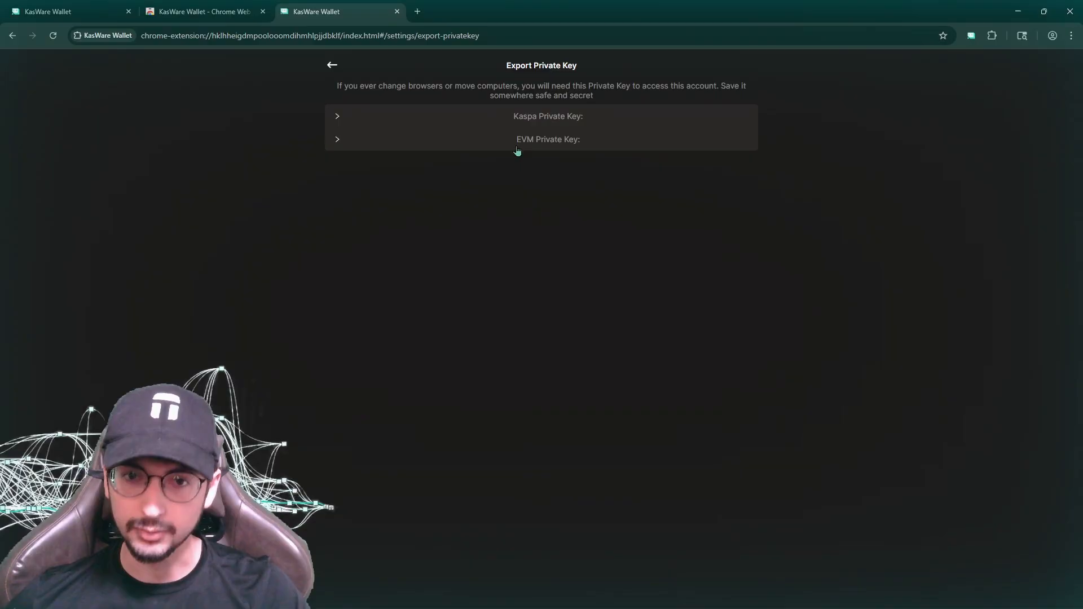
click(332, 64)
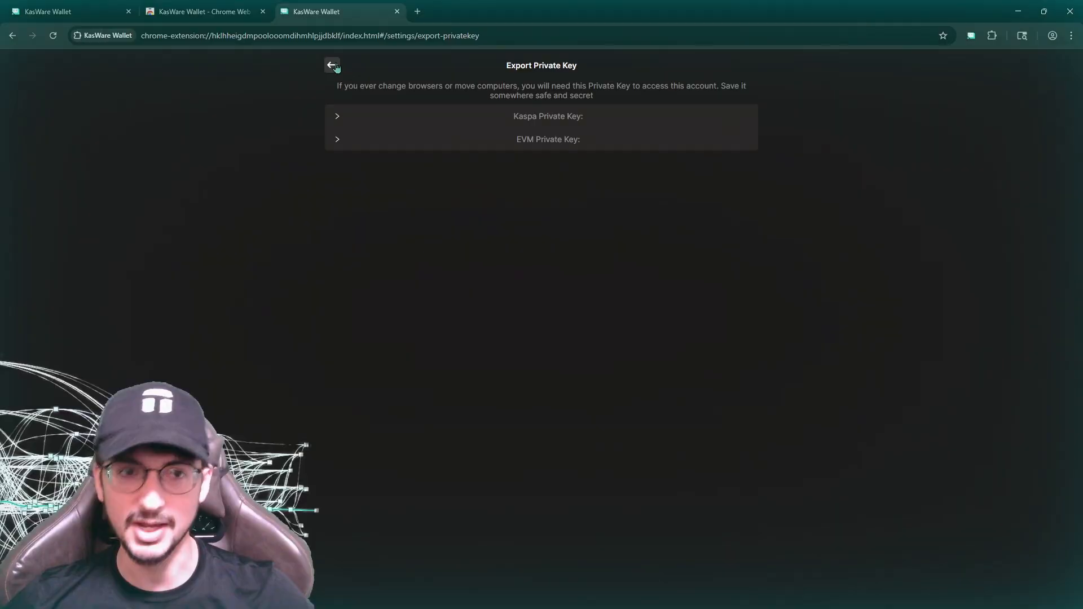
mouse_move(555, 145)
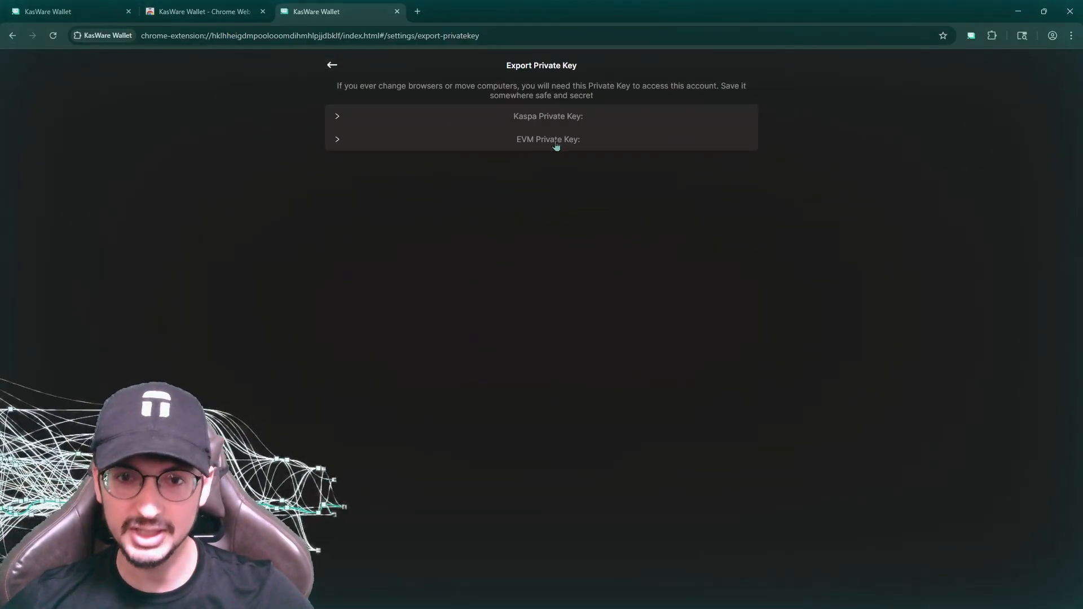
click(332, 64)
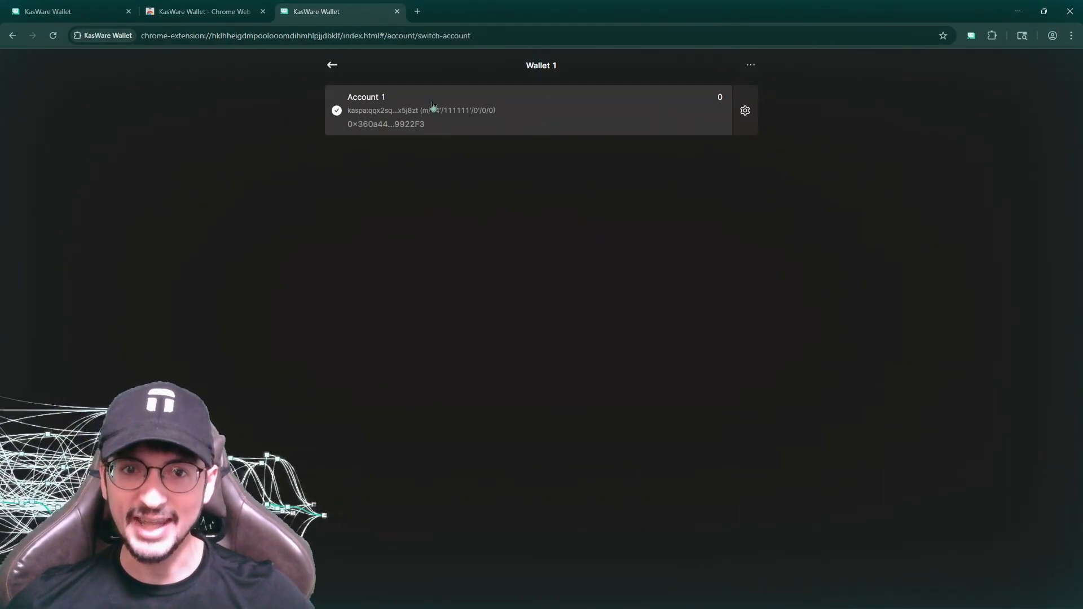
click(484, 111)
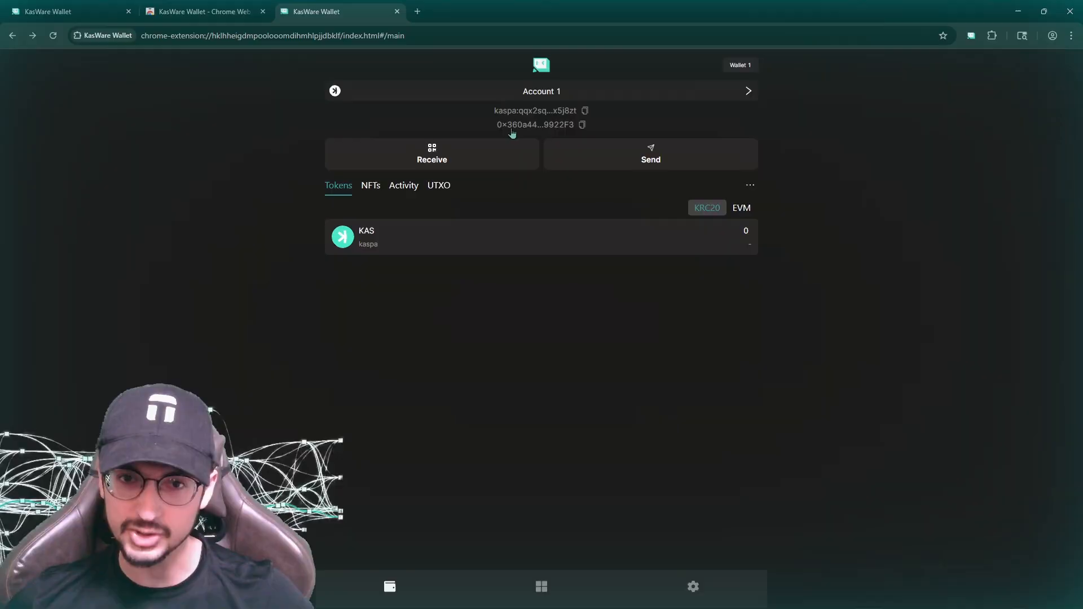
mouse_move(715, 97)
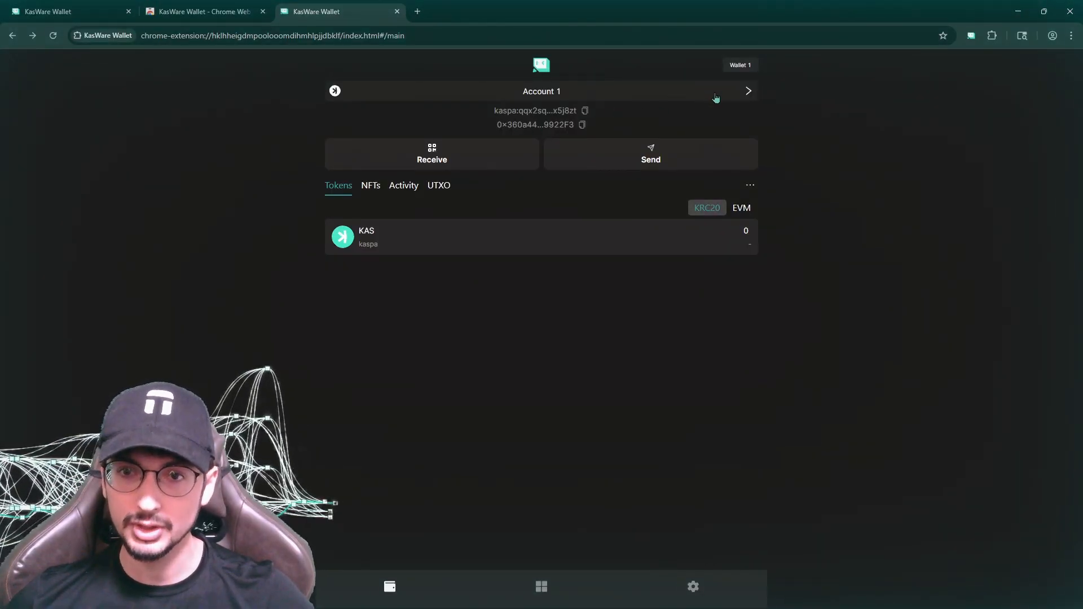
Import Wallet 2 from a HEX private key with the default address type.
click(738, 64)
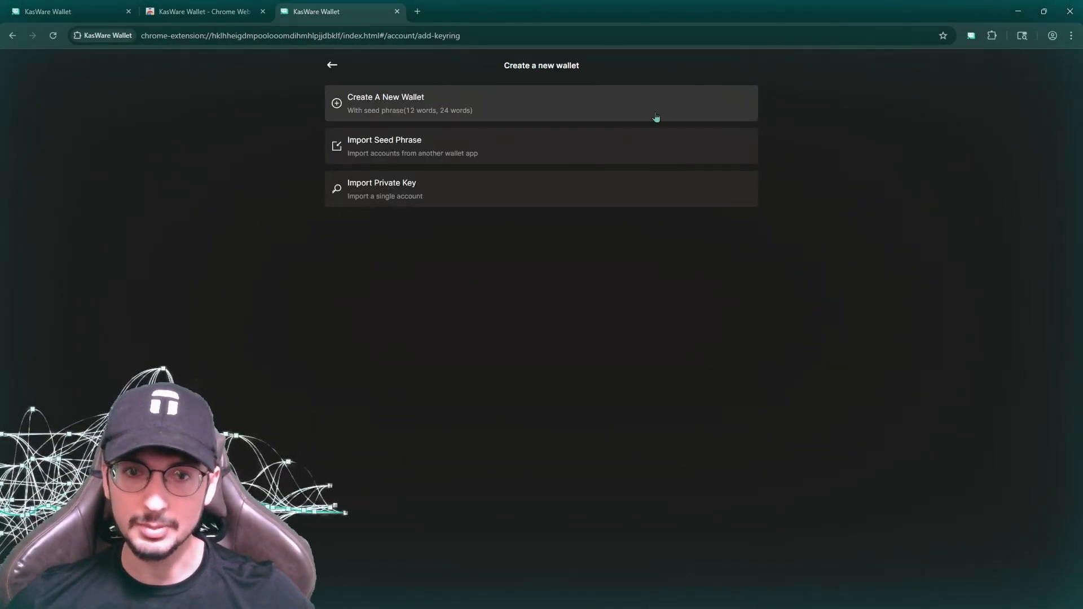
click(541, 190)
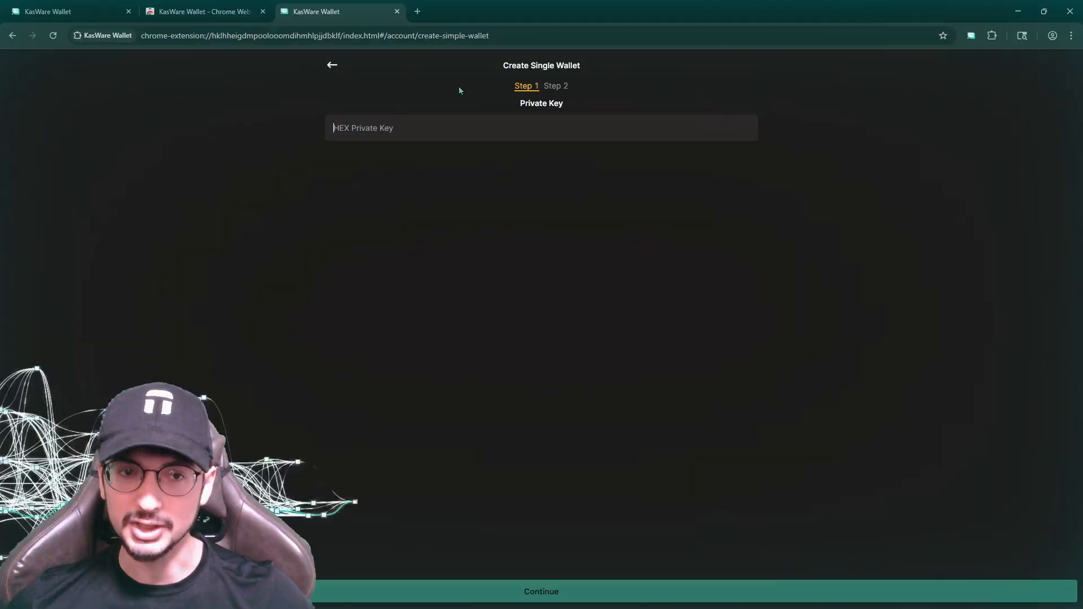
mouse_move(343, 84)
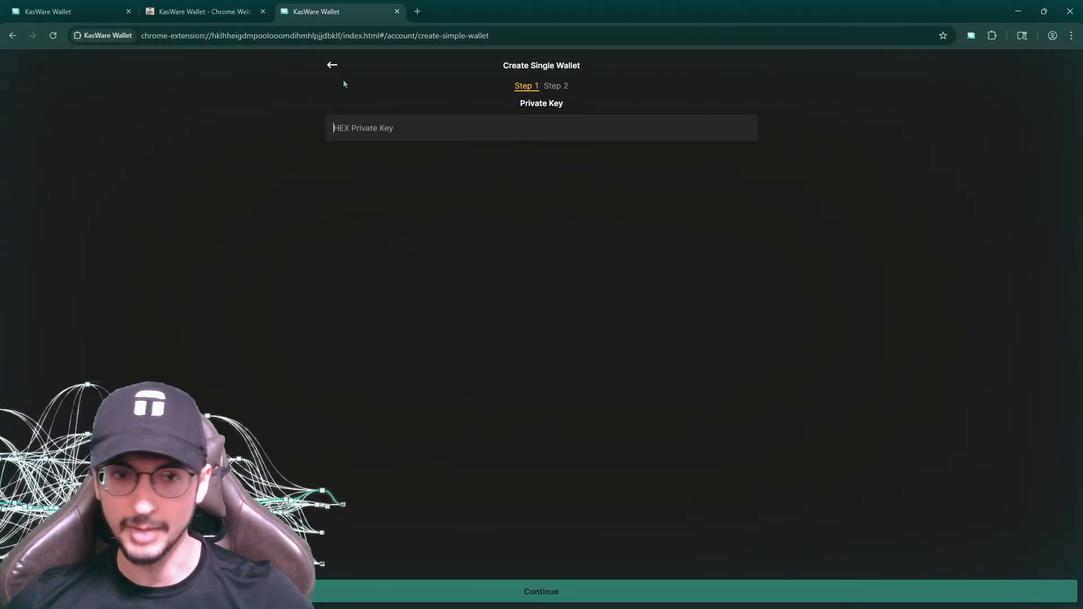
click(540, 591)
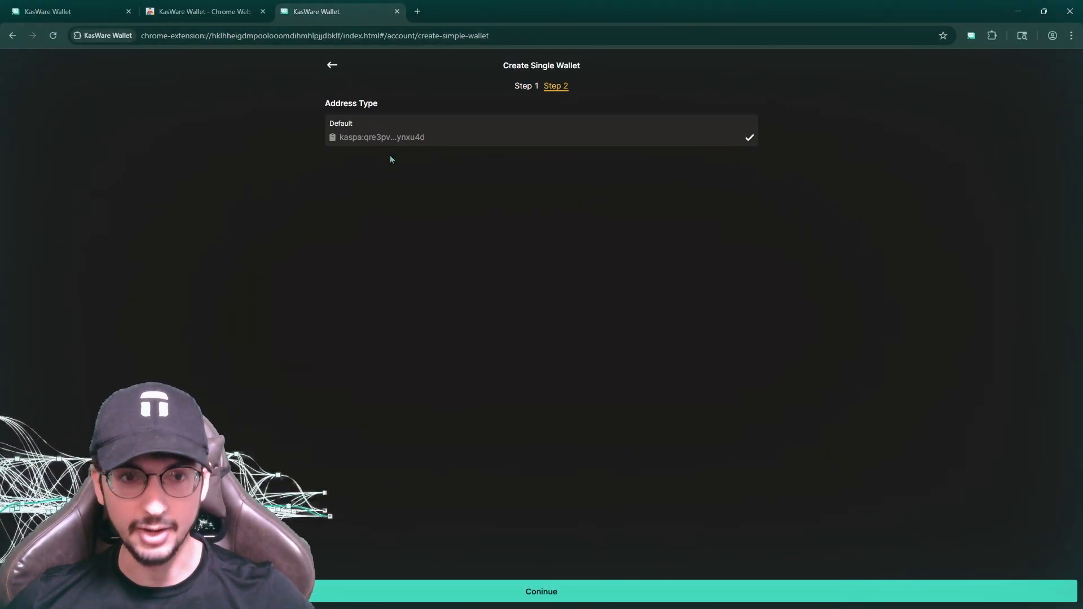
click(540, 591)
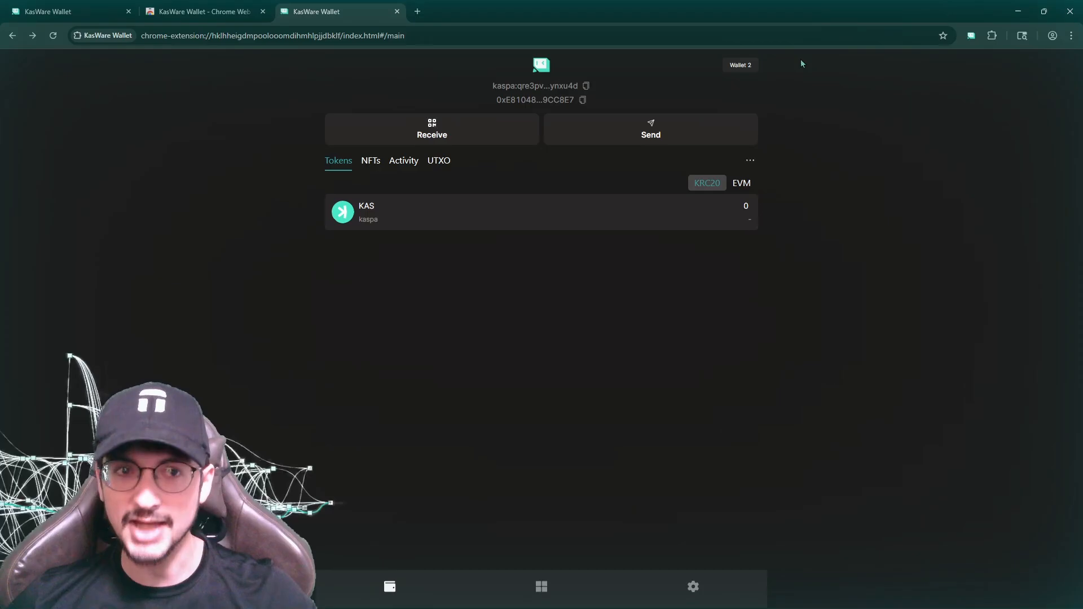
Check the wallet list now showing Wallet 1 and Wallet 2, then return to Wallet 2's home screen.
click(740, 66)
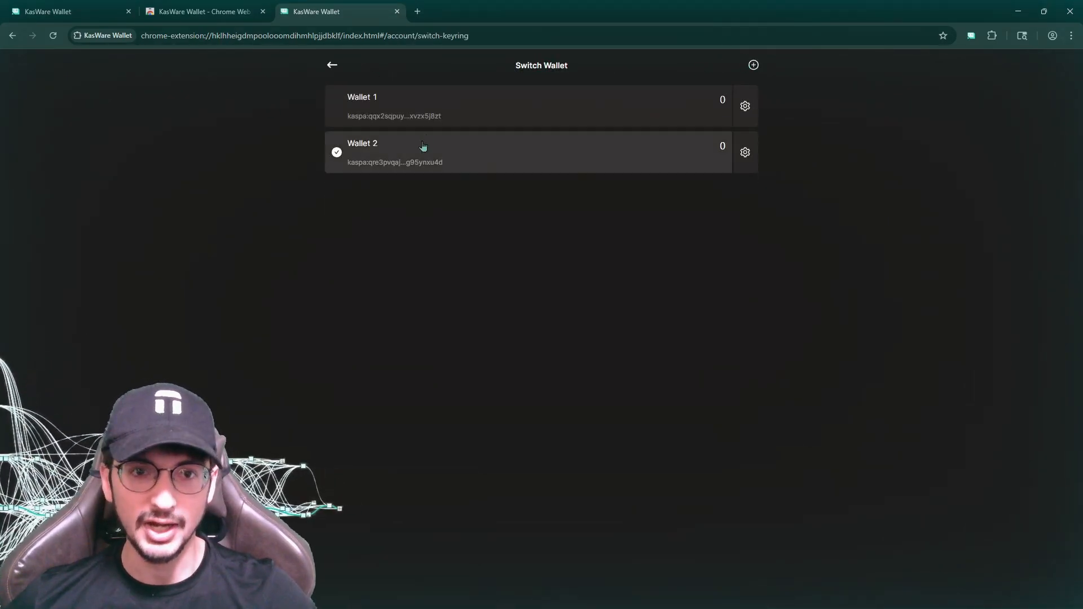
click(753, 65)
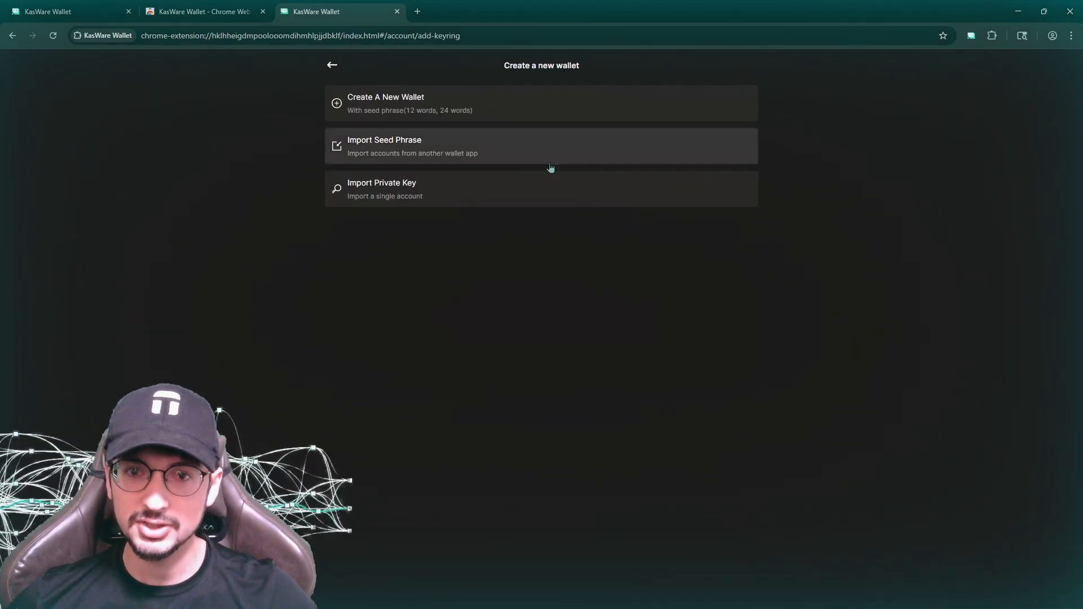
click(332, 64)
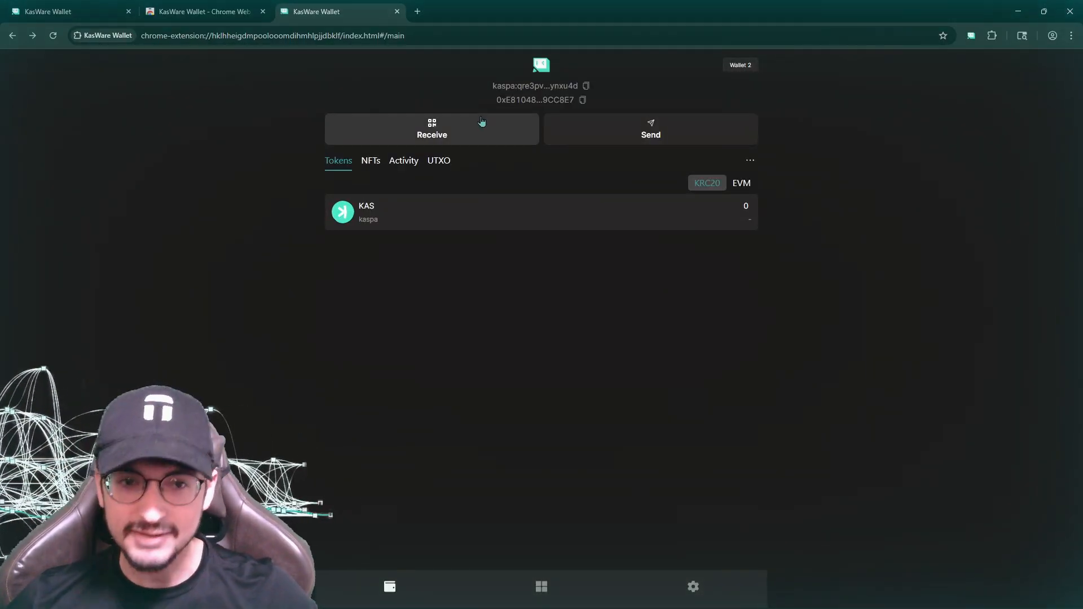
Copy Wallet 2's kaspa: address to the clipboard and start a new browser tab.
click(586, 86)
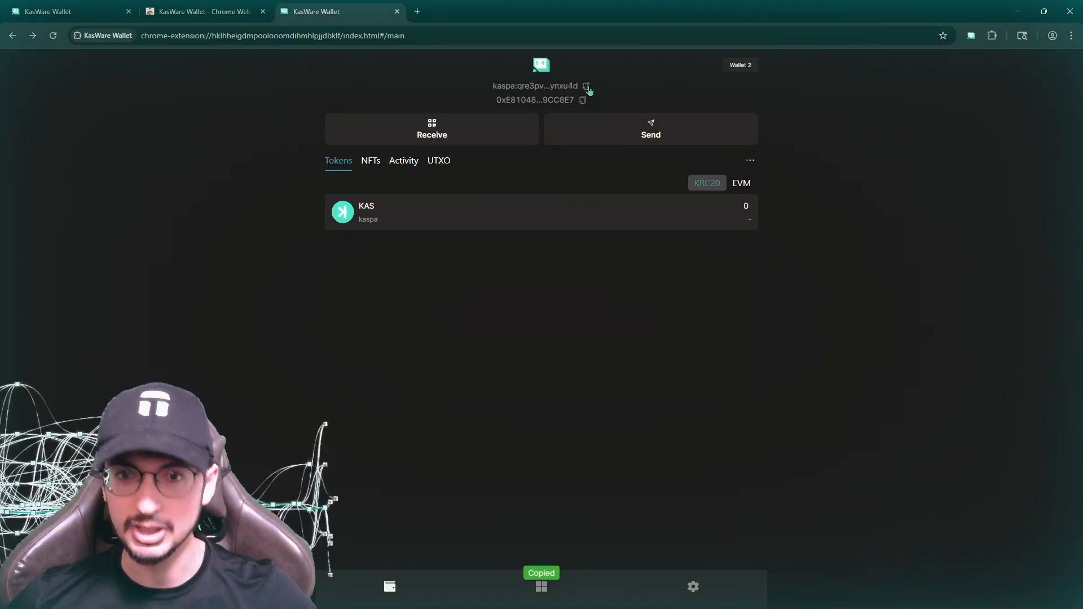
click(551, 11)
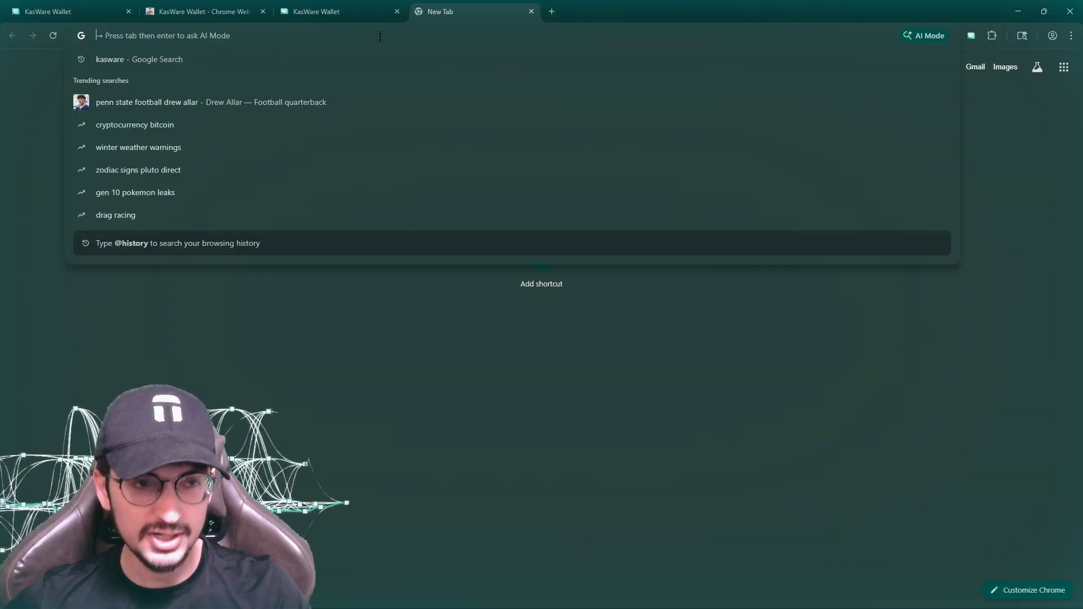
Look up Kaspa on CoinMarketCap (KAS at $0.06471) and return to the wallet tab.
text(kaspa)
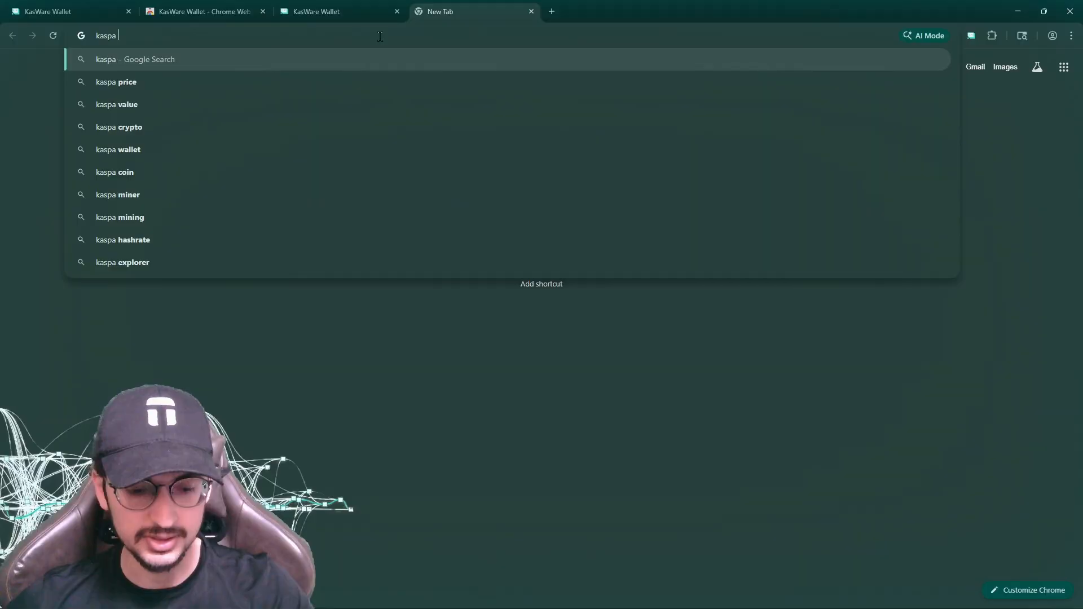
key(Return)
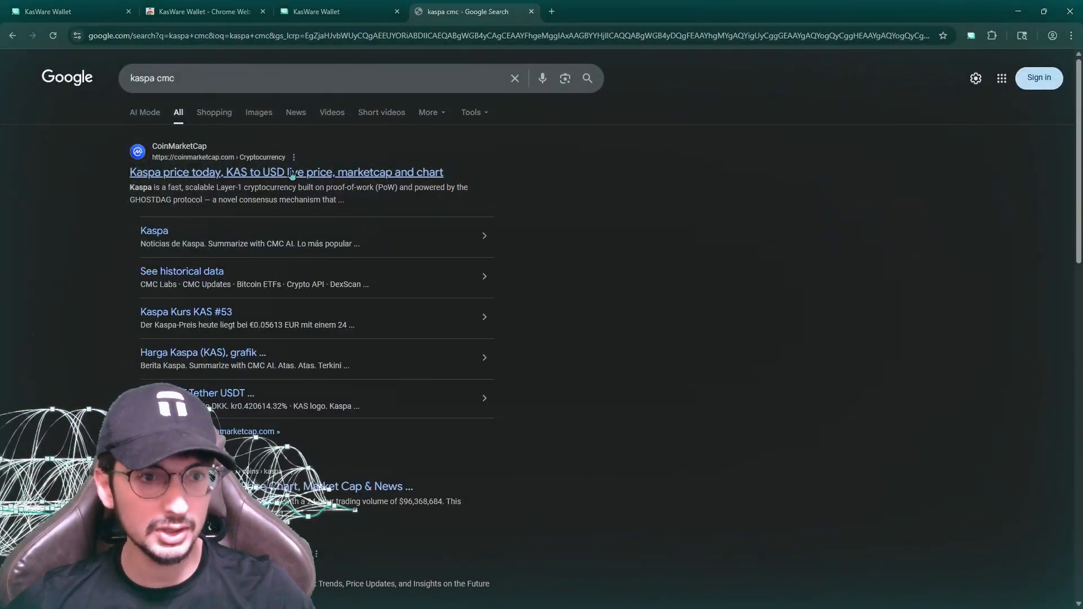
click(286, 172)
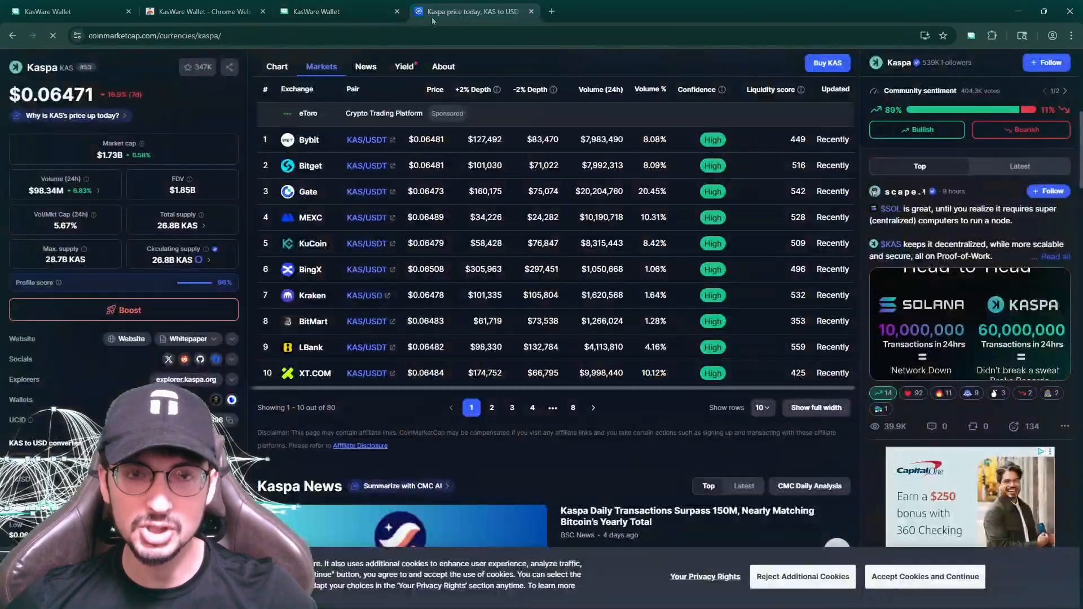
click(339, 12)
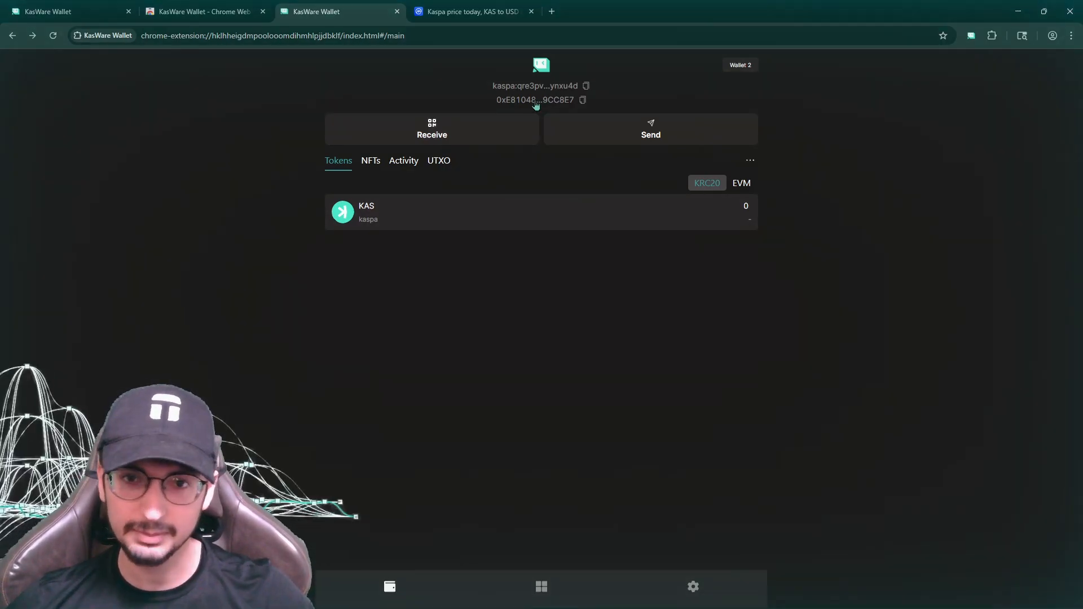
mouse_move(511, 202)
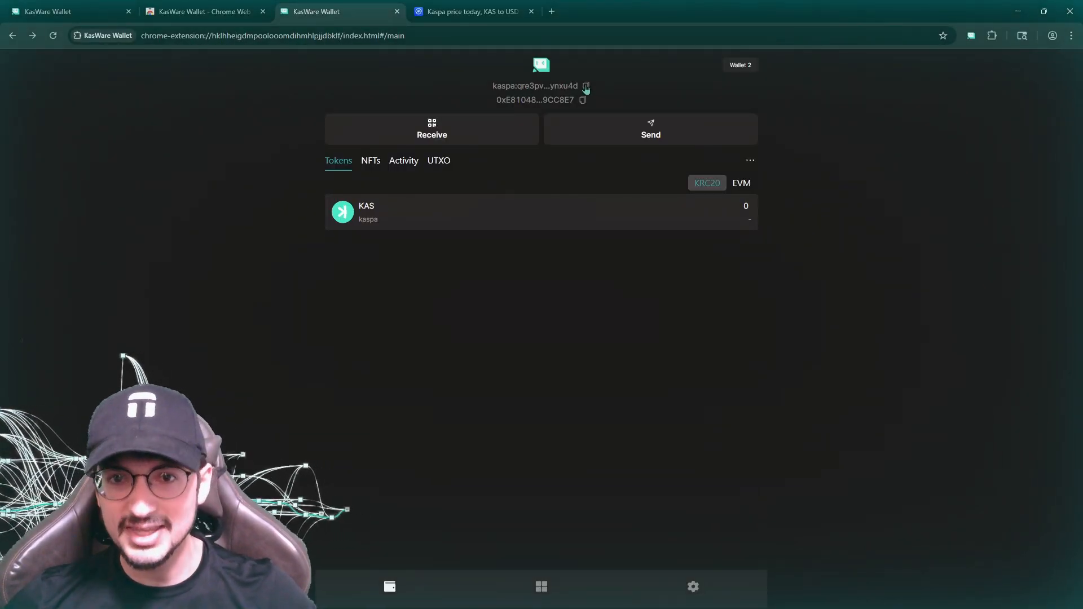
Copy Wallet 2's address again, receive 626 KAS ($40.657), and start a new browser tab.
click(586, 85)
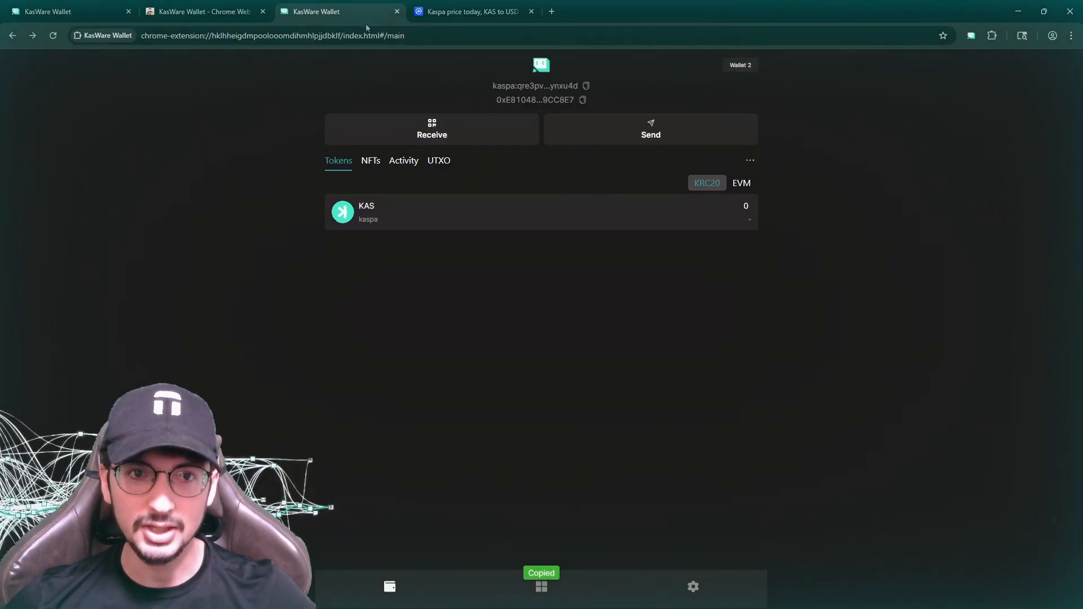
mouse_move(571, 215)
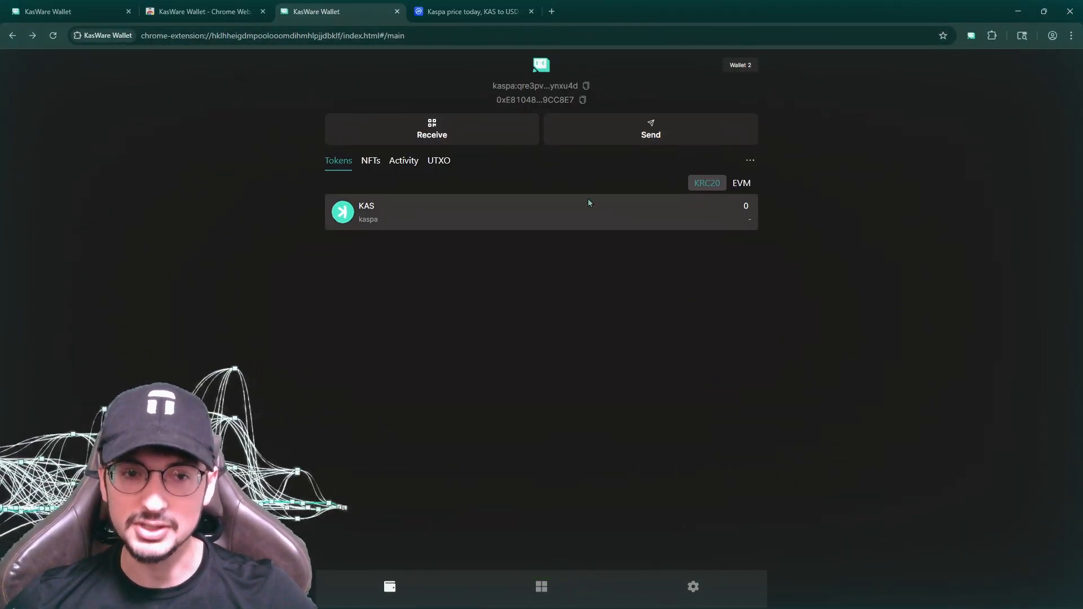
mouse_move(553, 322)
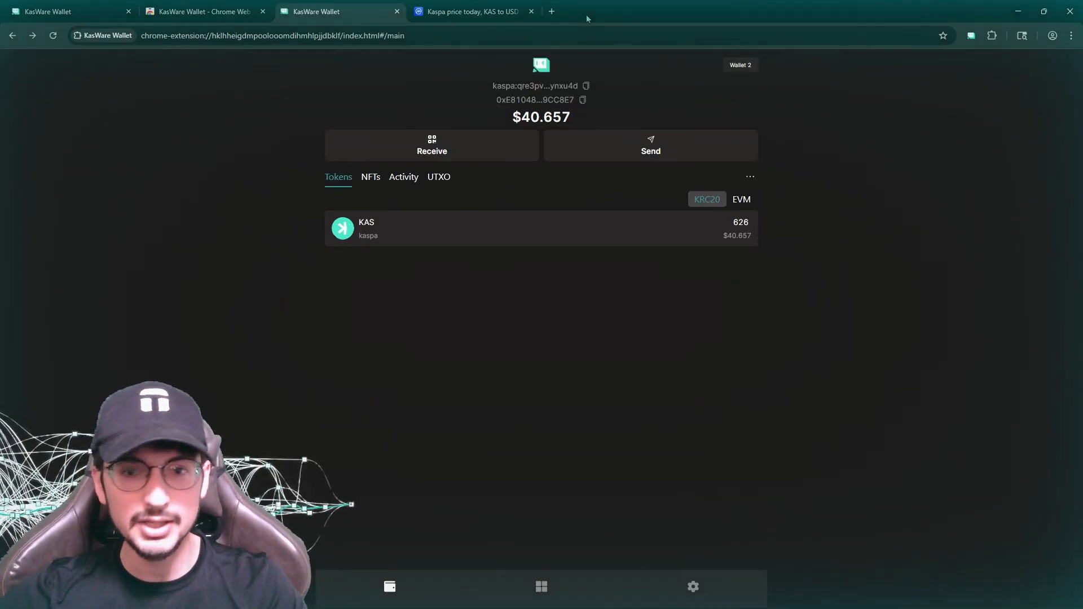
click(551, 11)
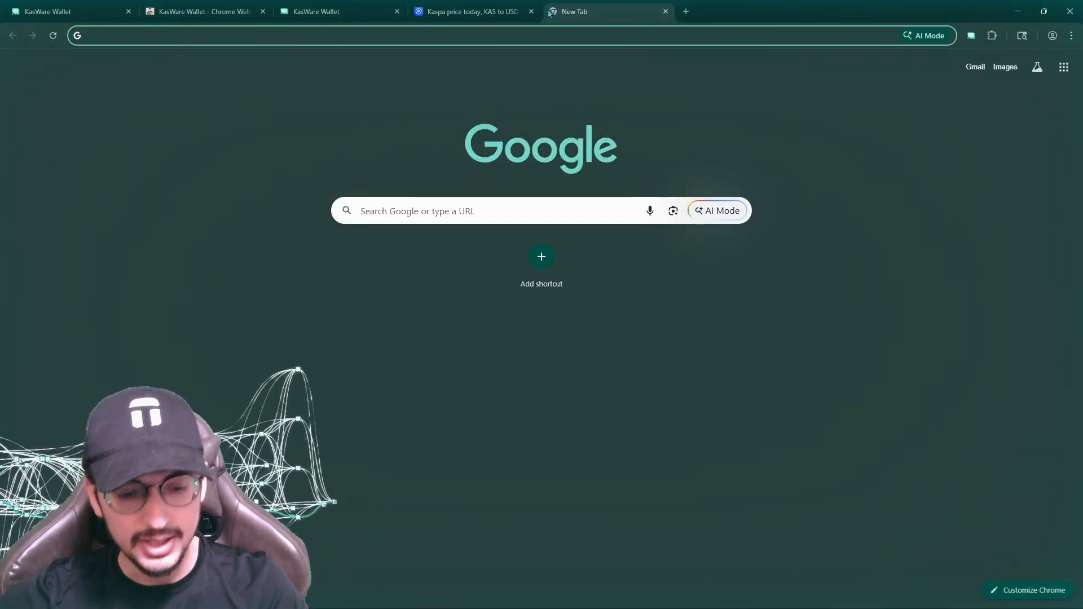
Search for Zealous Swap, reach zealousswap.com and launch the swap app.
text(zealous swap)
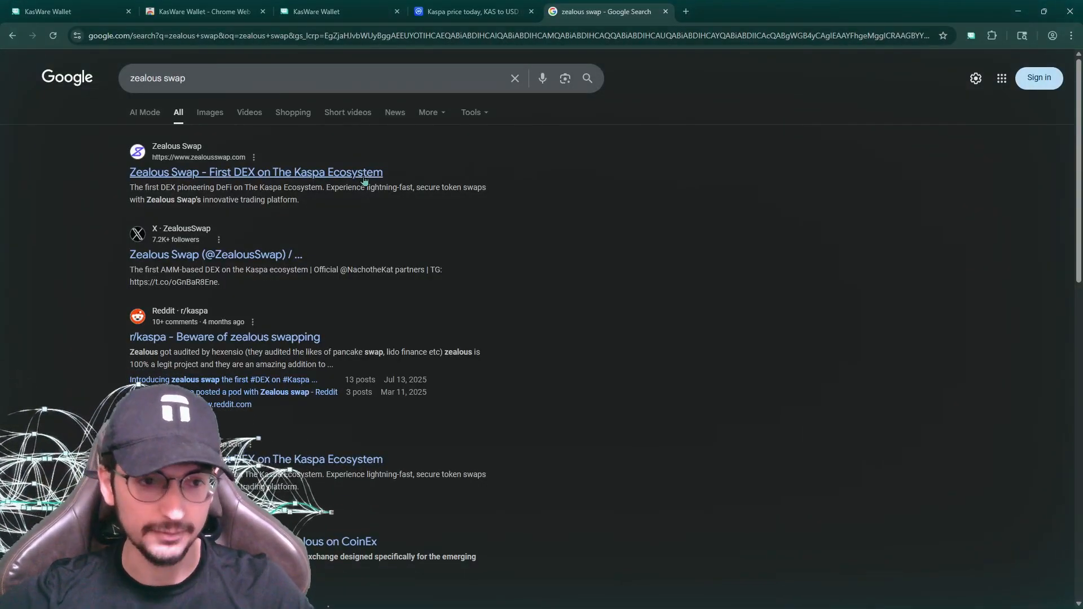
click(256, 171)
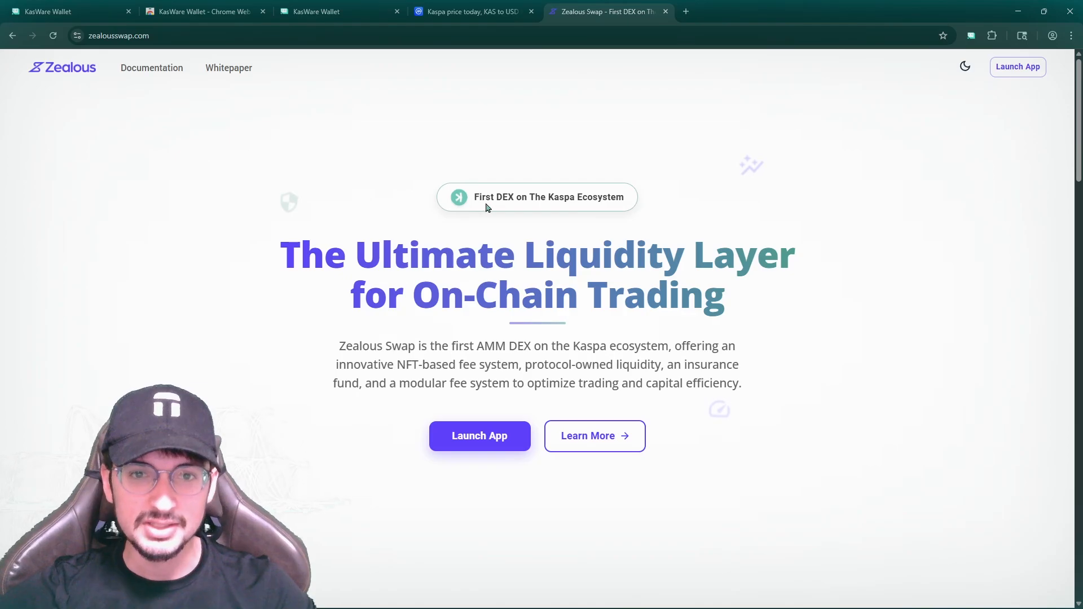
click(479, 435)
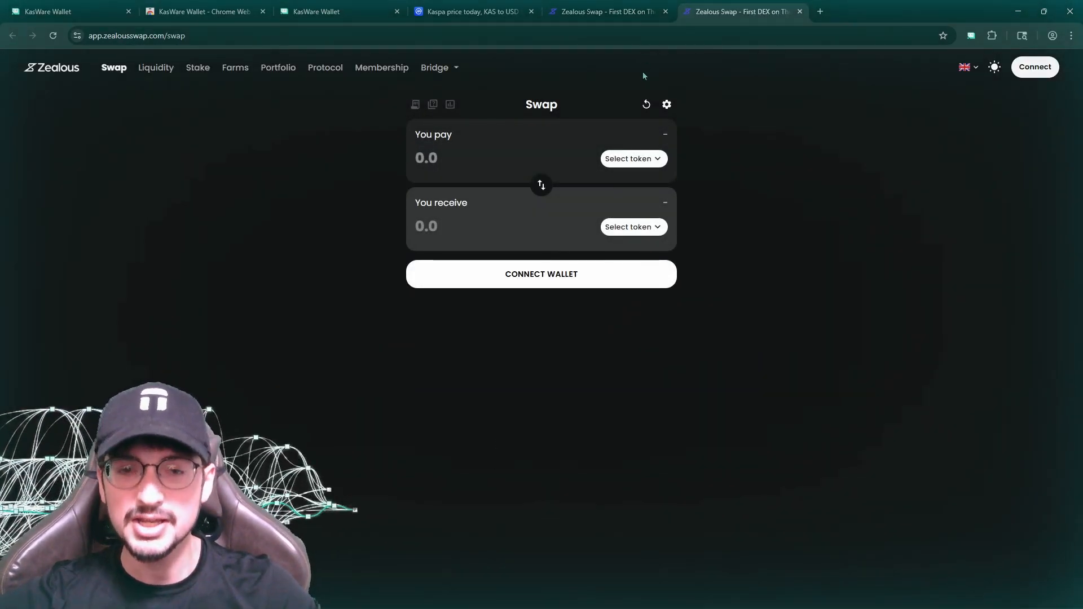
mouse_move(540, 184)
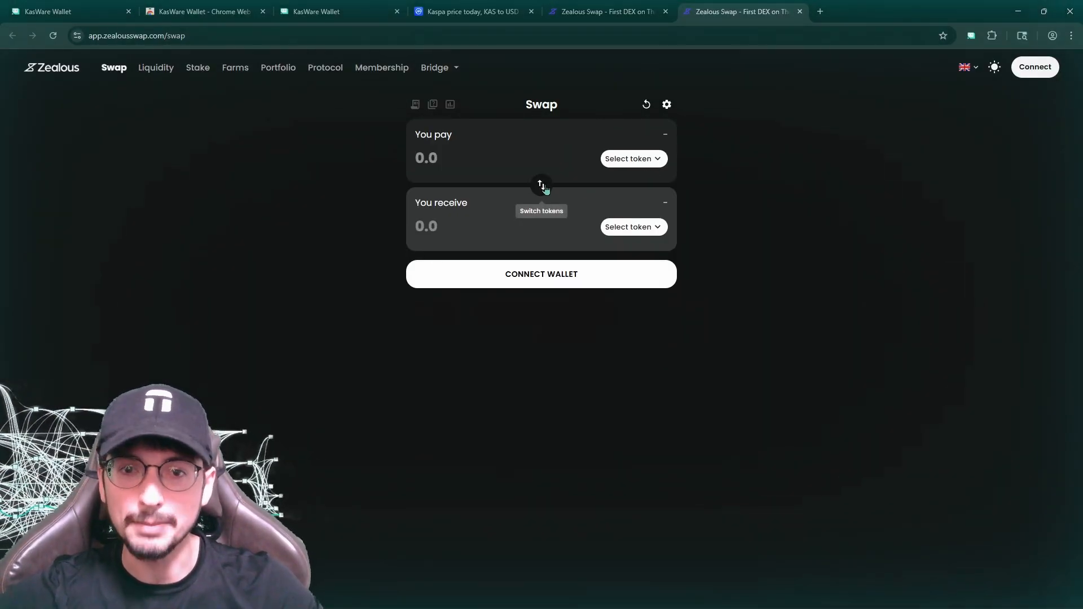
mouse_move(453, 74)
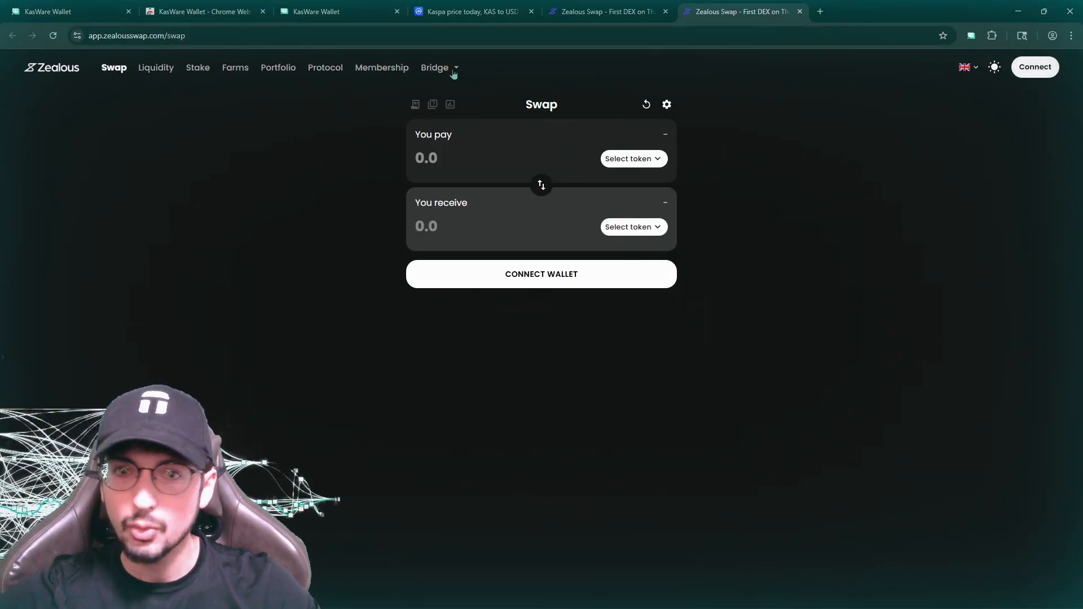
Choose KAS Bridge from the Bridge menu to reach the Kurve Kaspa bridge.
click(436, 67)
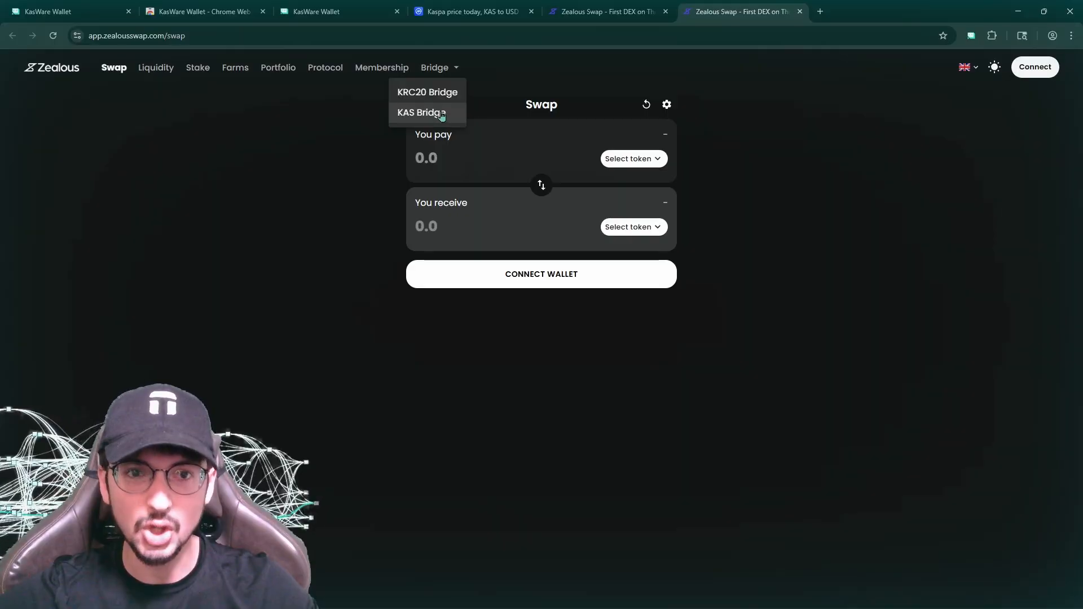
mouse_move(295, 94)
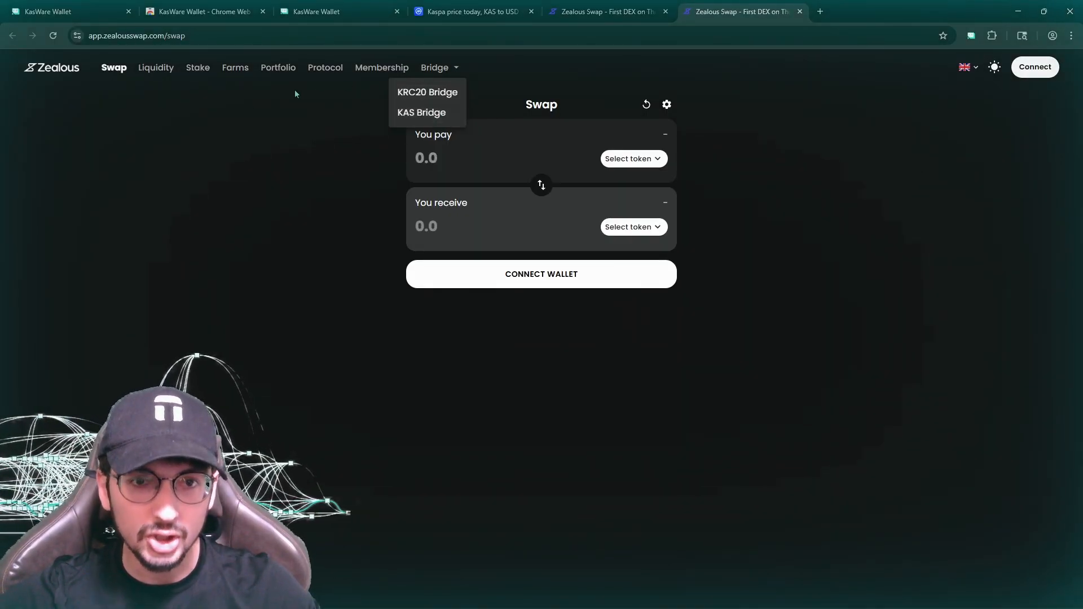
mouse_move(421, 116)
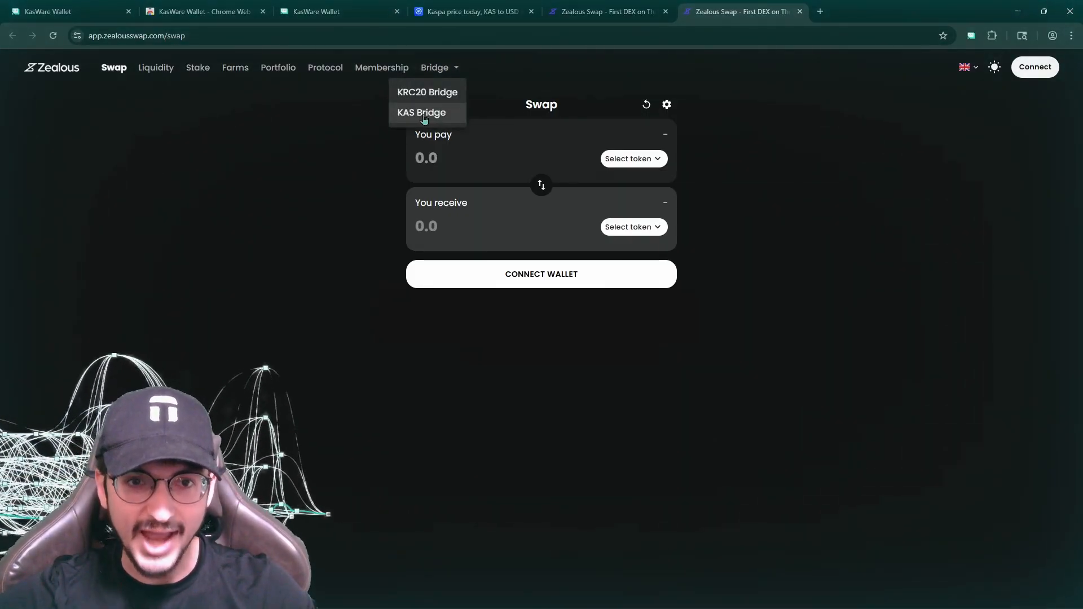
click(420, 113)
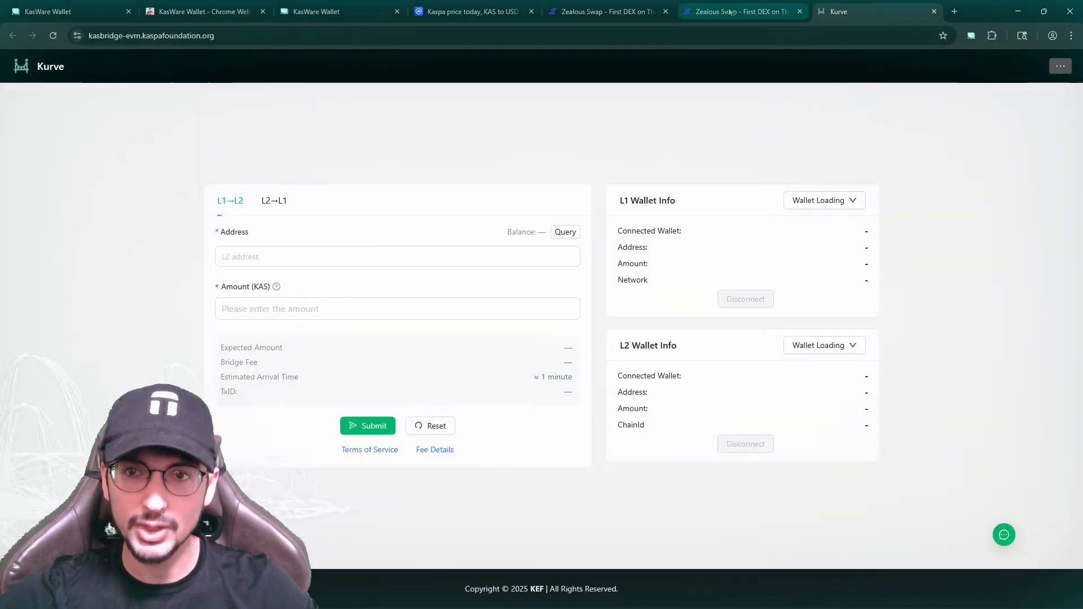
Start connecting a wallet on Kurve and dismiss the MetaMask install prompt.
click(824, 201)
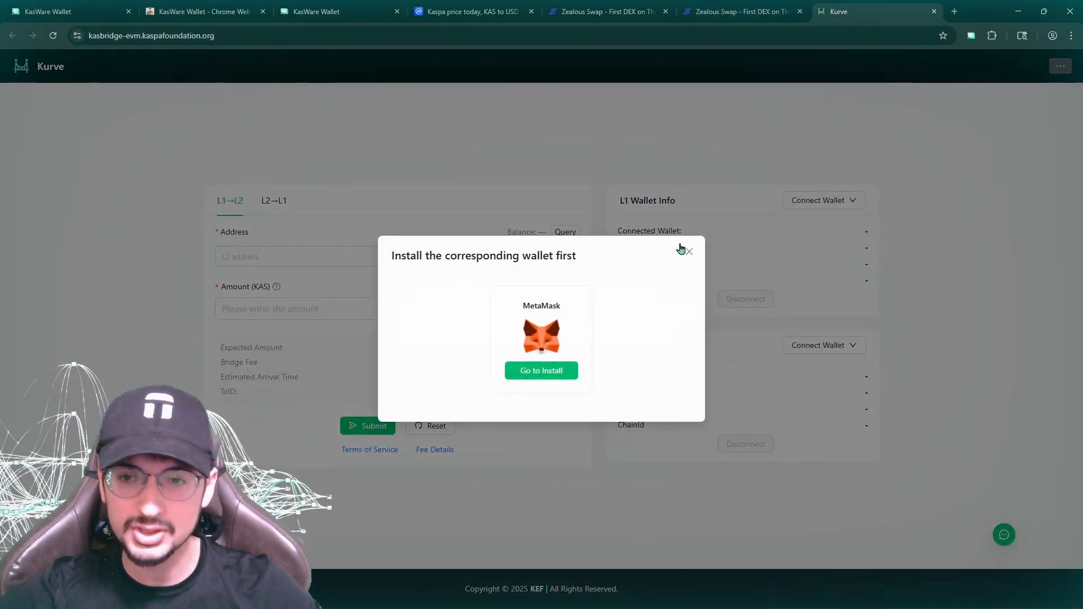
click(338, 11)
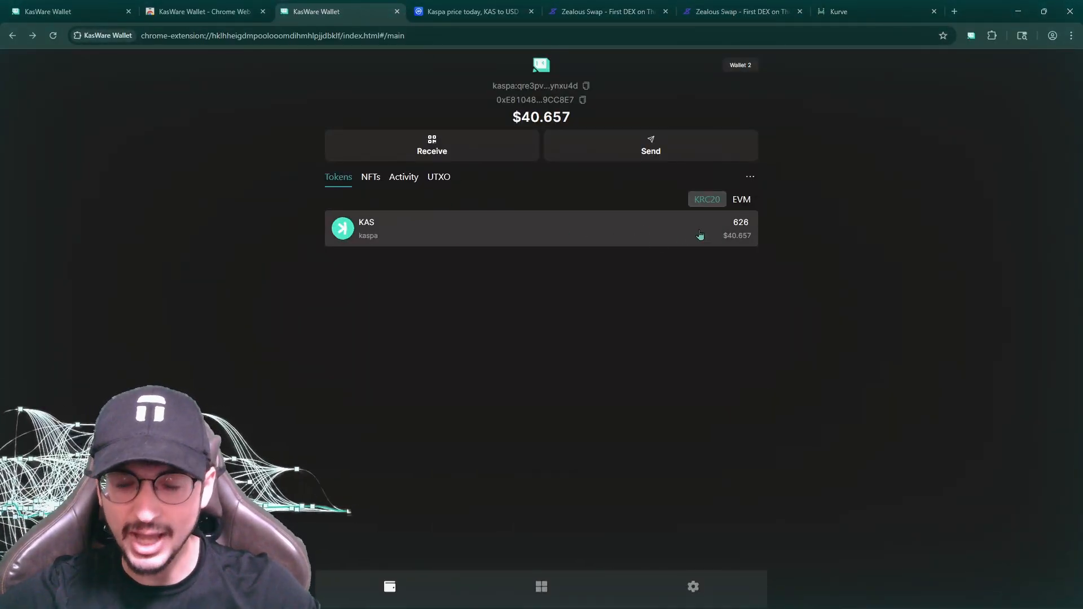
mouse_move(551, 247)
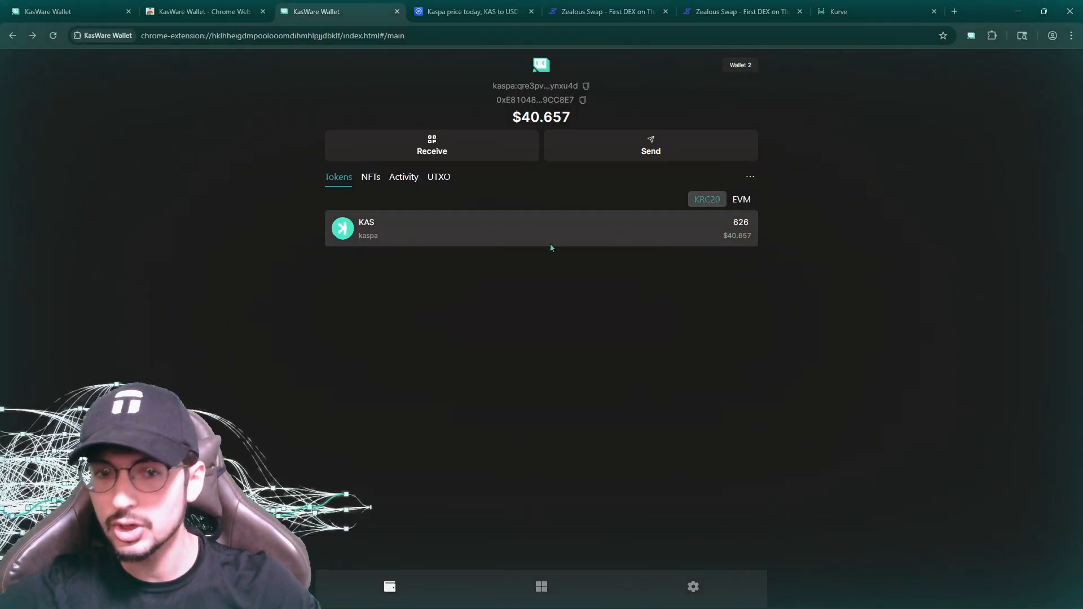
click(862, 12)
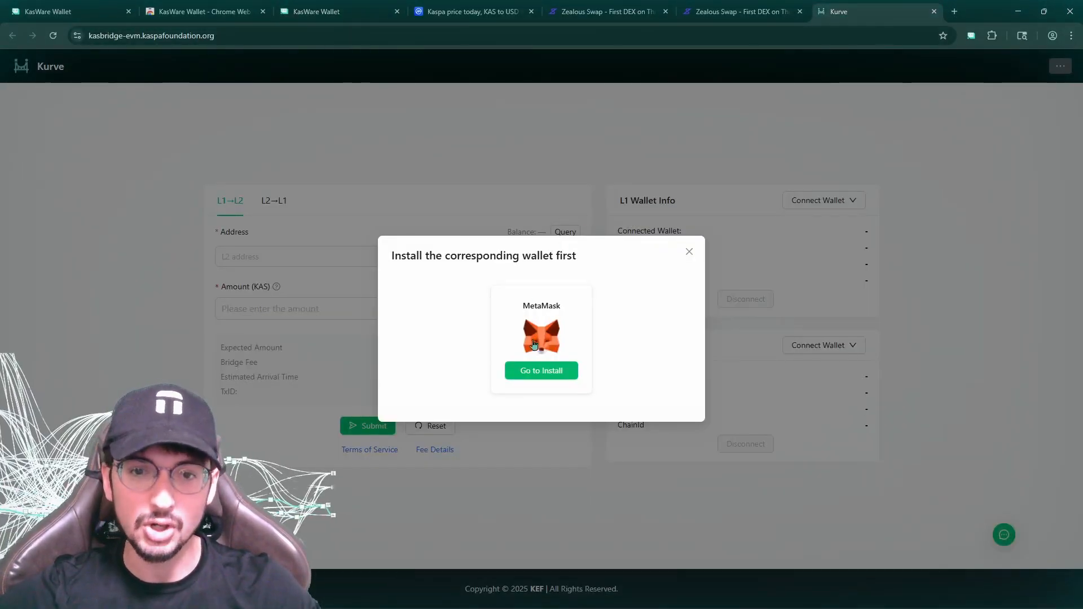
mouse_move(689, 251)
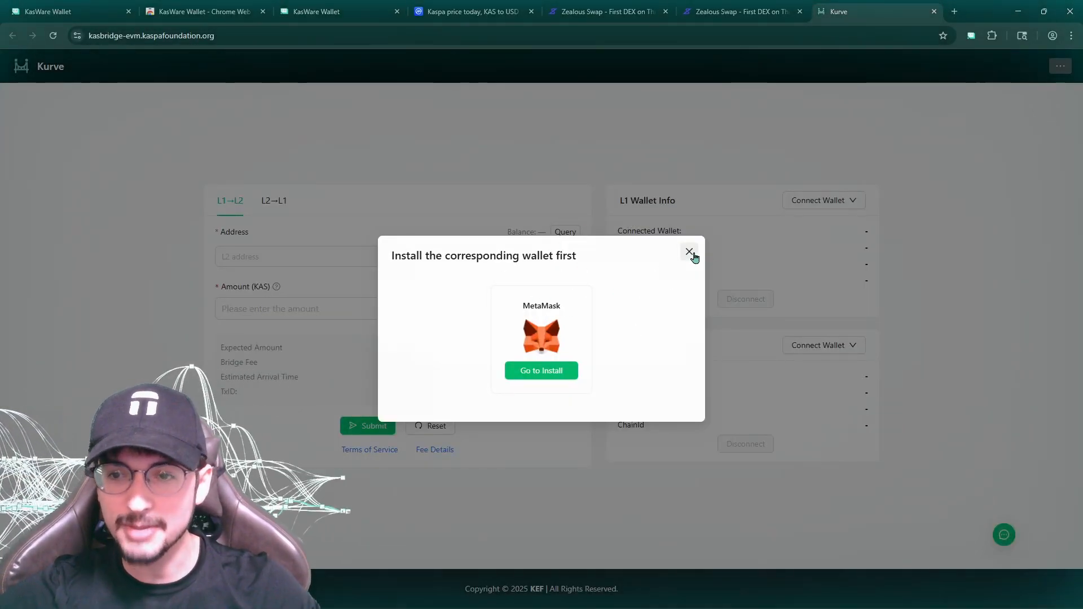
click(688, 252)
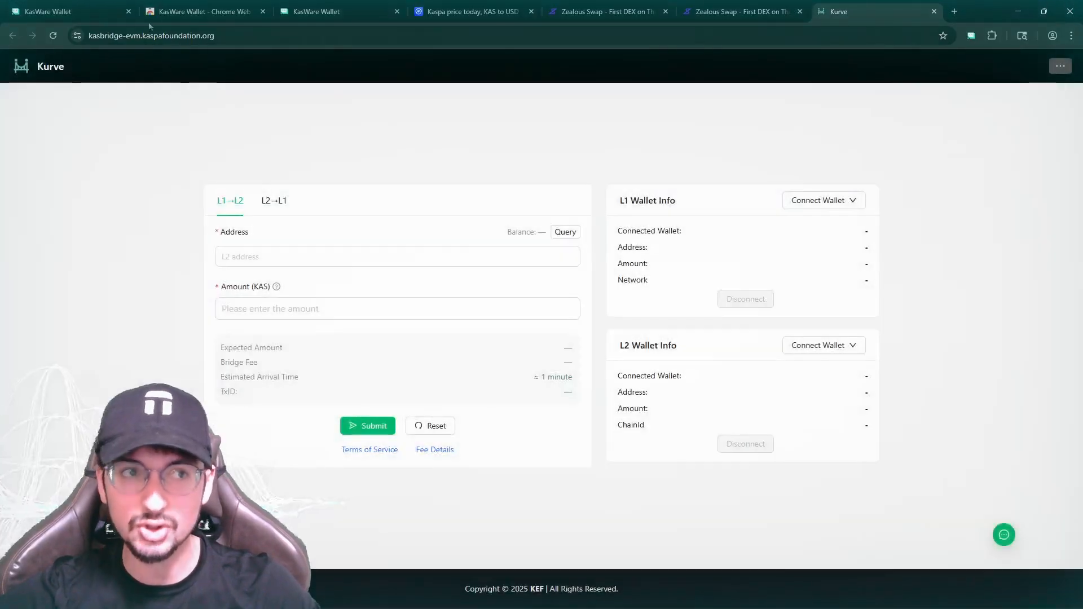
Connect KasWare's Private Key 1 account as the bridge's L1 wallet and return to the wallet.
click(822, 201)
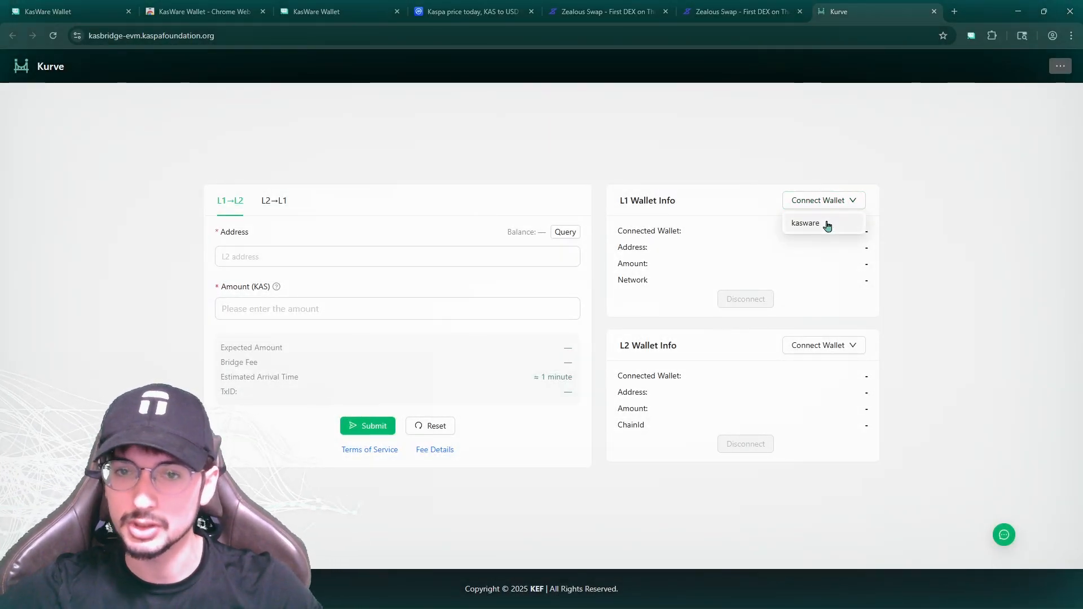
click(804, 222)
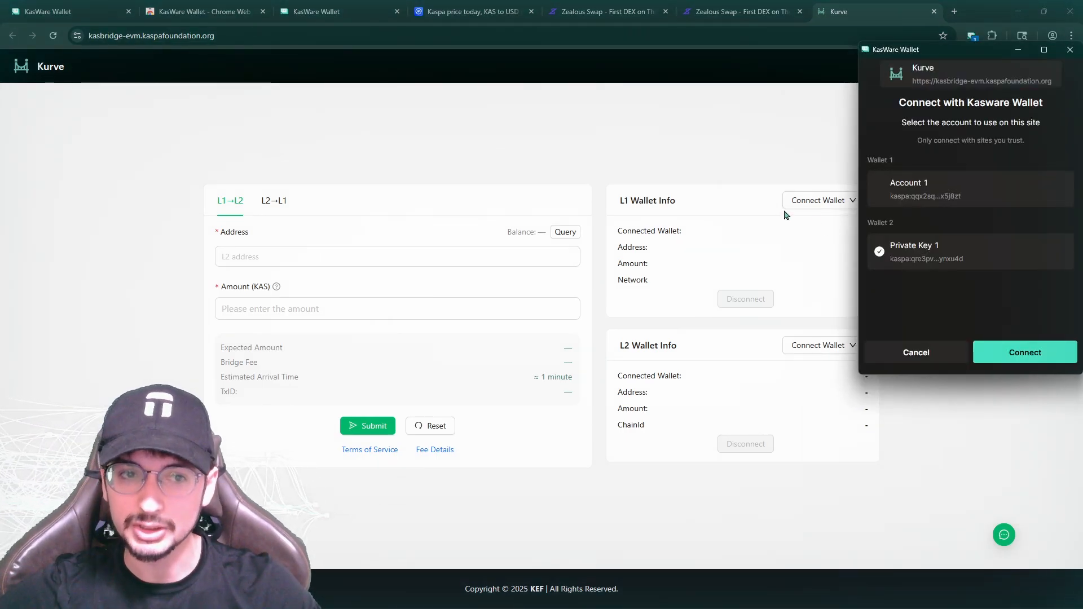
click(1025, 352)
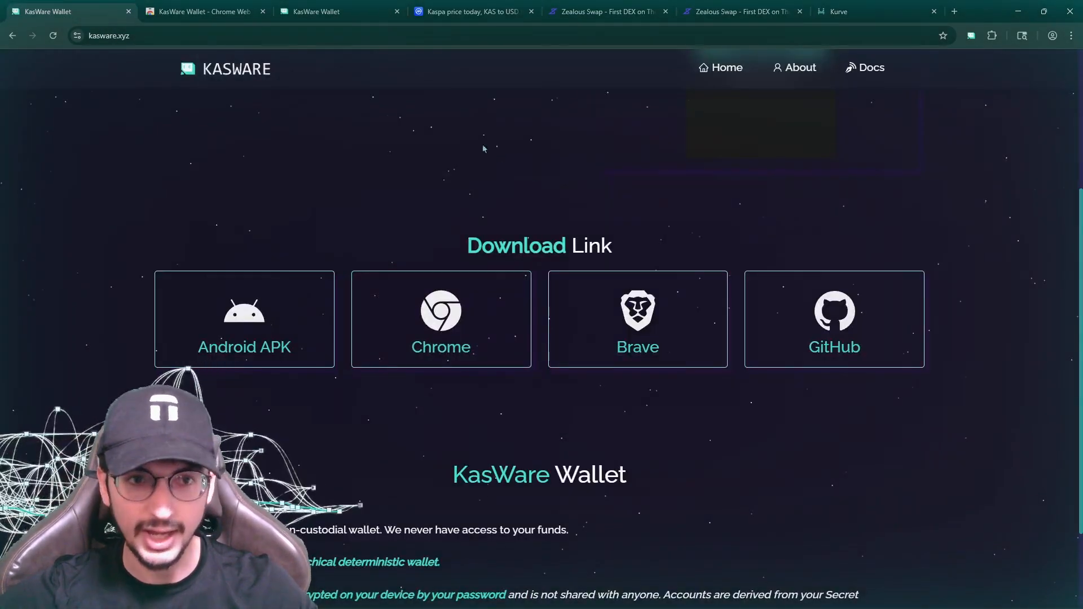
click(338, 11)
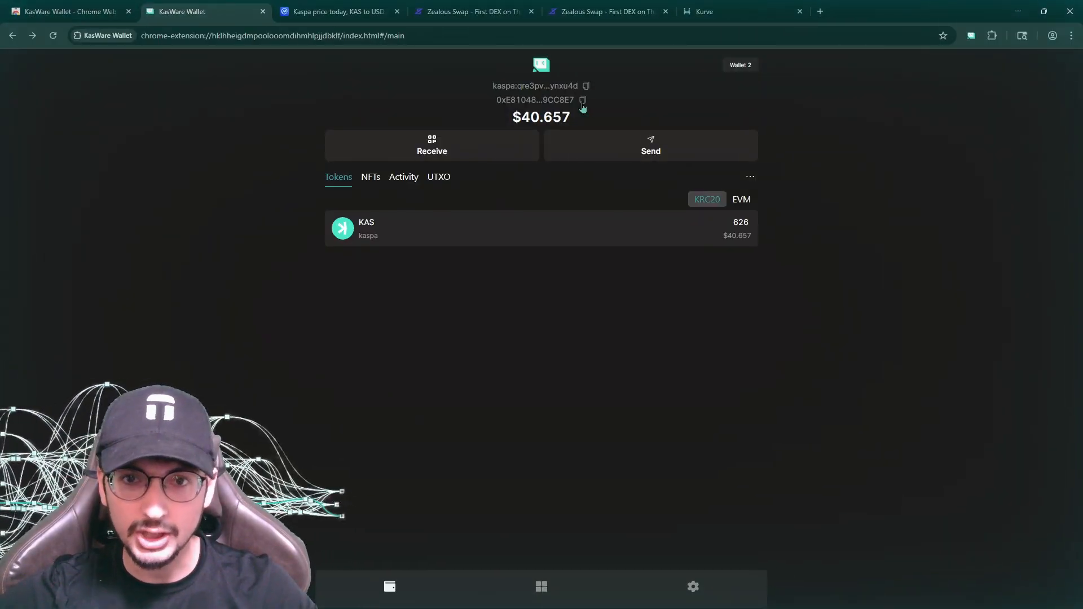
Copy Wallet 2's 0x address and bring it to the Kurve bridge form as the L2 destination.
click(582, 99)
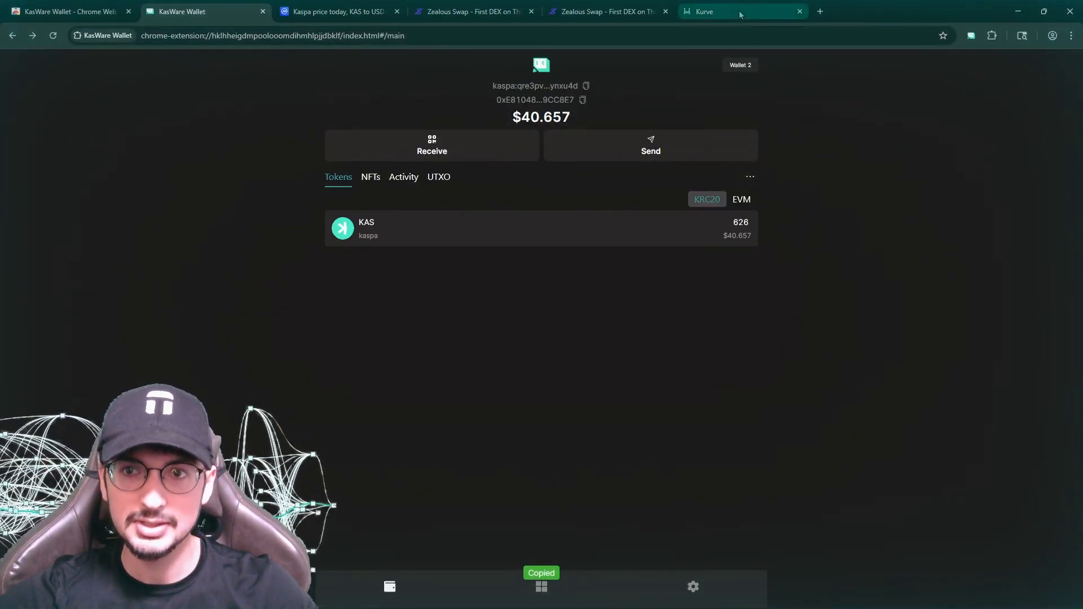
click(703, 11)
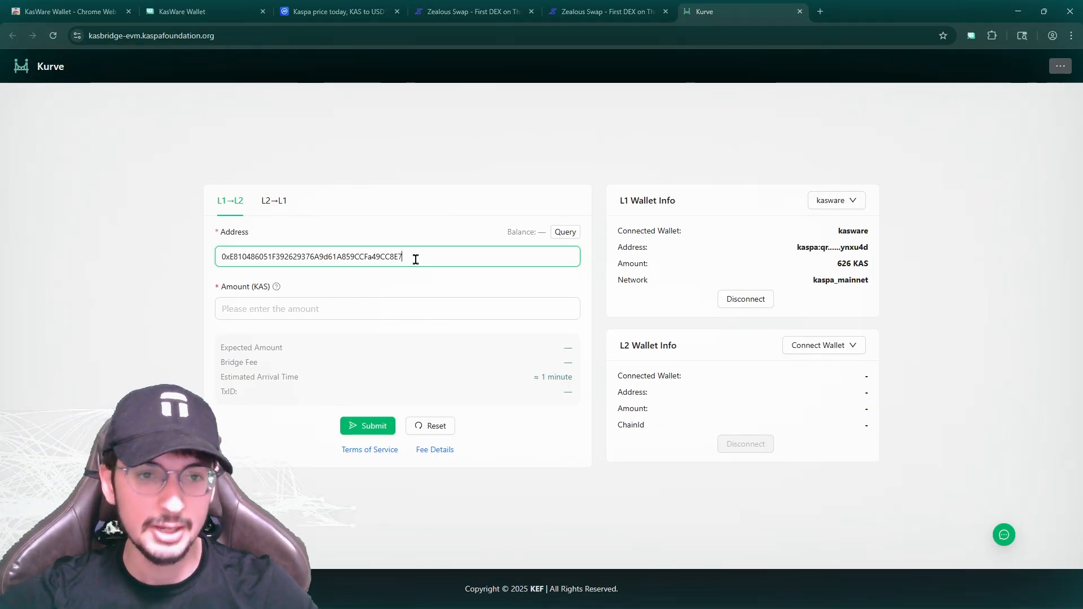
Bridge 520 KAS from L1 to the 0x address, signing and paying in KasWare.
triple_click(311, 256)
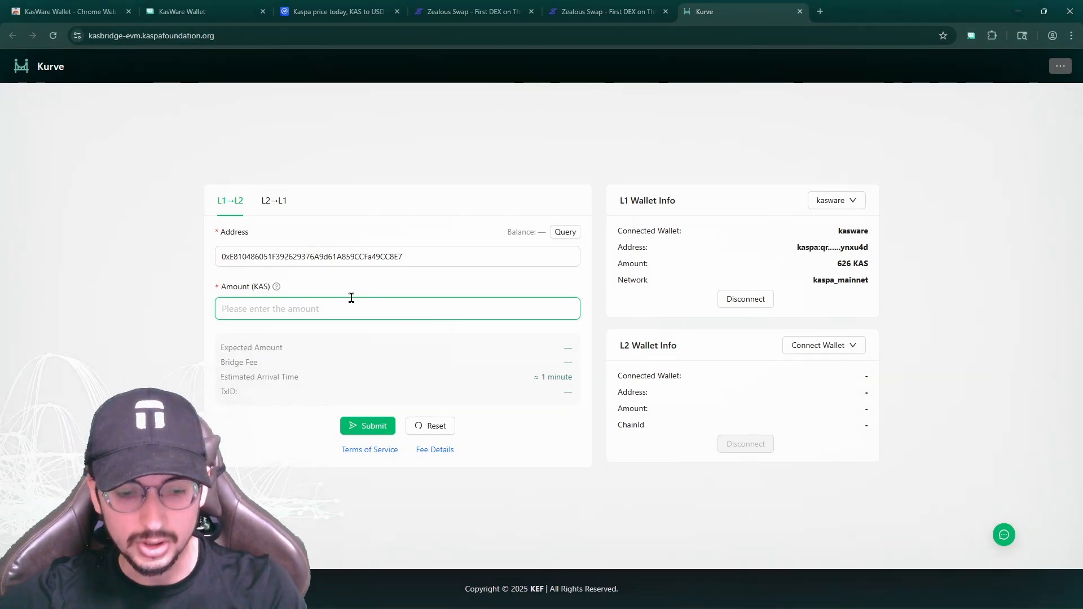
text(520)
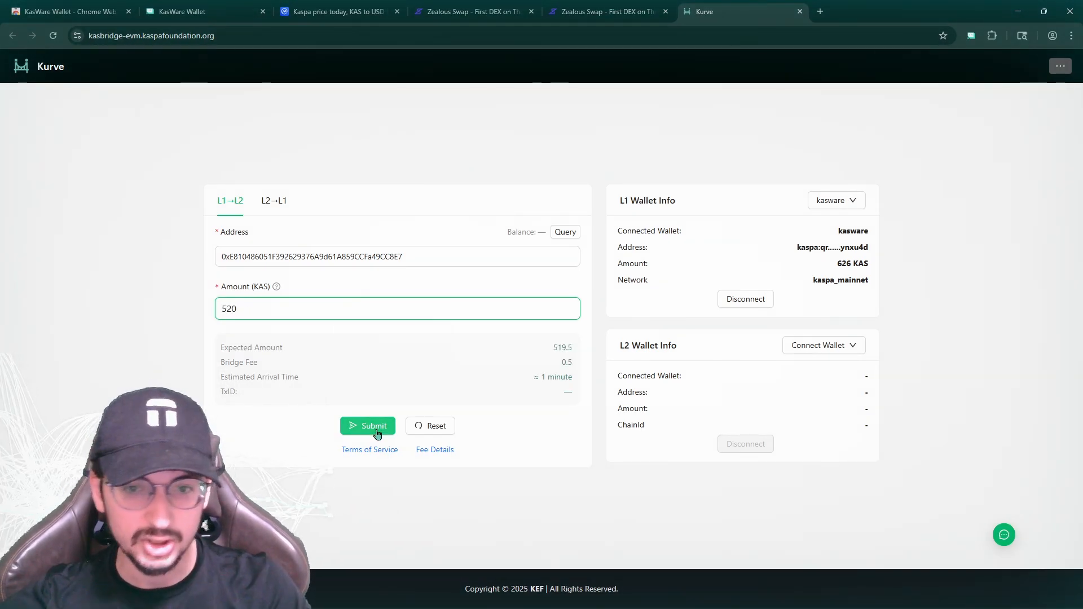
click(368, 425)
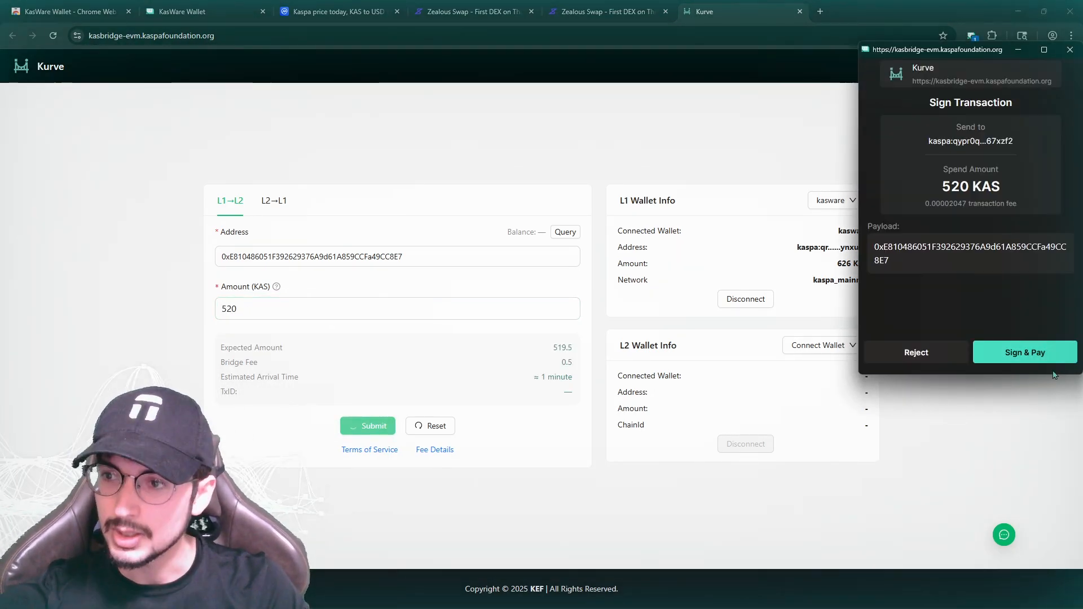
click(1024, 352)
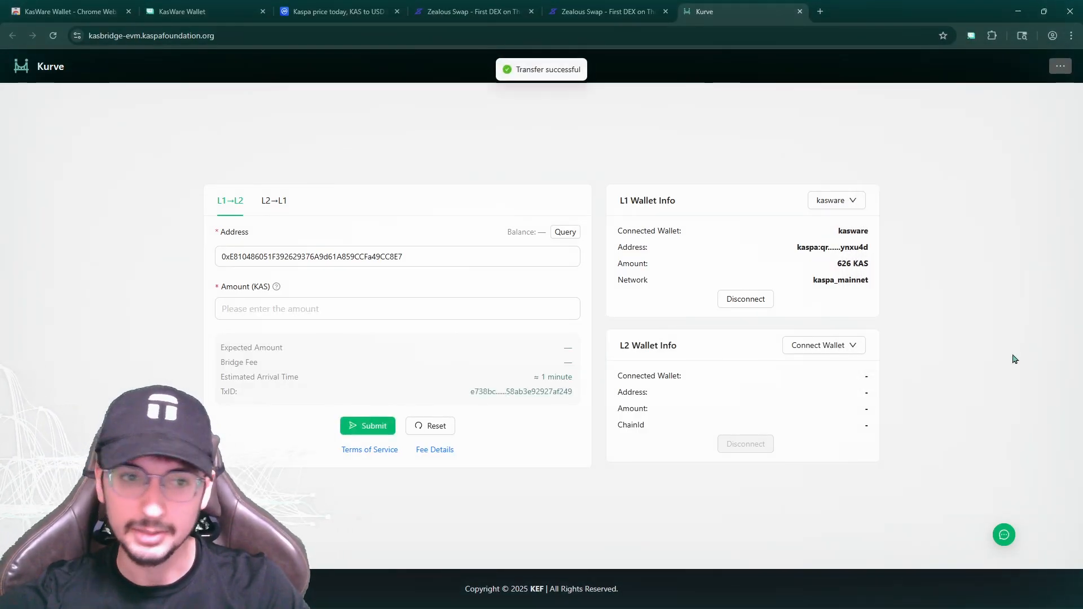
click(192, 11)
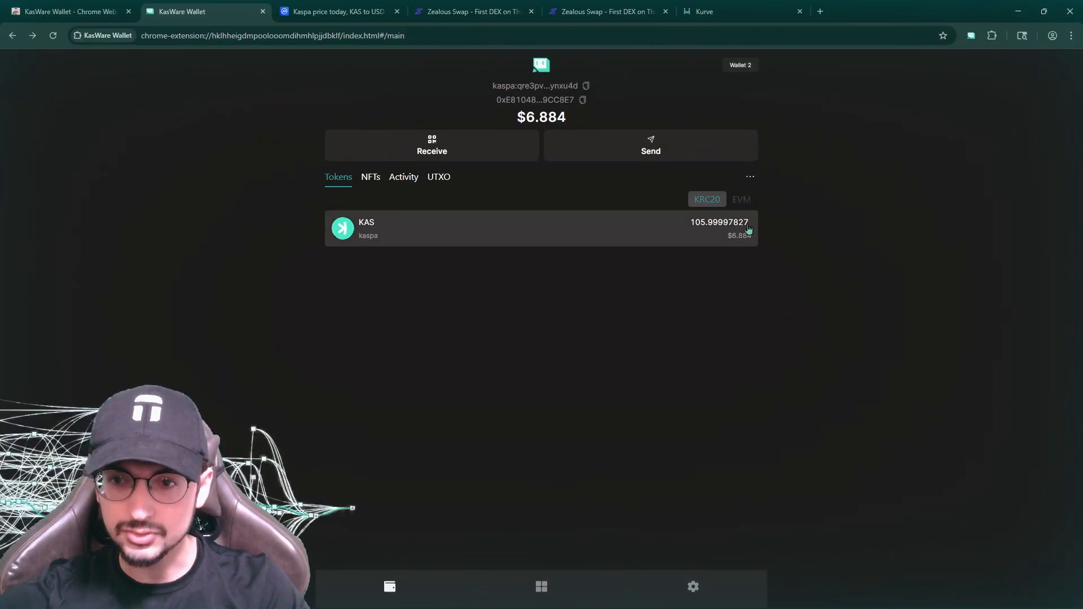
Refresh the EVM token list until the bridged 519.5 KAS shows on KasPlex ZK-EVM Mainnet.
click(740, 199)
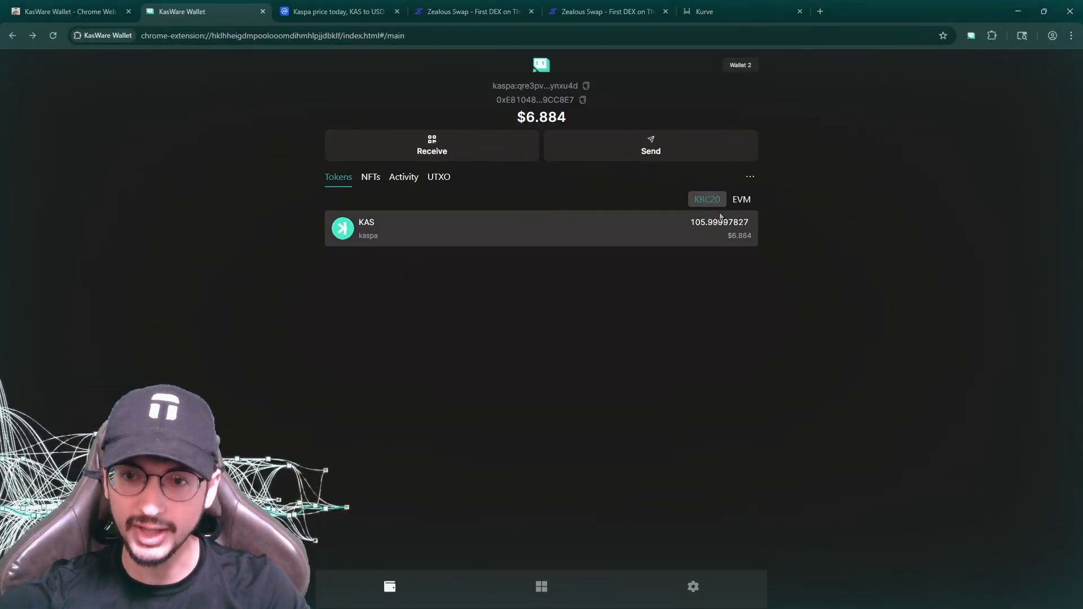
click(740, 199)
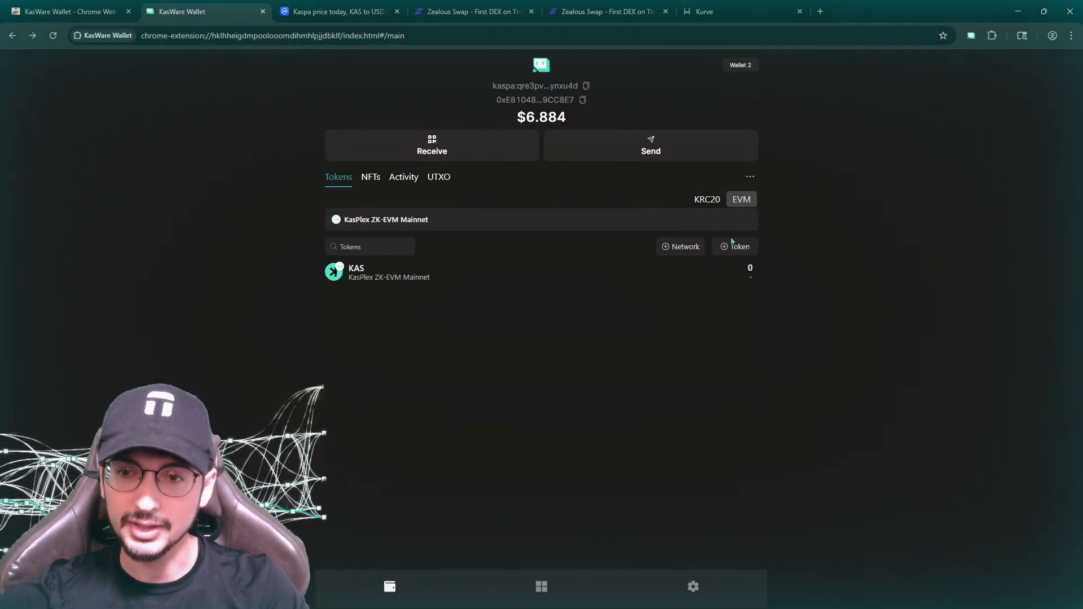
click(706, 200)
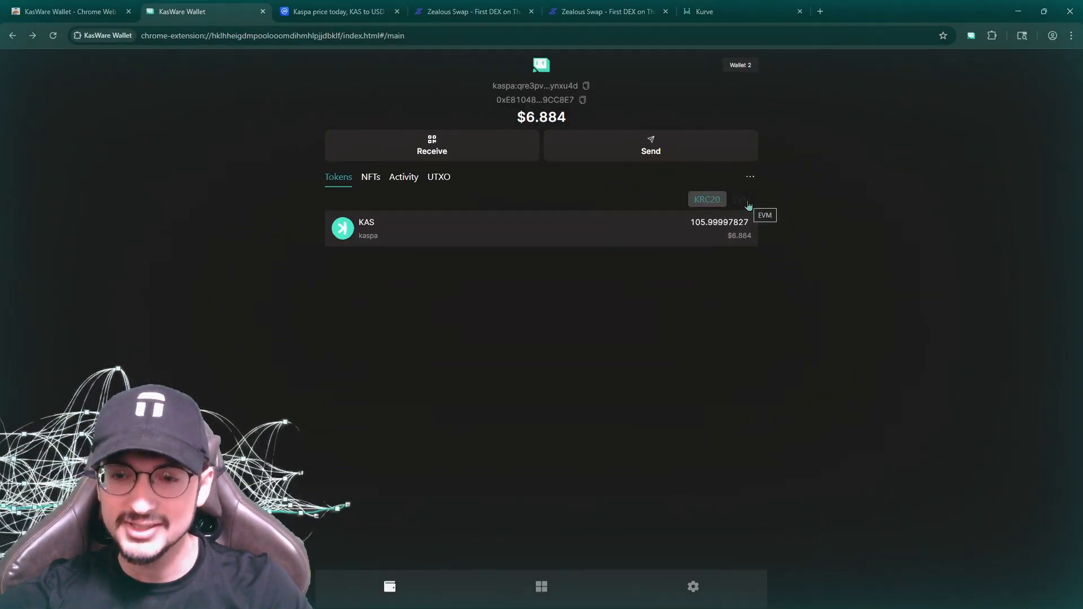
click(739, 200)
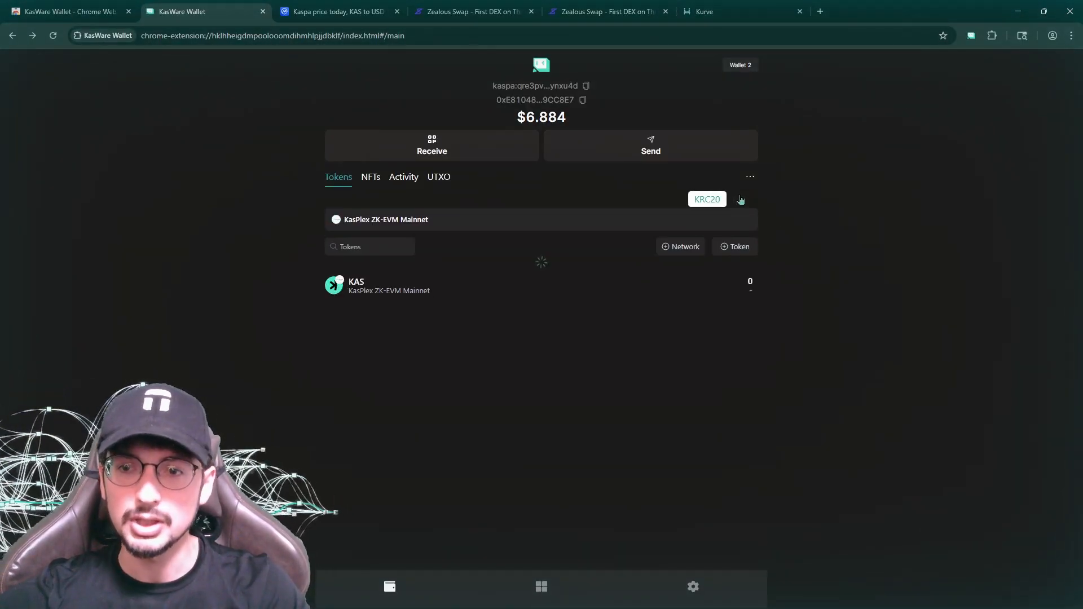
click(740, 198)
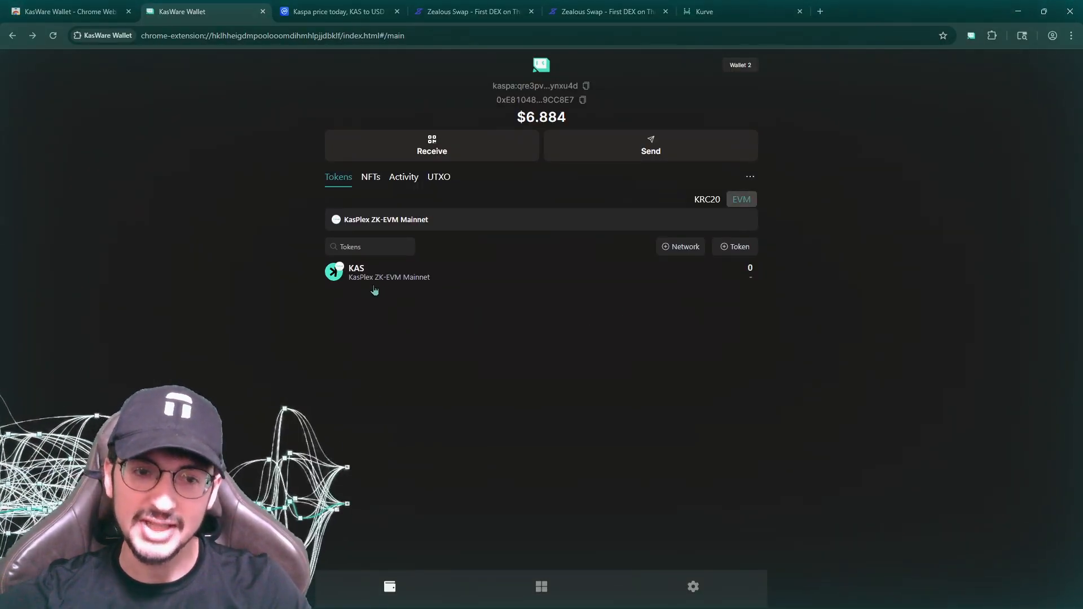
mouse_move(453, 286)
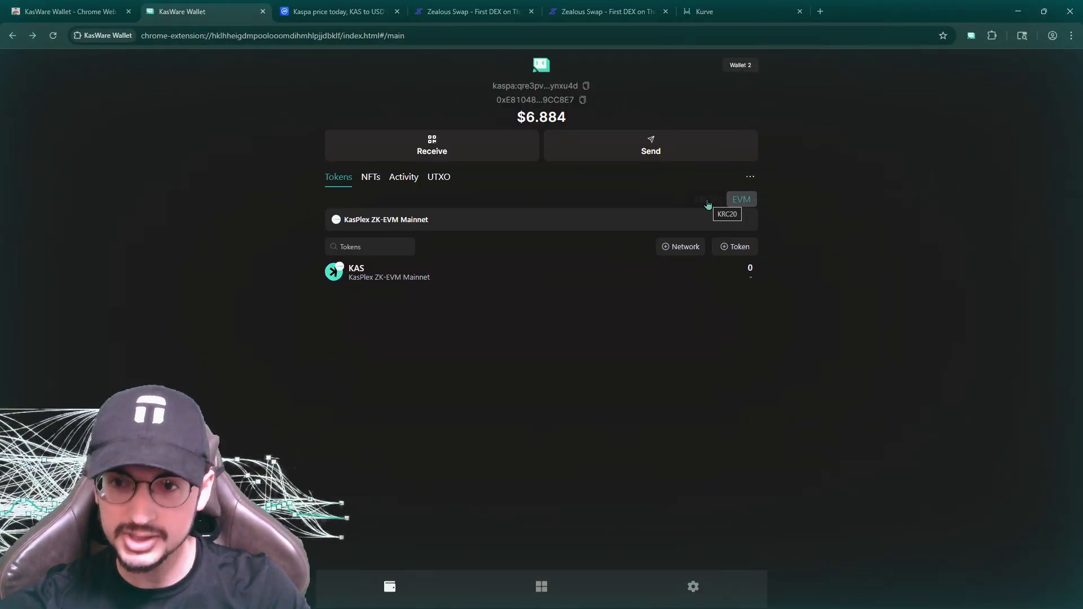
click(706, 200)
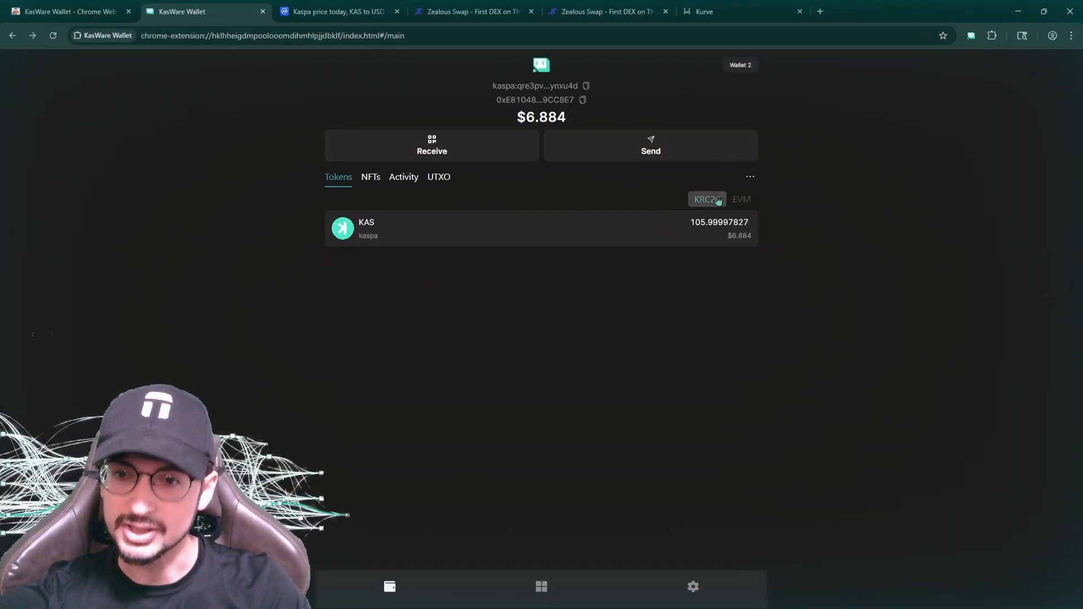
click(740, 198)
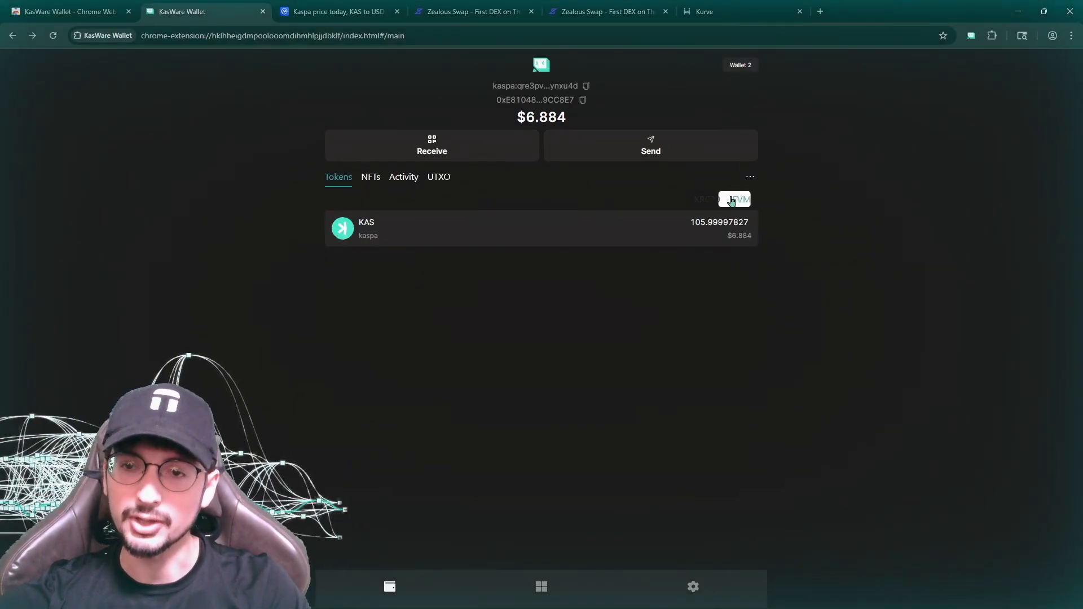
click(740, 199)
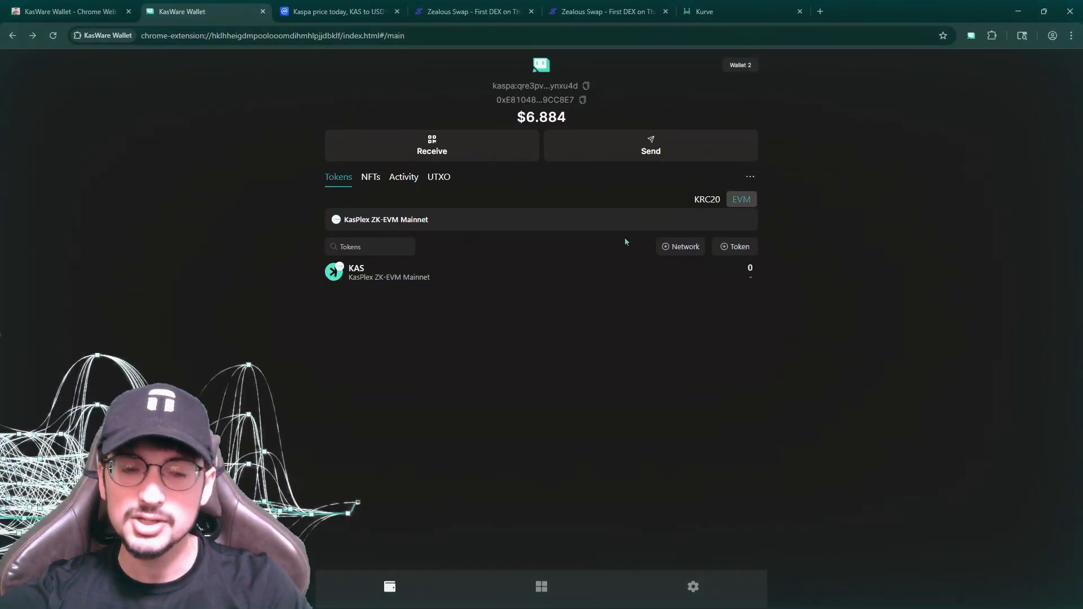
click(706, 199)
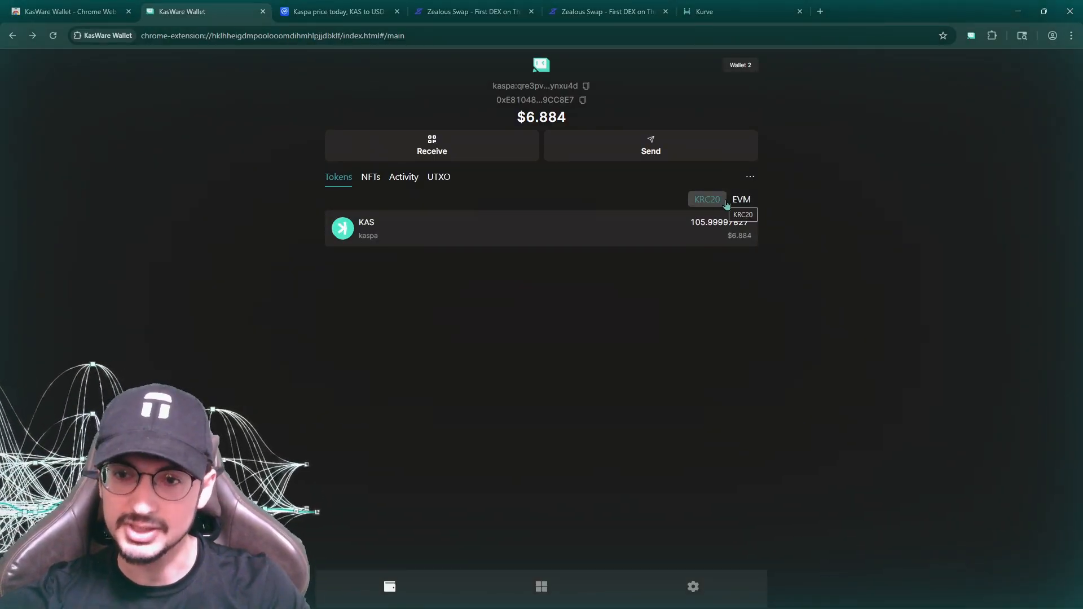
mouse_move(740, 204)
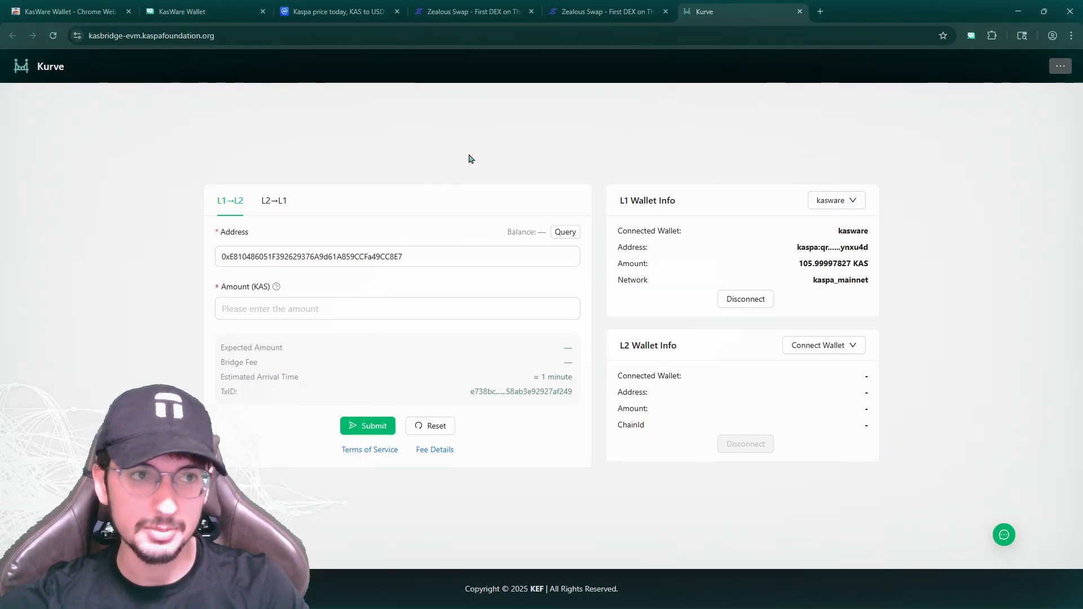
Recheck the L2 balance in the wallet before moving to Zealous Swap.
click(200, 11)
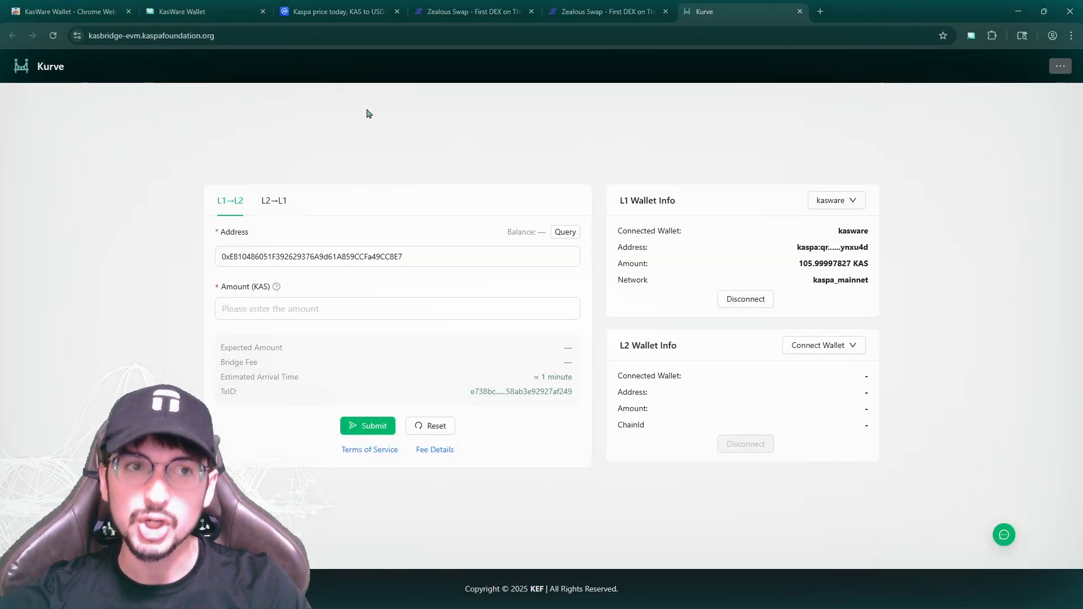
click(204, 11)
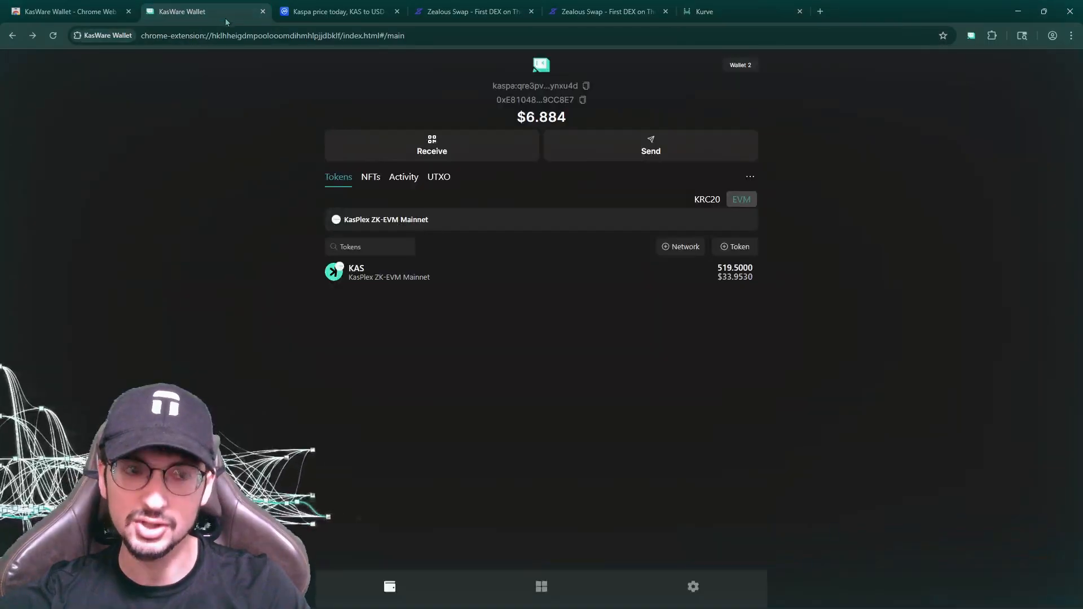
mouse_move(708, 229)
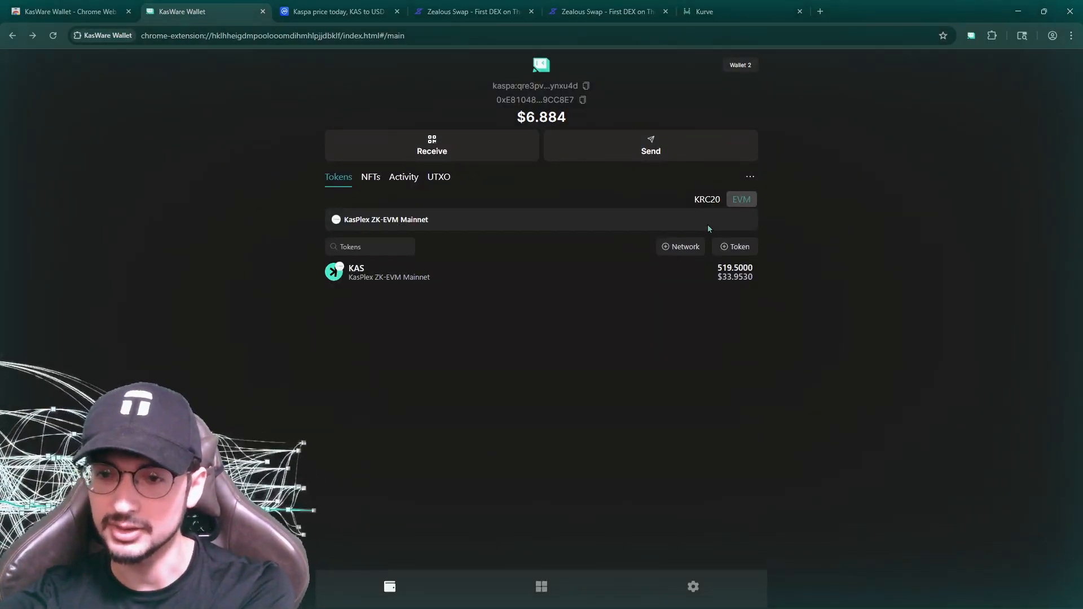
mouse_move(712, 218)
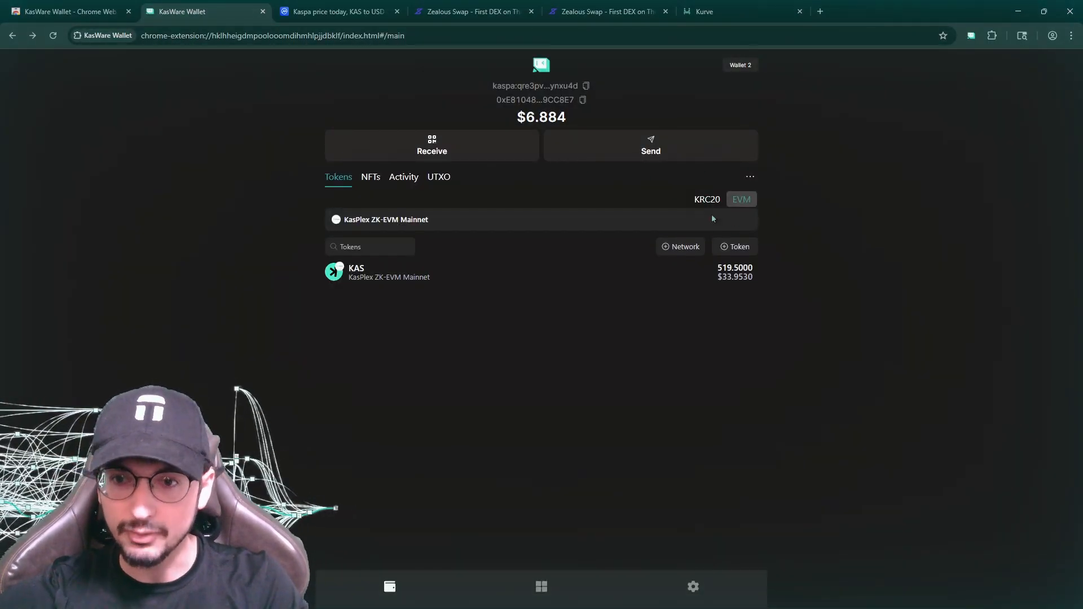
mouse_move(706, 198)
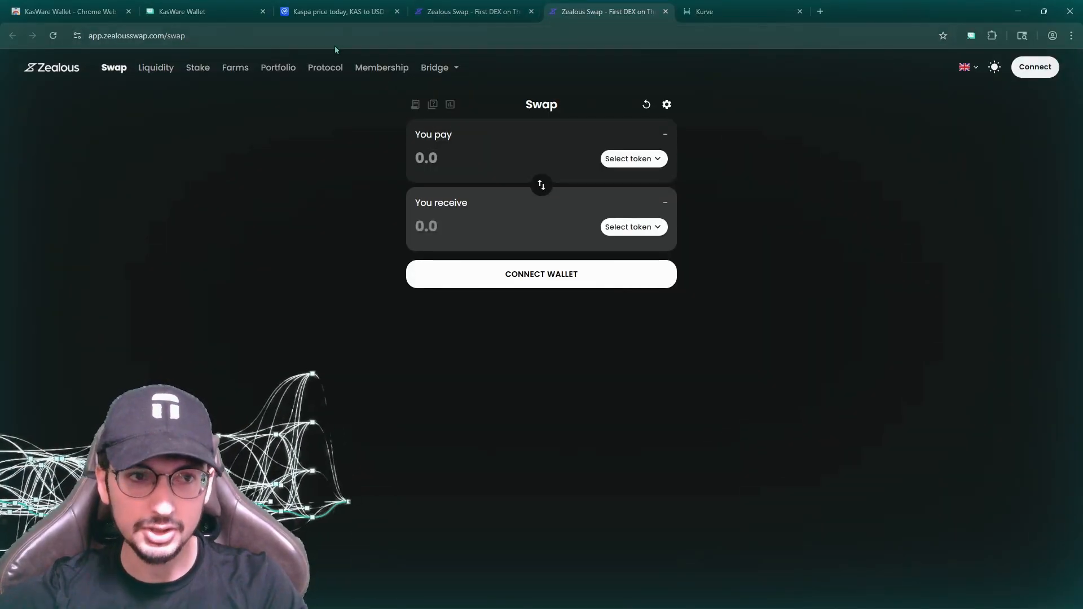
Bookmark Zealous Swap and choose KasWare as the wallet to connect.
click(942, 35)
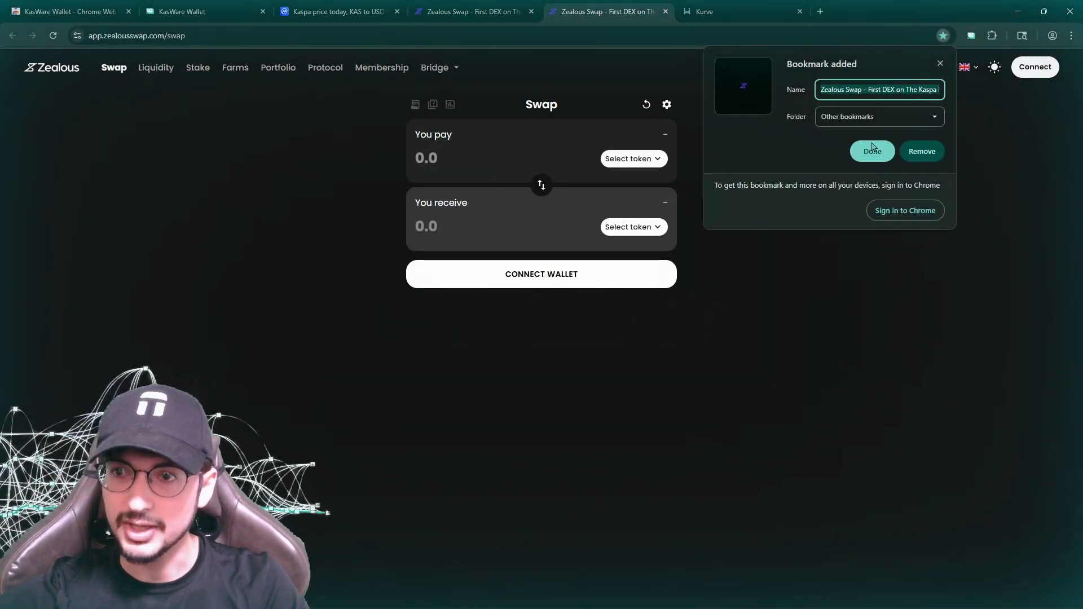
click(540, 273)
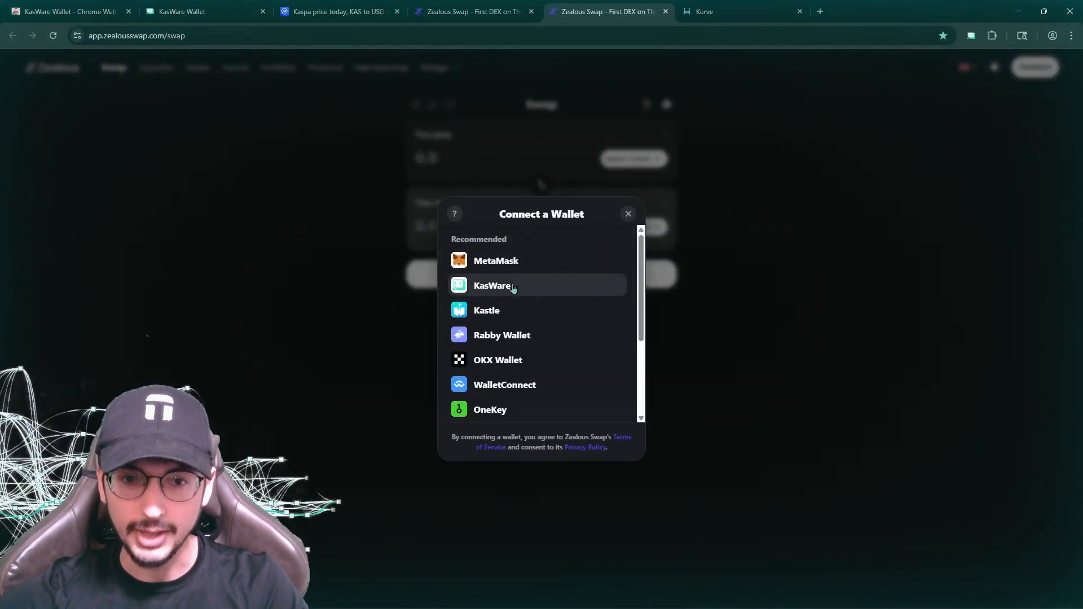
click(493, 285)
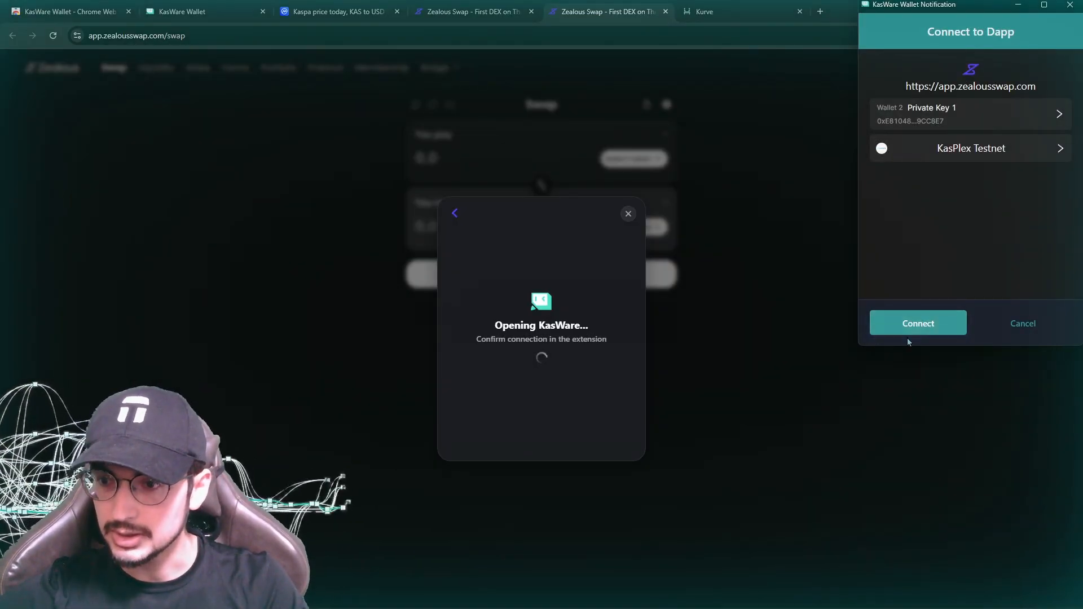
Approve the connection and the switch to KasPlex, then view the 519.5 KAS in Portfolio.
click(918, 323)
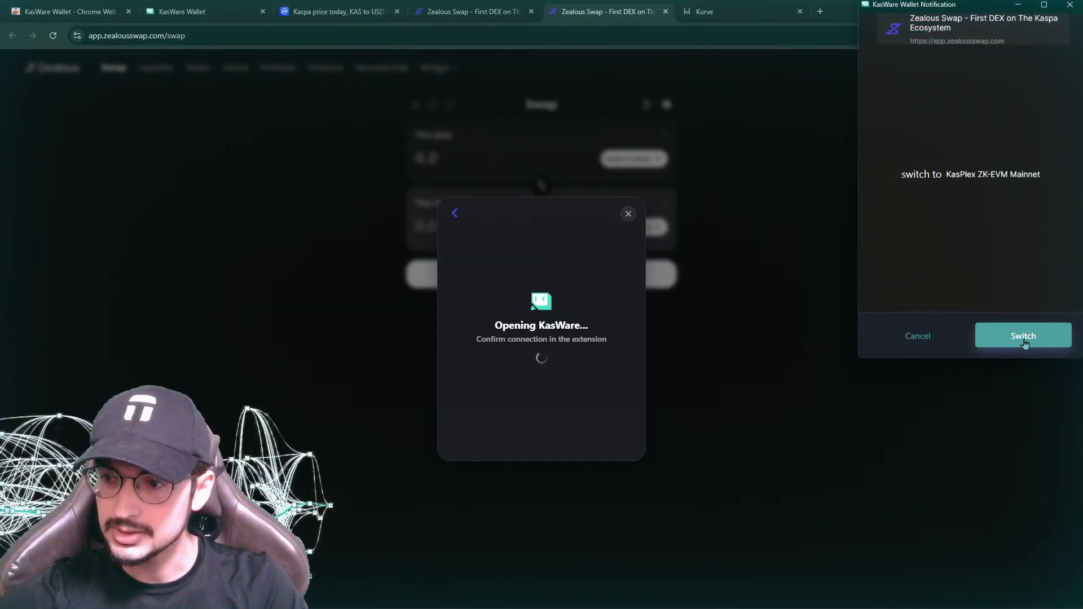
click(1022, 336)
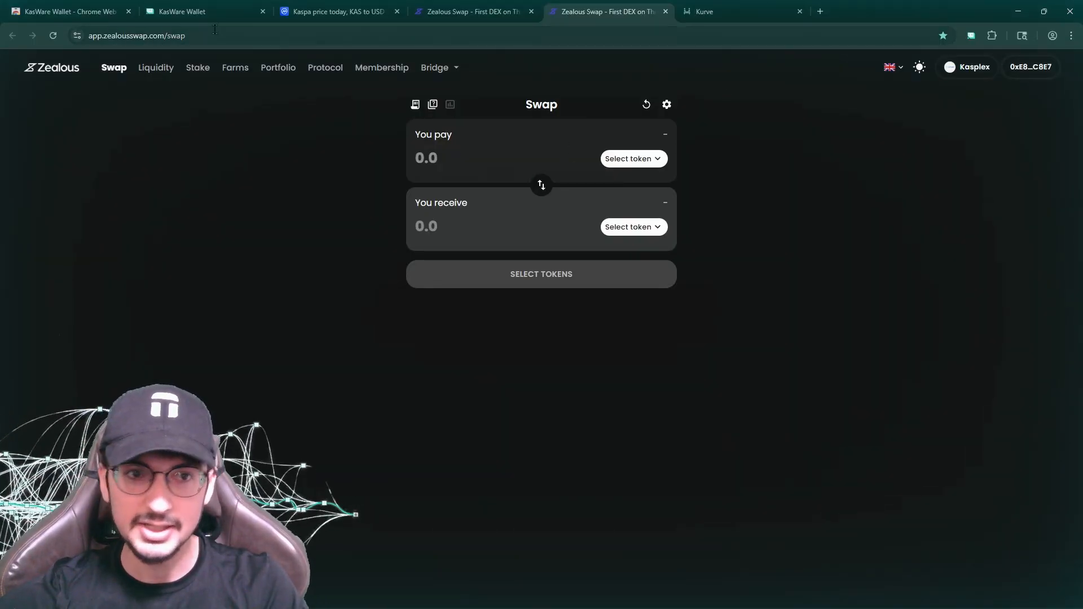
click(278, 67)
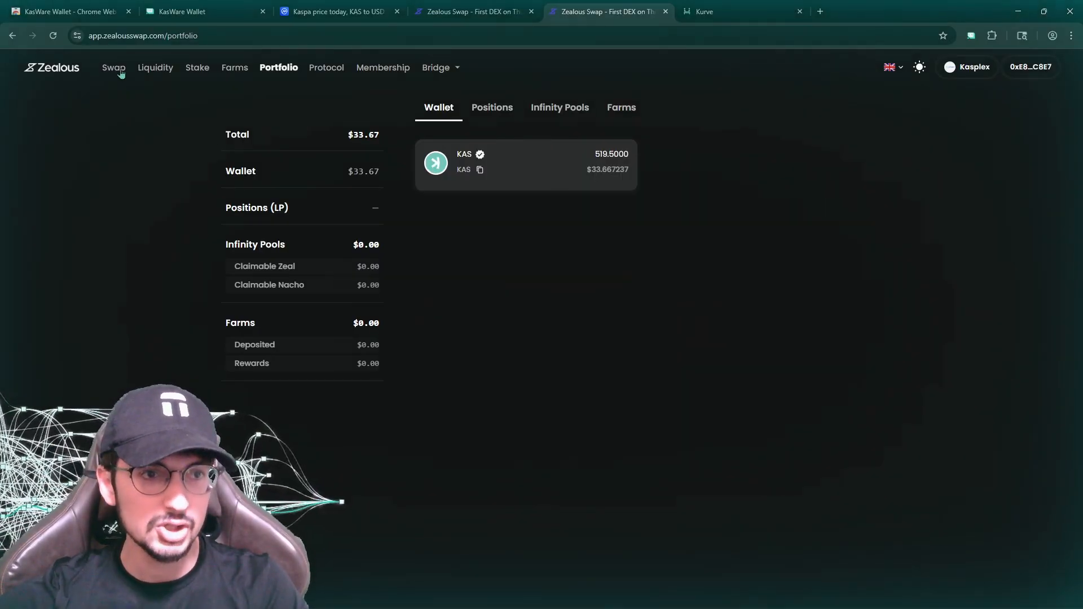
Pick NACHO against KAS at 25% of the balance, then reverse the swap direction.
click(113, 66)
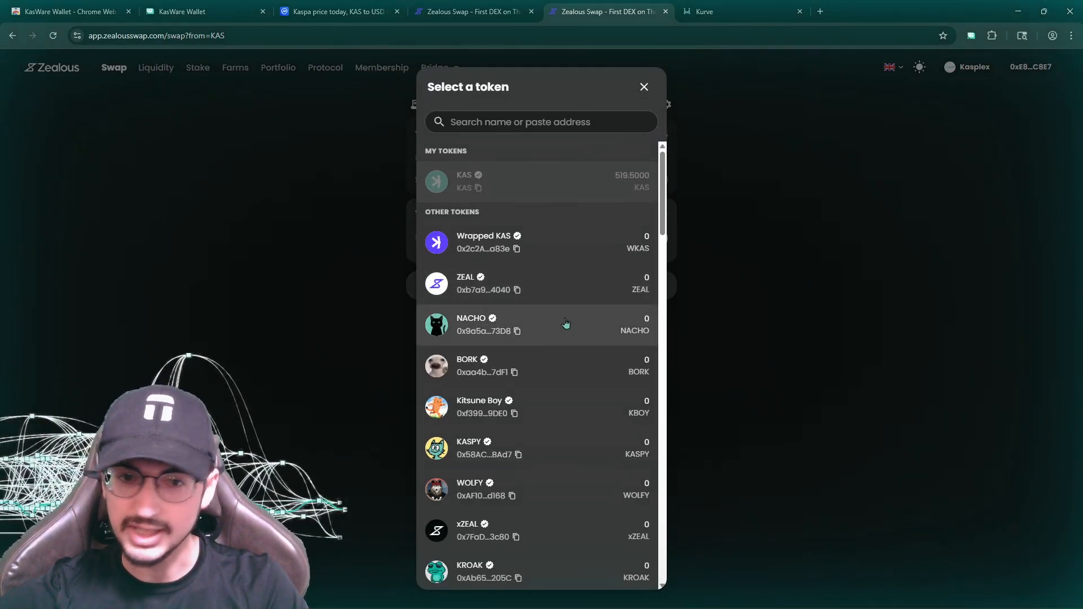
click(471, 325)
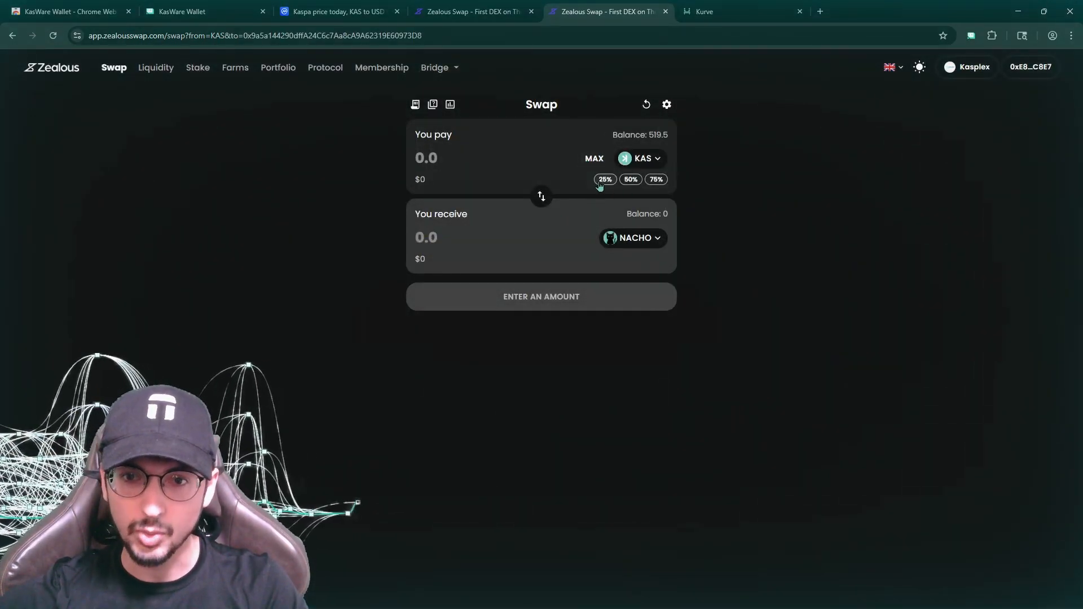
click(605, 179)
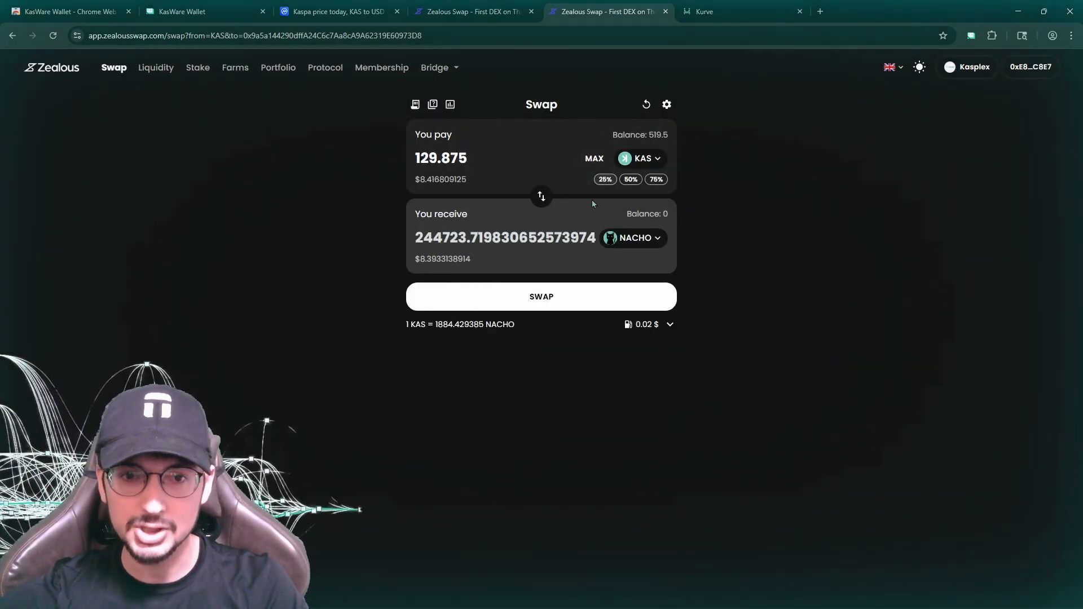
click(541, 196)
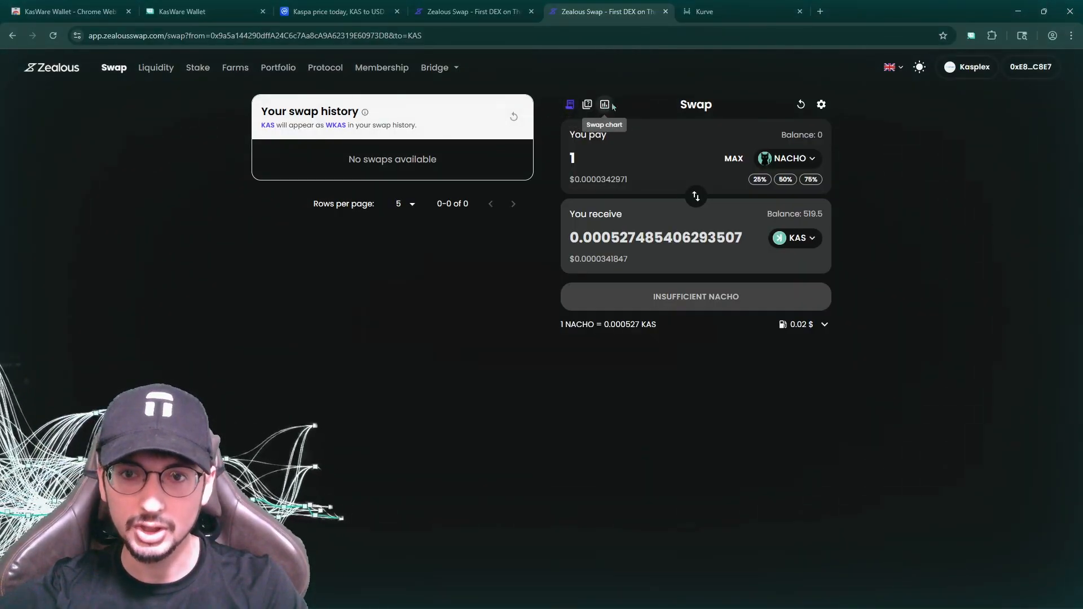
Review the NACHO/KAS price chart over 30 days in both price directions, then select the pay amount.
click(603, 104)
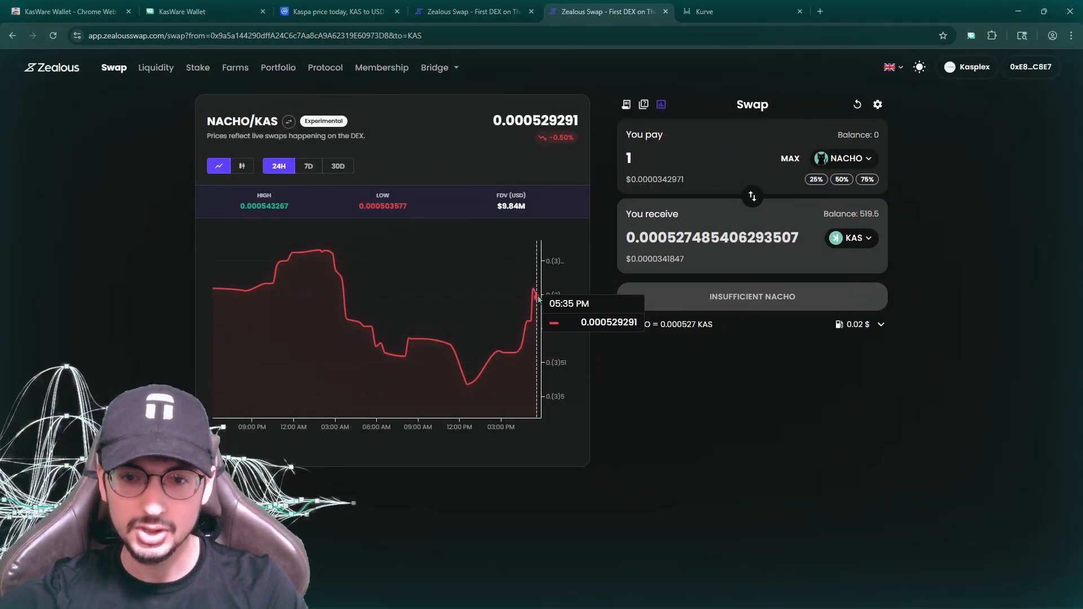
mouse_move(473, 358)
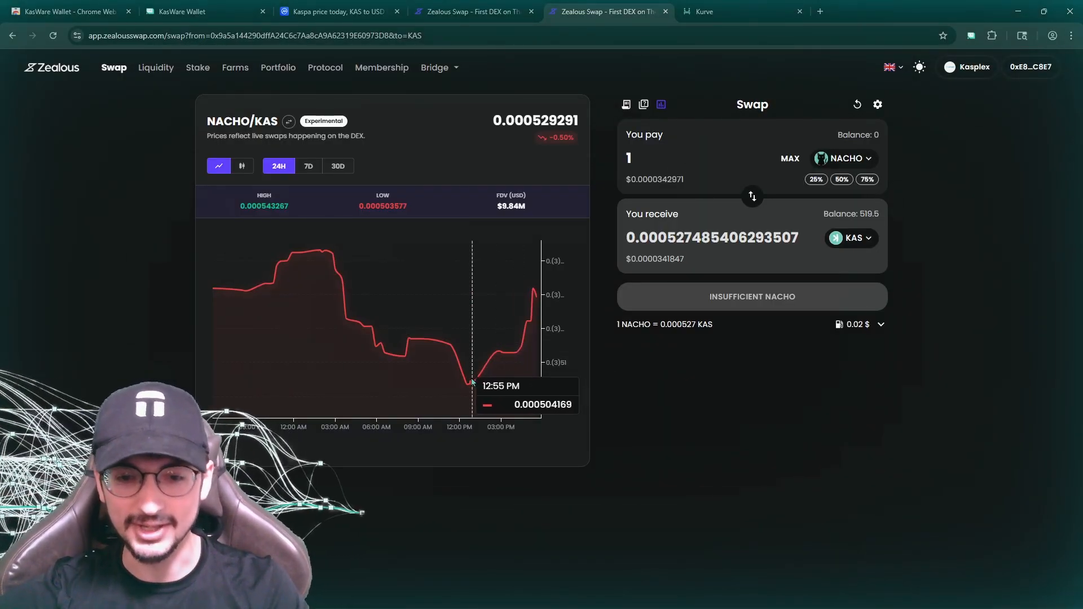
mouse_move(467, 383)
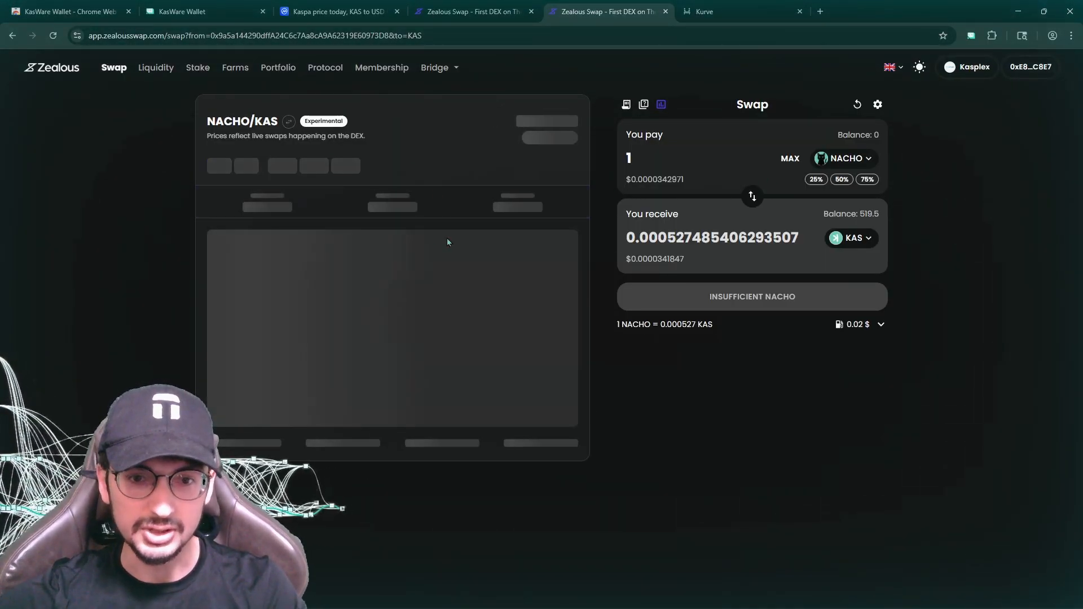
click(337, 165)
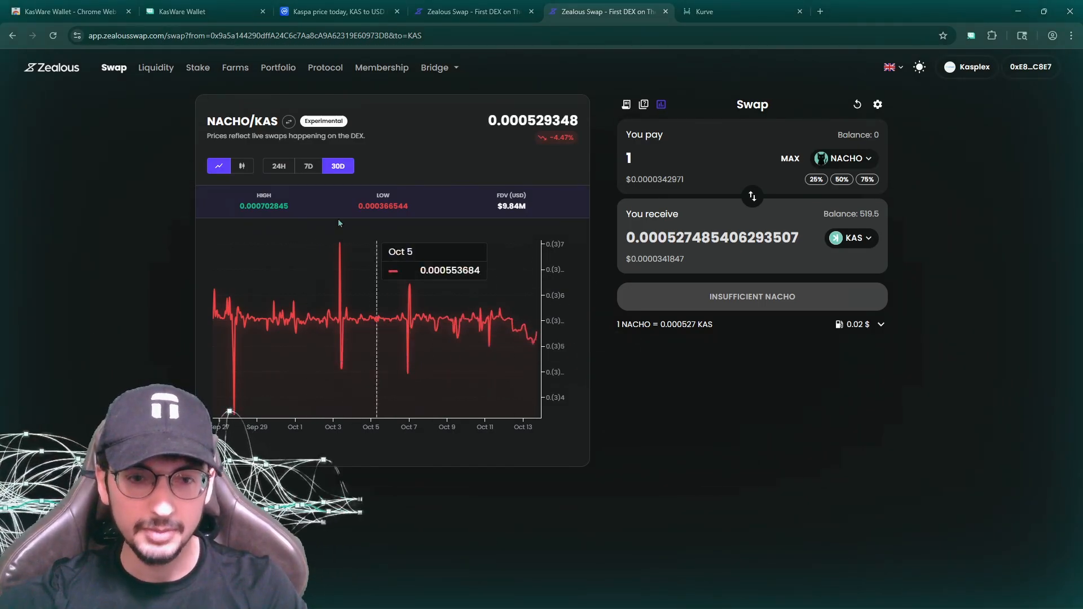
click(287, 121)
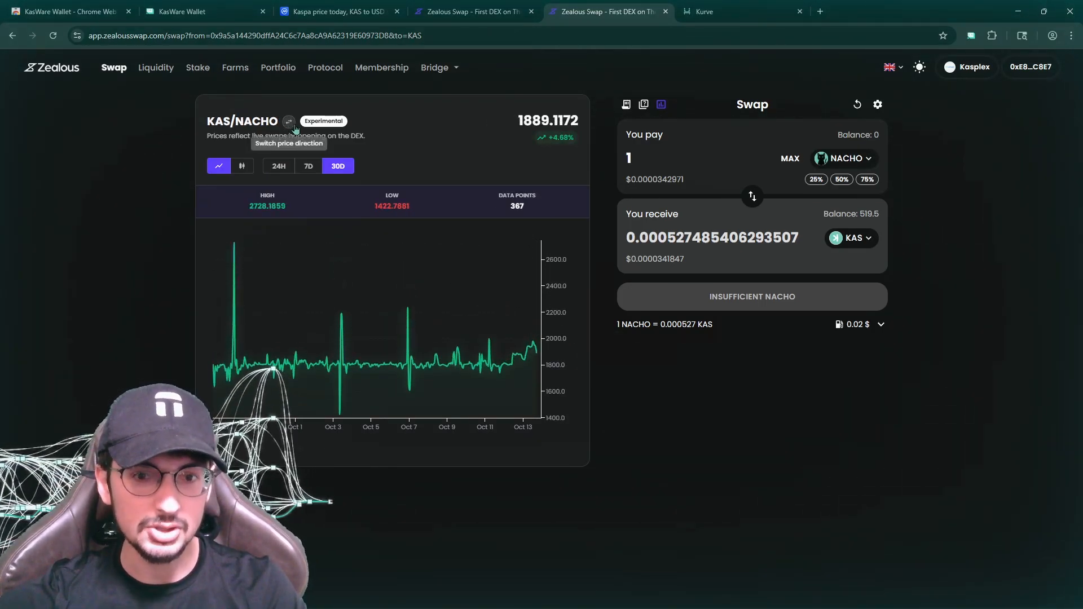
click(289, 121)
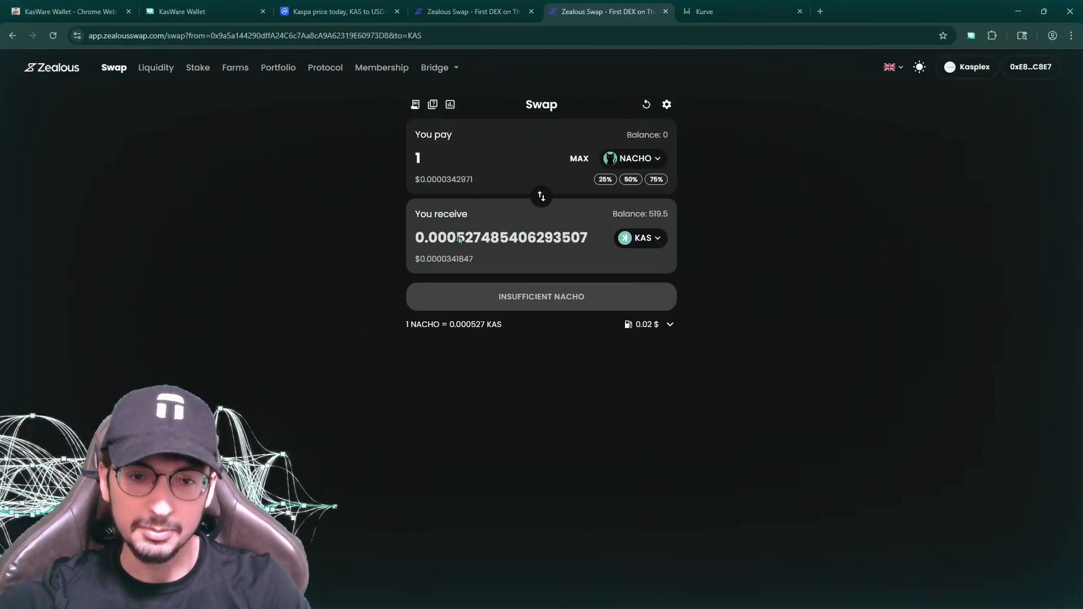
double_click(501, 237)
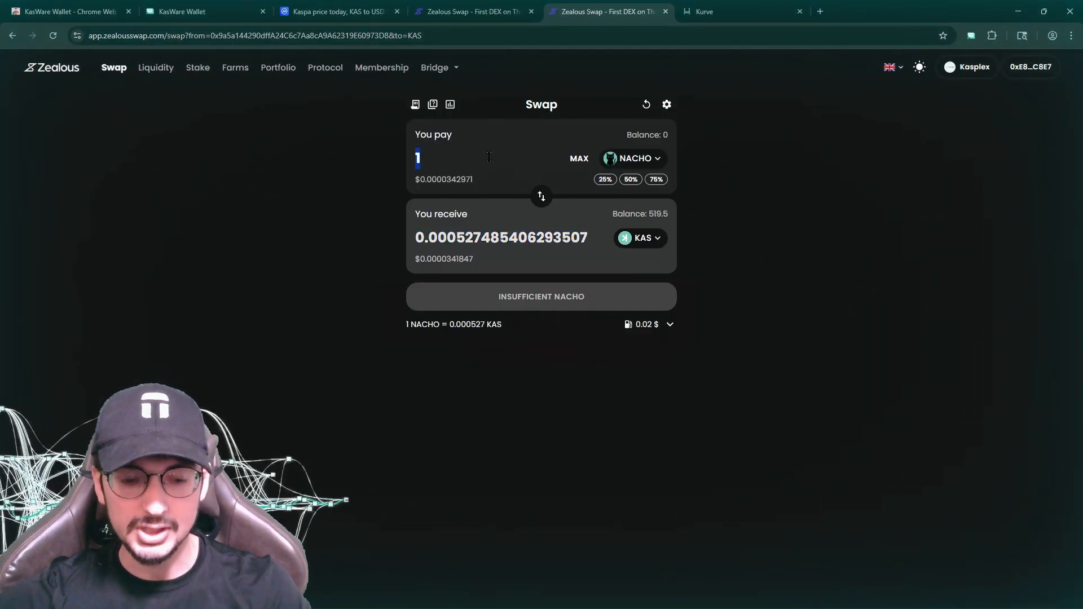
Bridge another 100 KAS via Kurve and confirm the wallet holds 619 KAS on KasPlex.
click(540, 196)
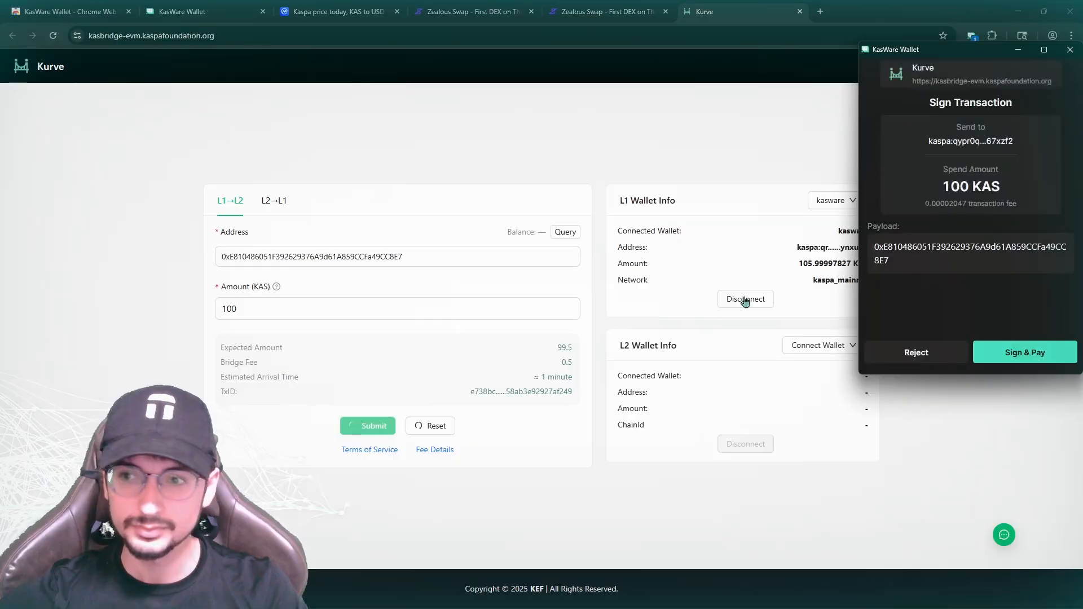
click(1024, 352)
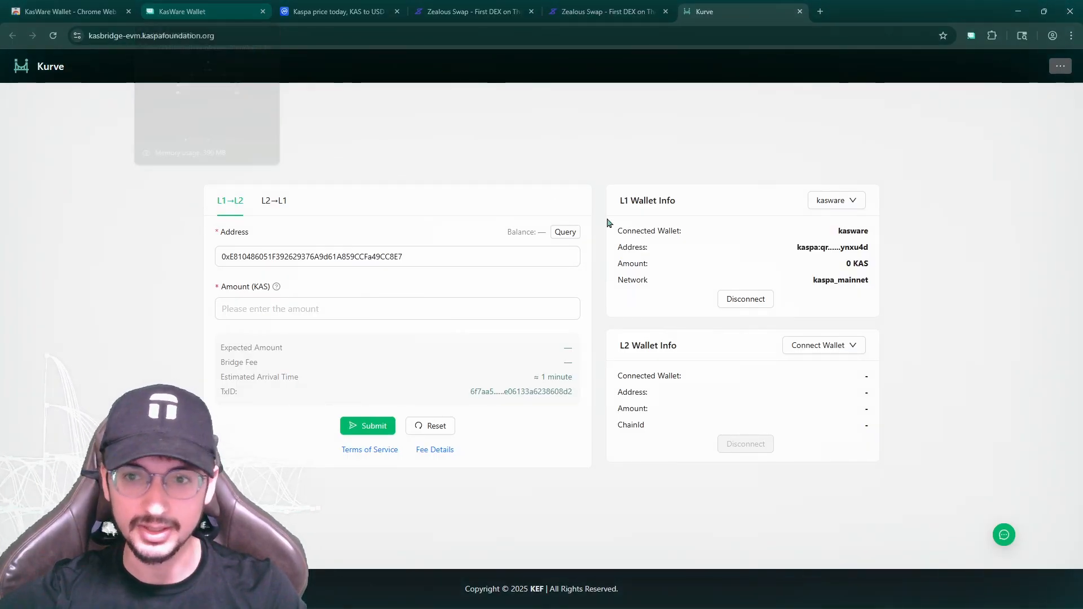
click(201, 12)
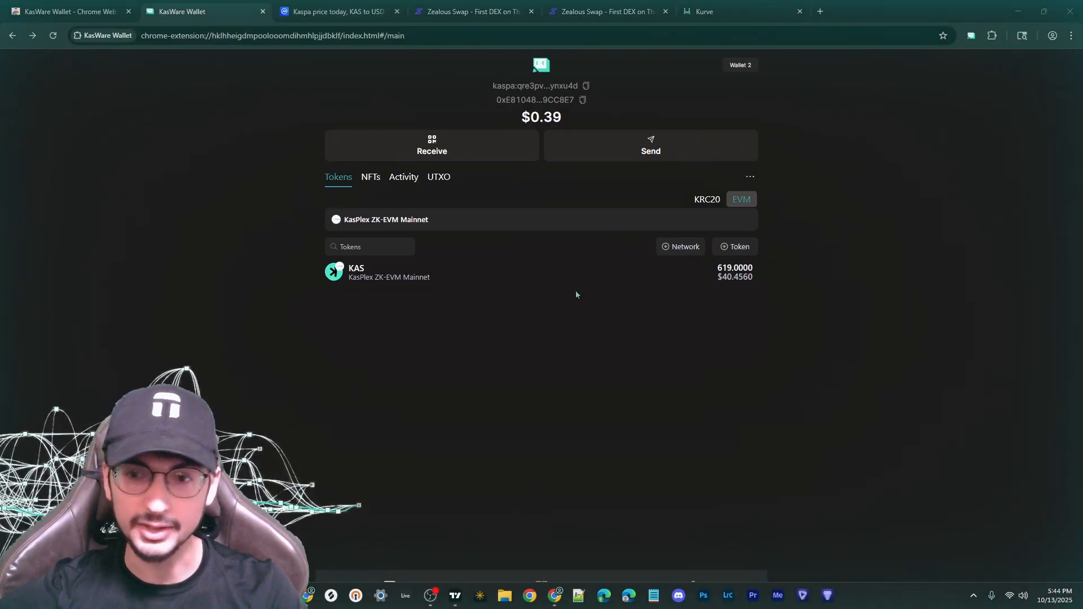
click(608, 11)
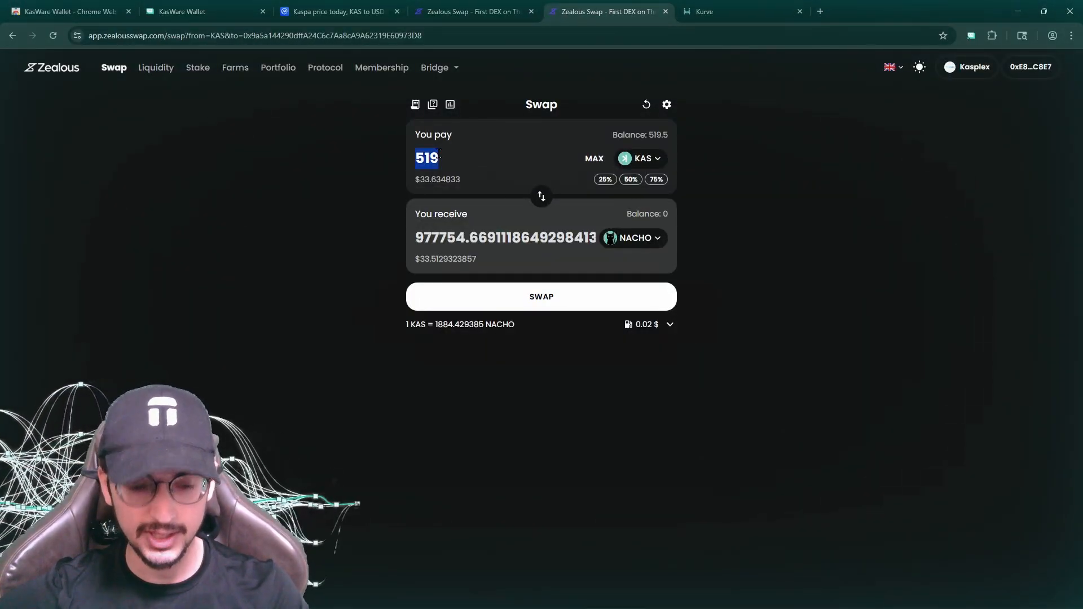
Set the pay amount to 531 KAS and refresh the NACHO quote.
text(525)
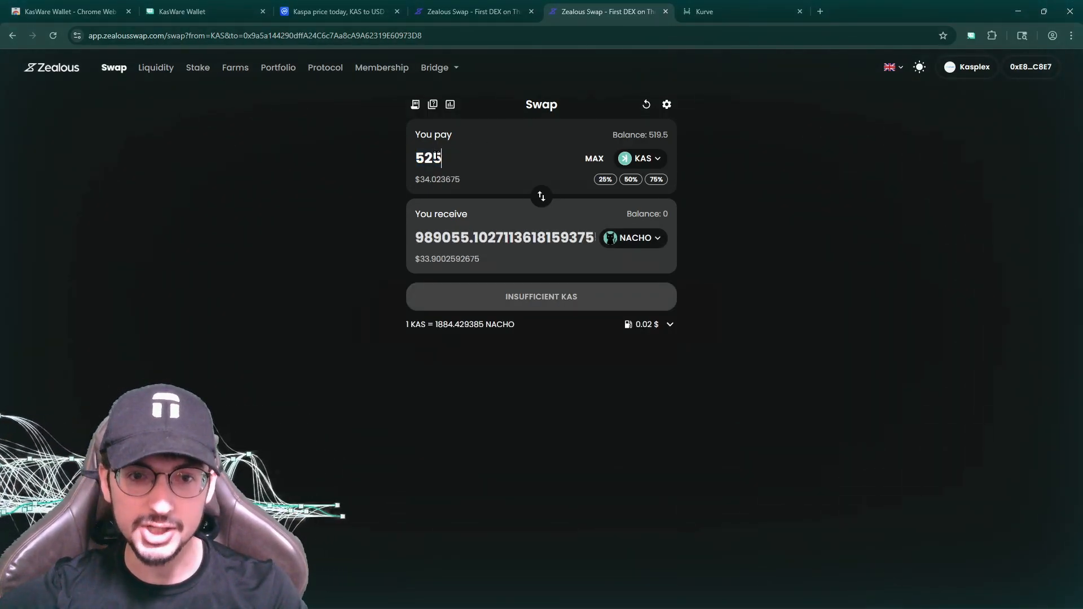
text(530)
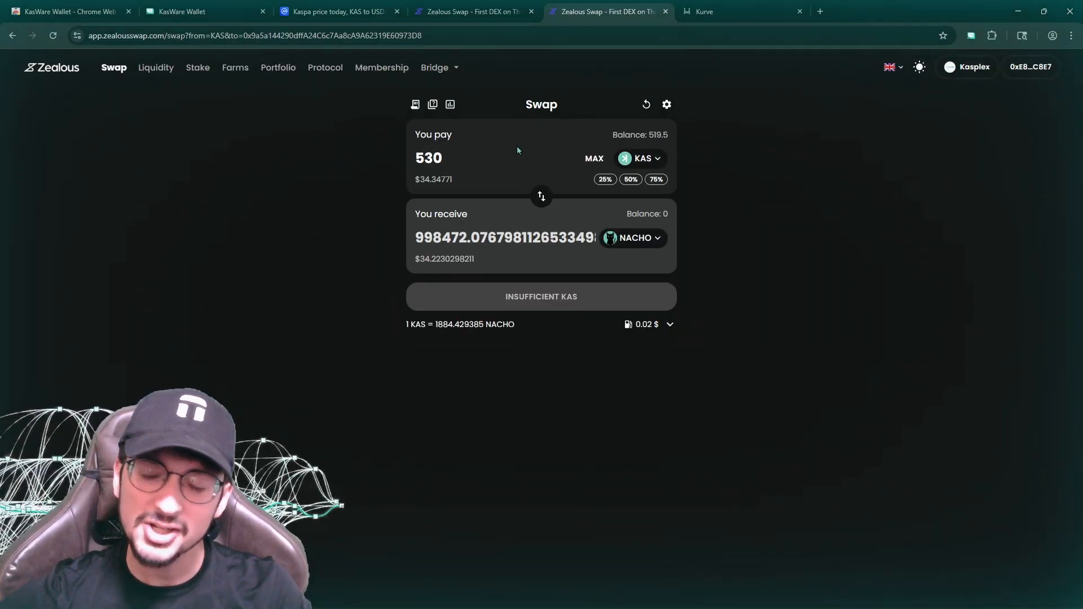
click(442, 158)
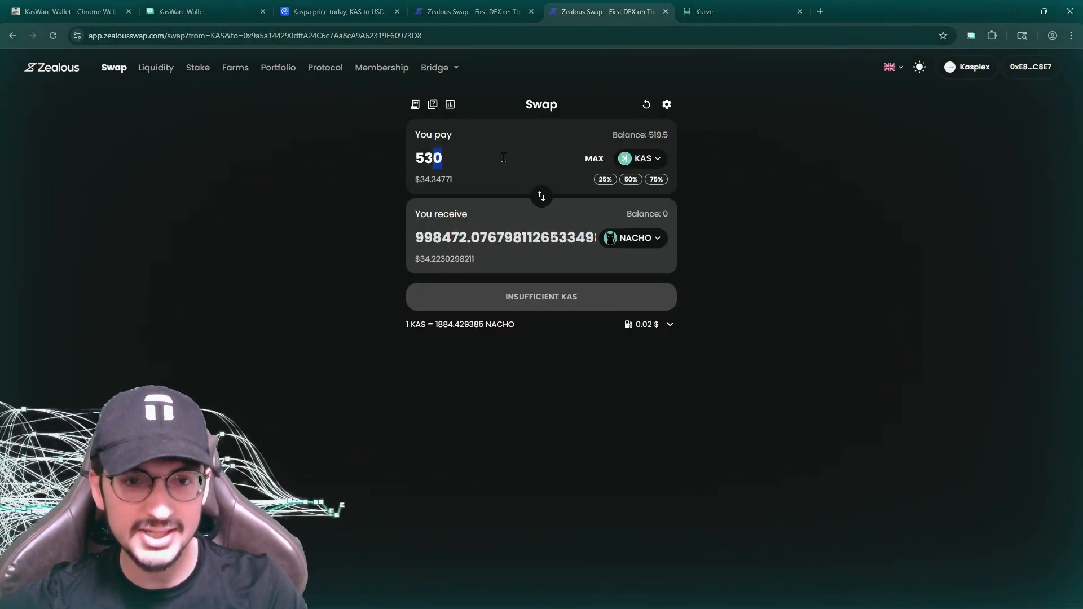
text(1)
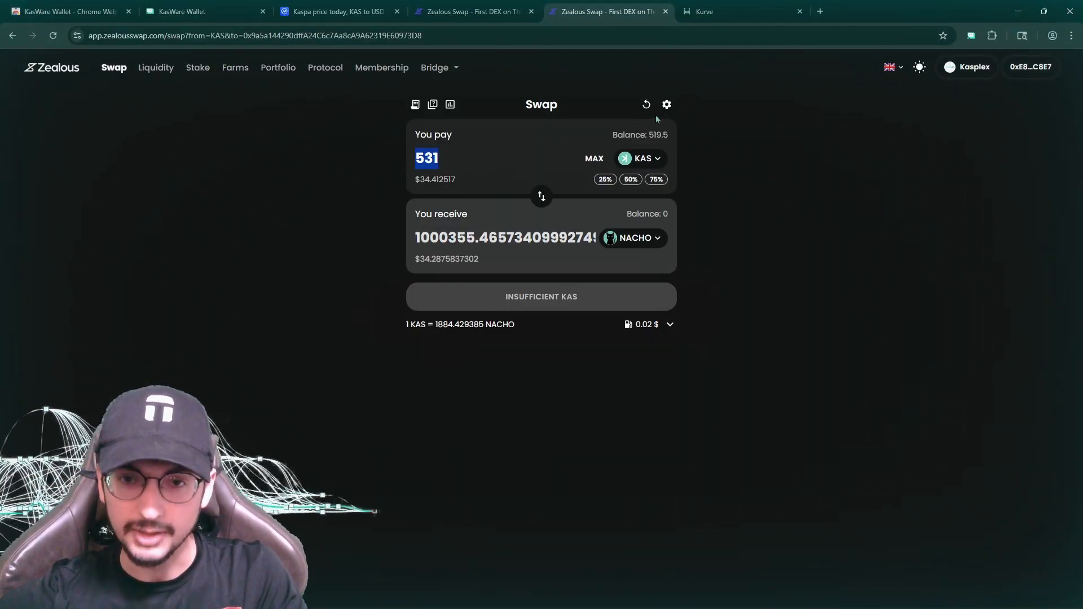
click(645, 104)
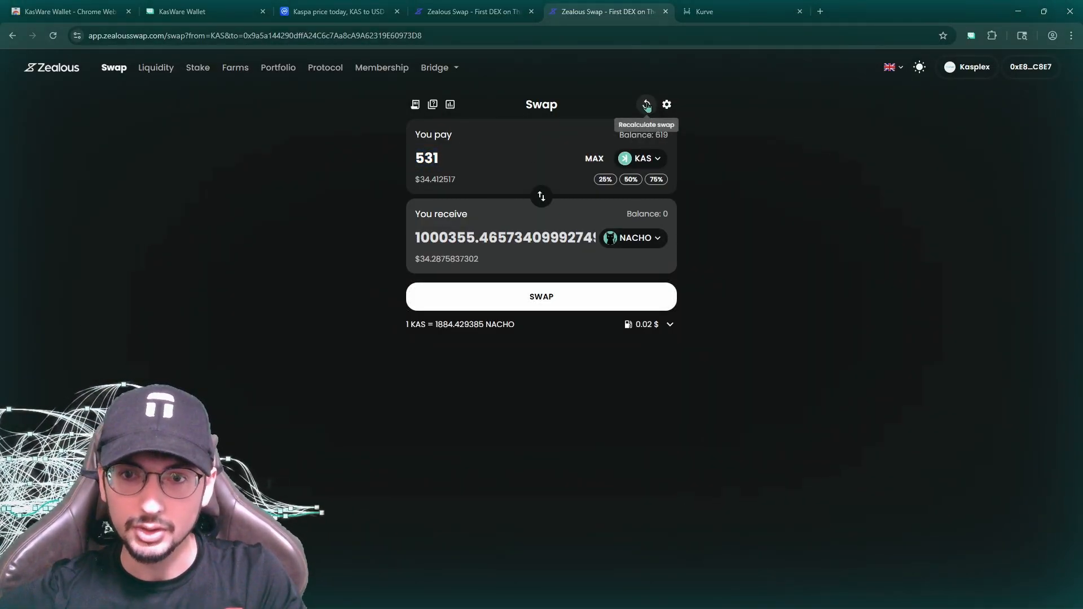
mouse_move(575, 300)
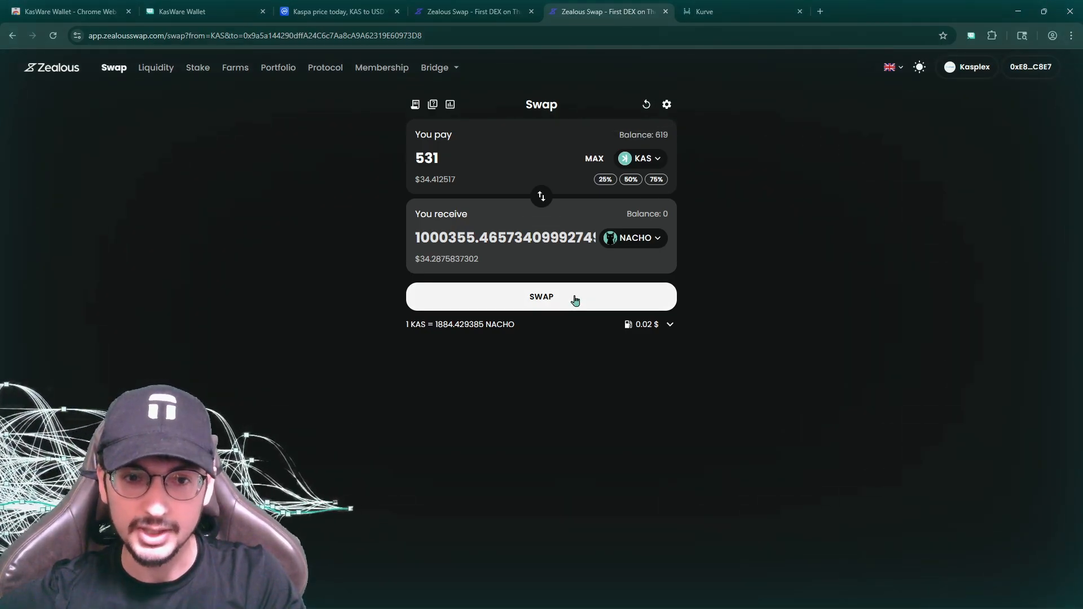
Swap 531 KAS for about 1,000,355 NACHO, signing and confirming in KasWare.
click(540, 297)
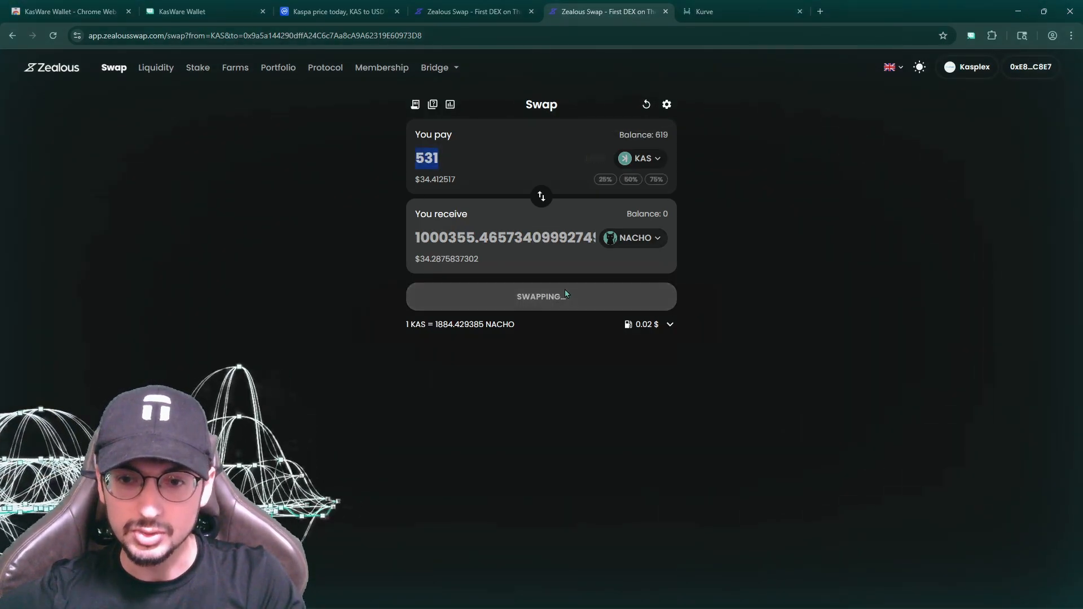
click(540, 297)
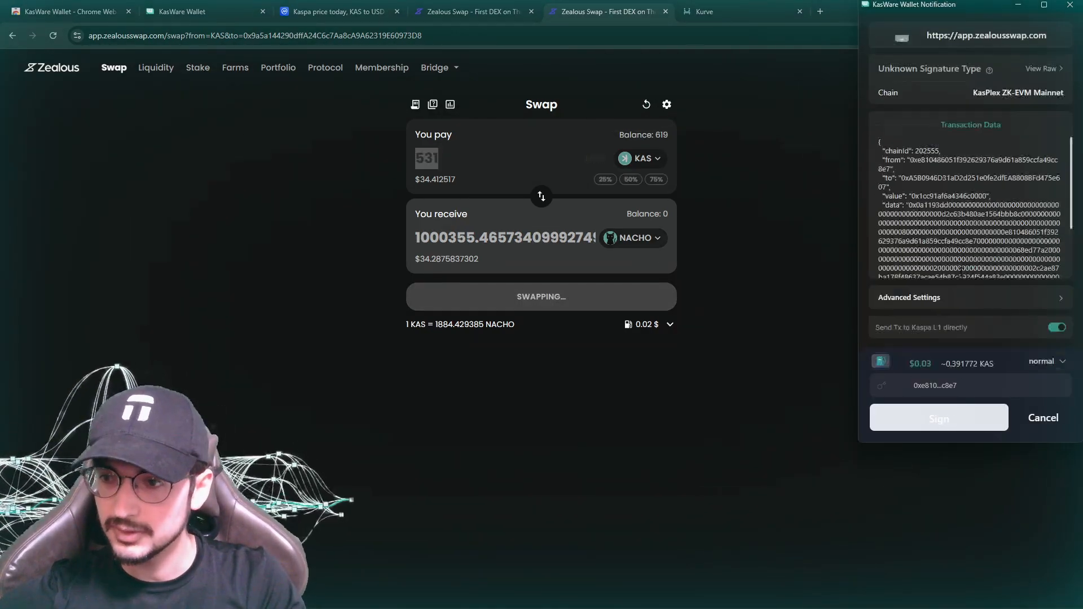
scroll(down, 3)
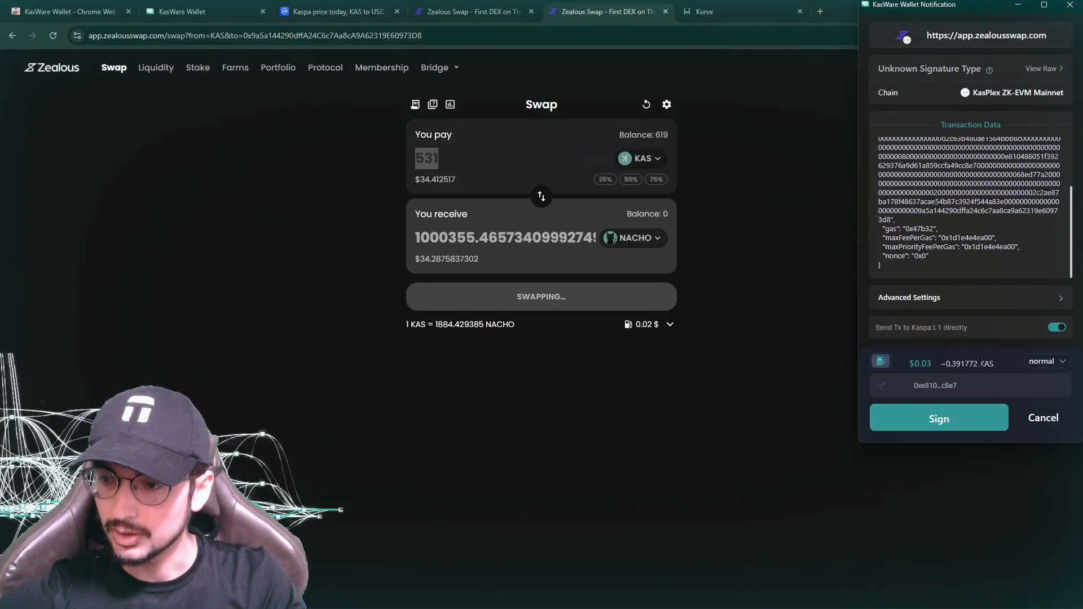
click(937, 418)
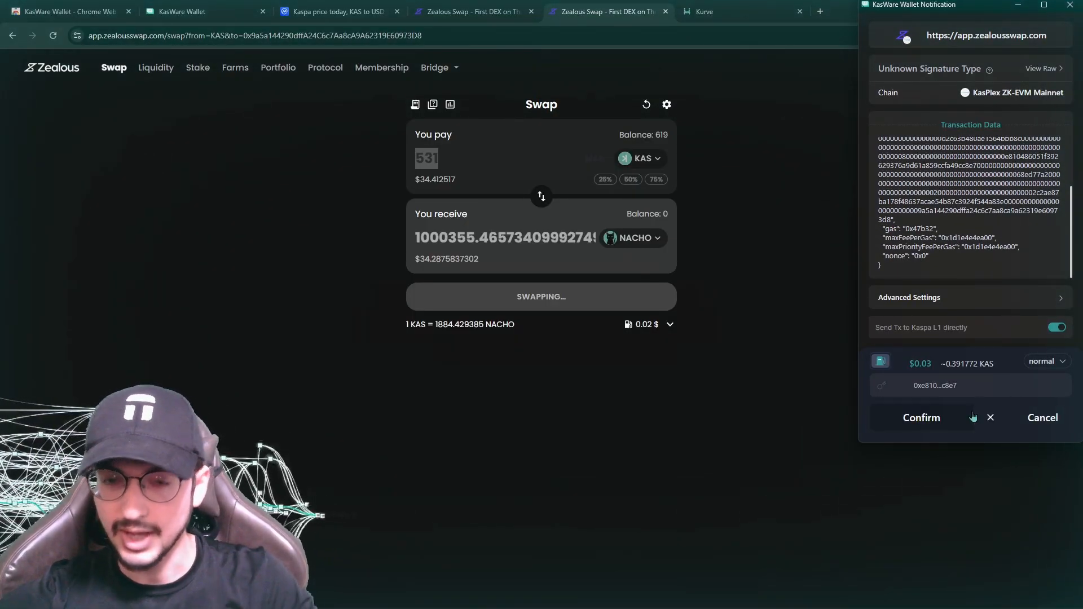
click(922, 418)
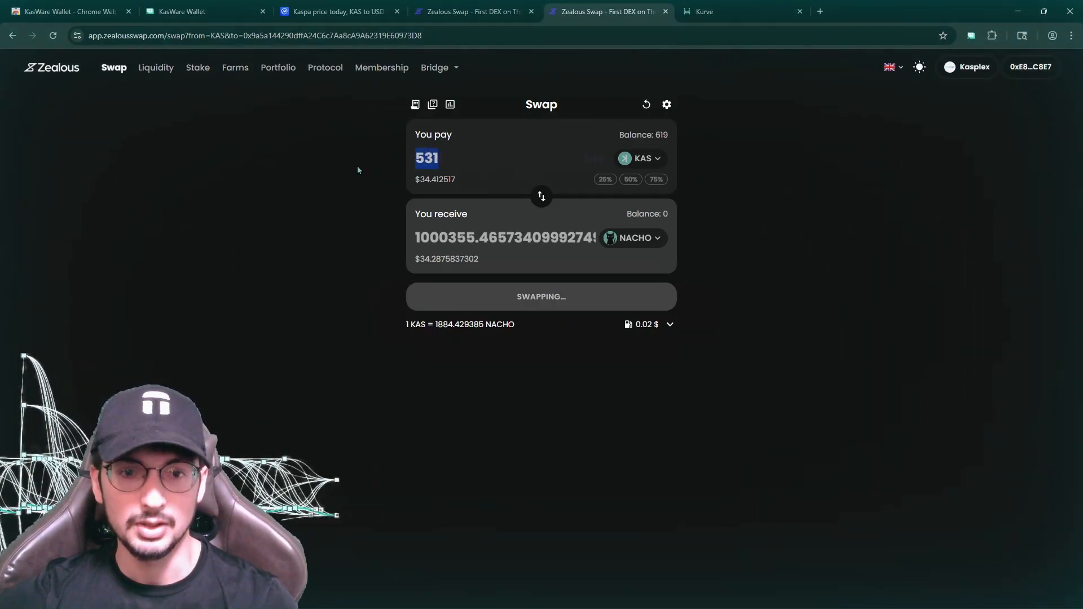
mouse_move(429, 92)
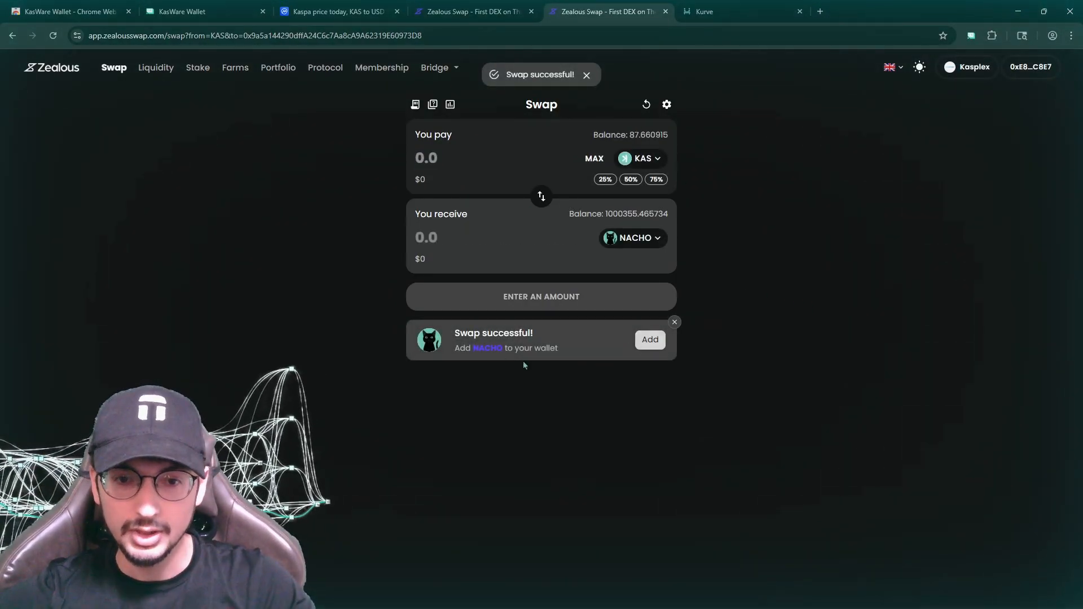
Add NACHO as a custom token in KasWare and confirm 1,000,355 NACHO beside 87.66 KAS.
click(649, 340)
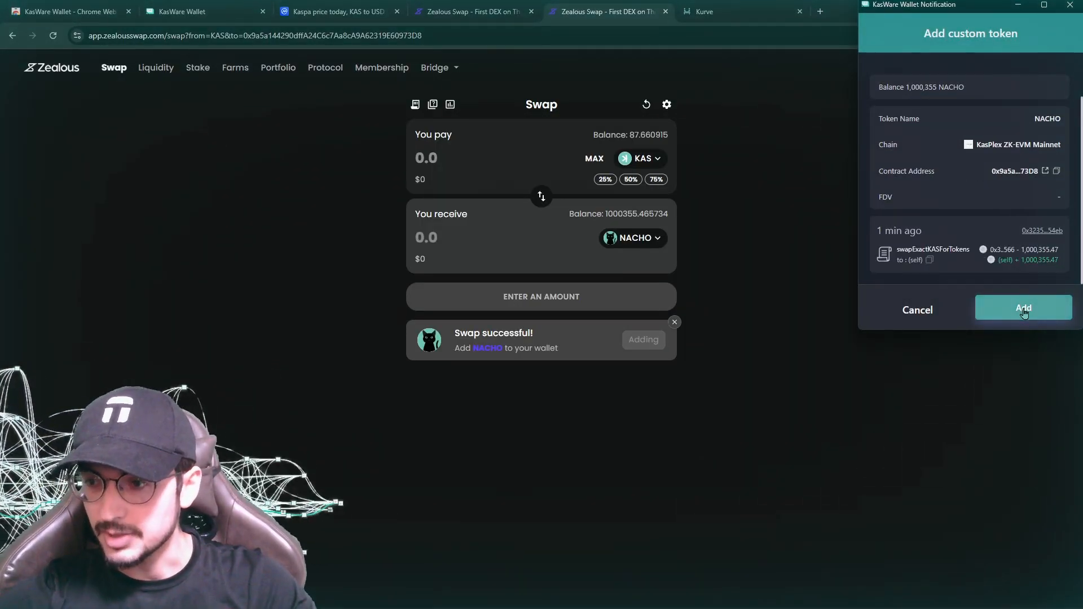
click(1023, 309)
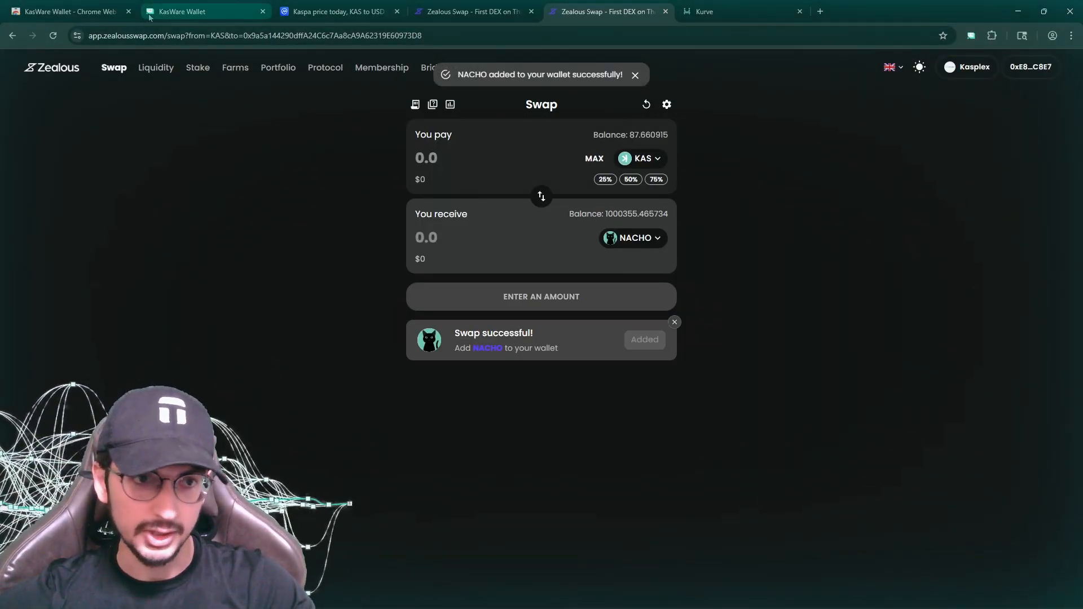
click(205, 11)
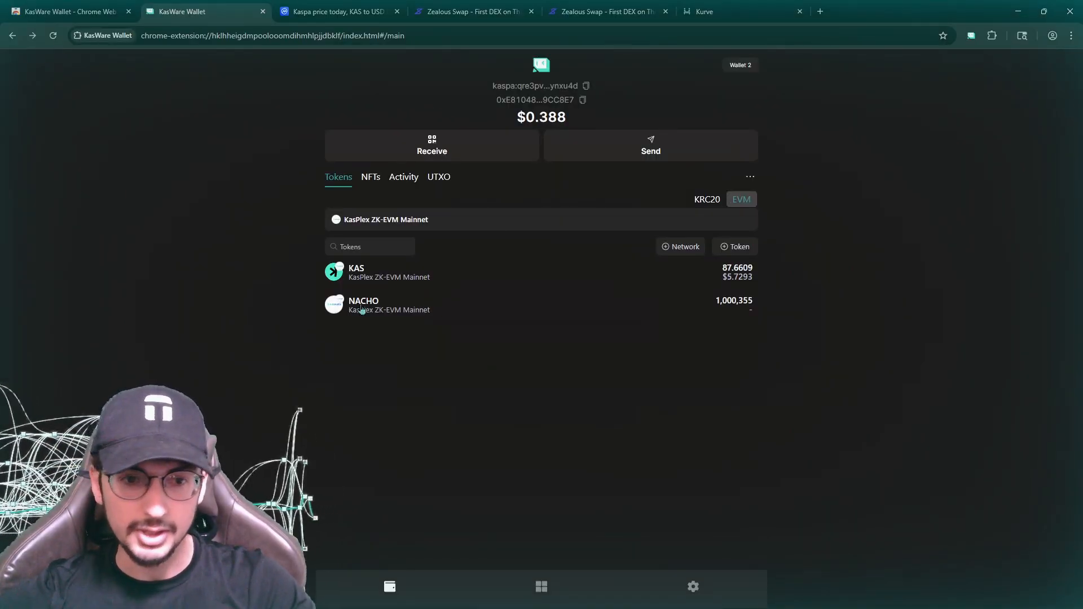
mouse_move(431, 245)
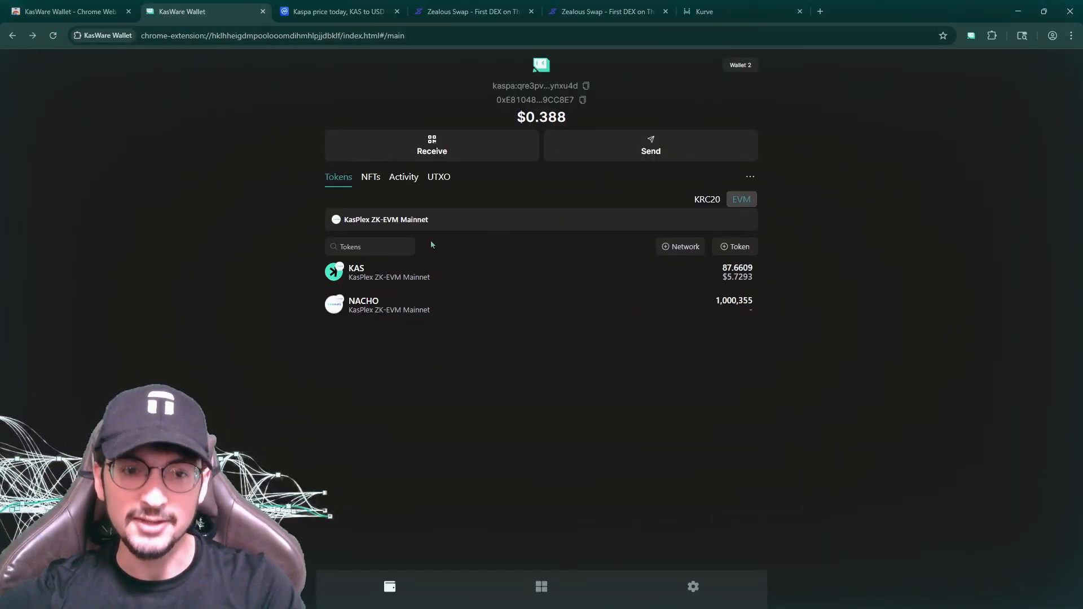
click(475, 11)
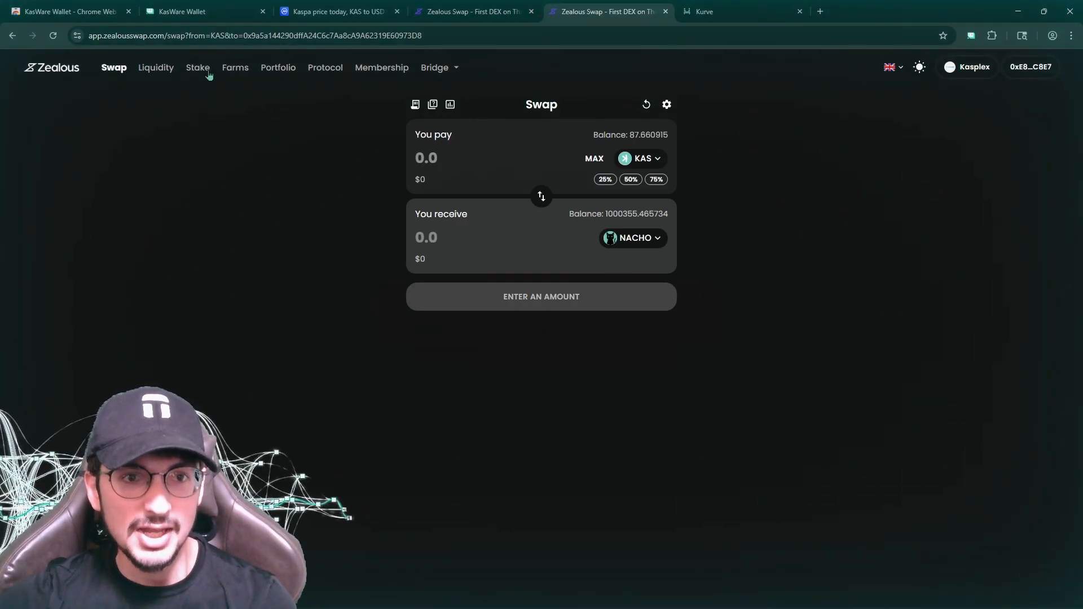
Preview a 1 KAS swap quote, then return to the Stake page's Nacho NFTs section.
click(197, 66)
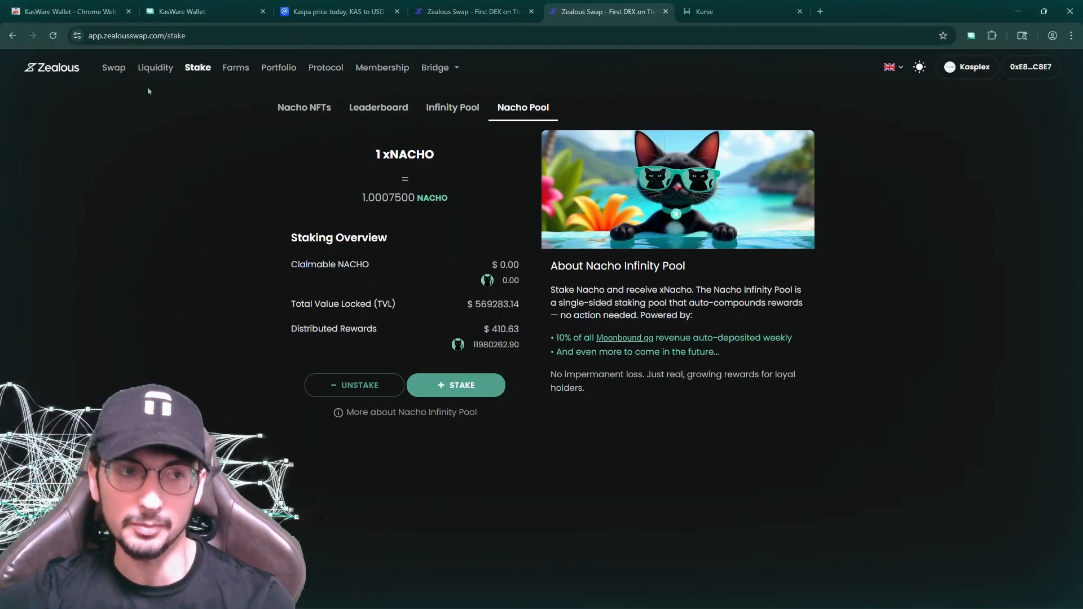
mouse_move(205, 84)
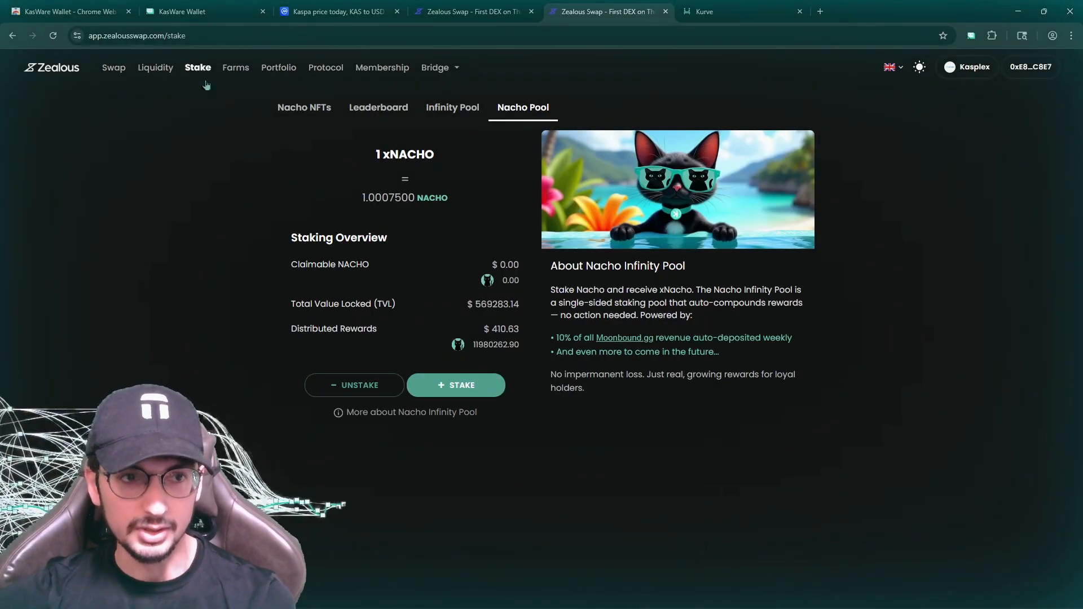
mouse_move(187, 72)
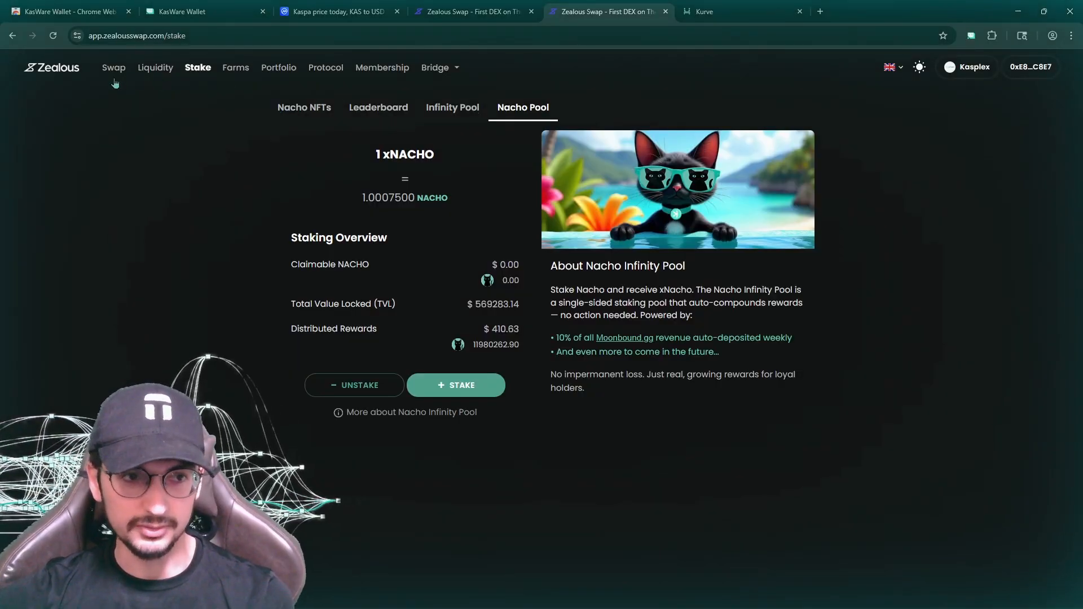
click(113, 67)
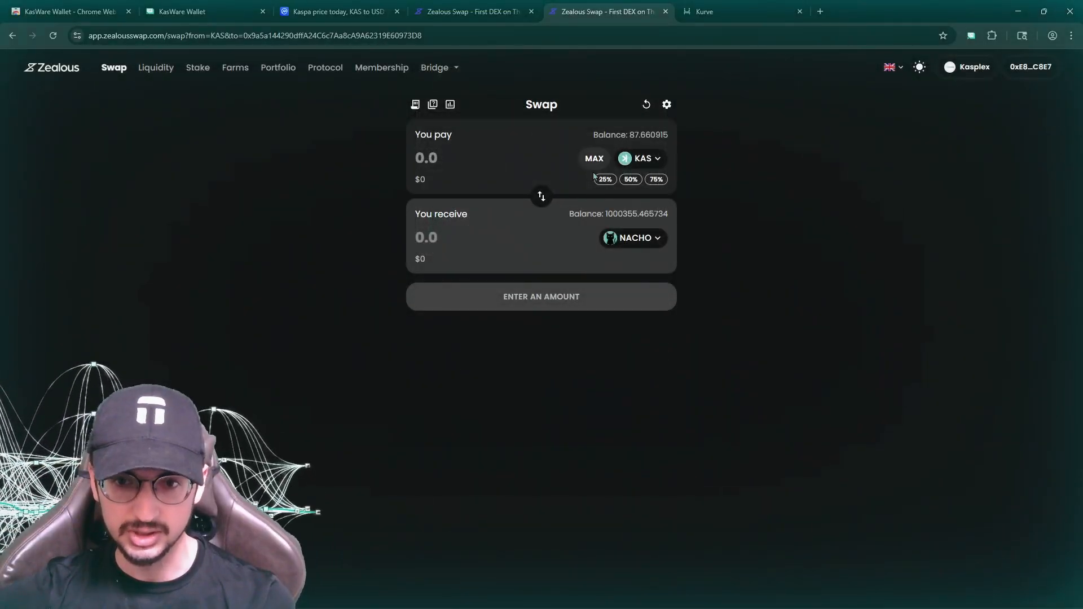
text(1)
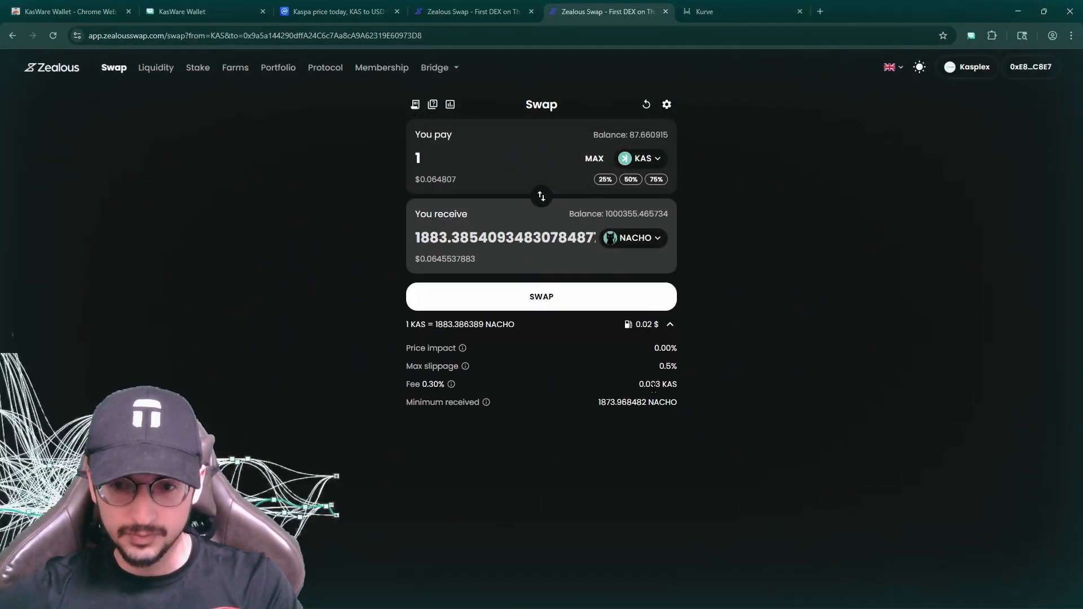
mouse_move(451, 383)
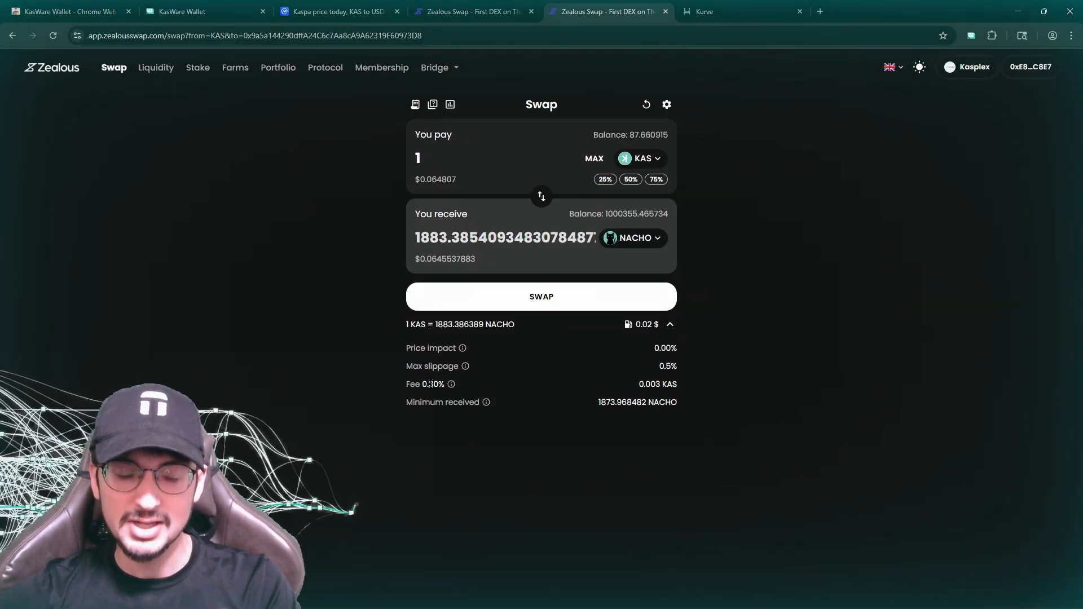
double_click(430, 383)
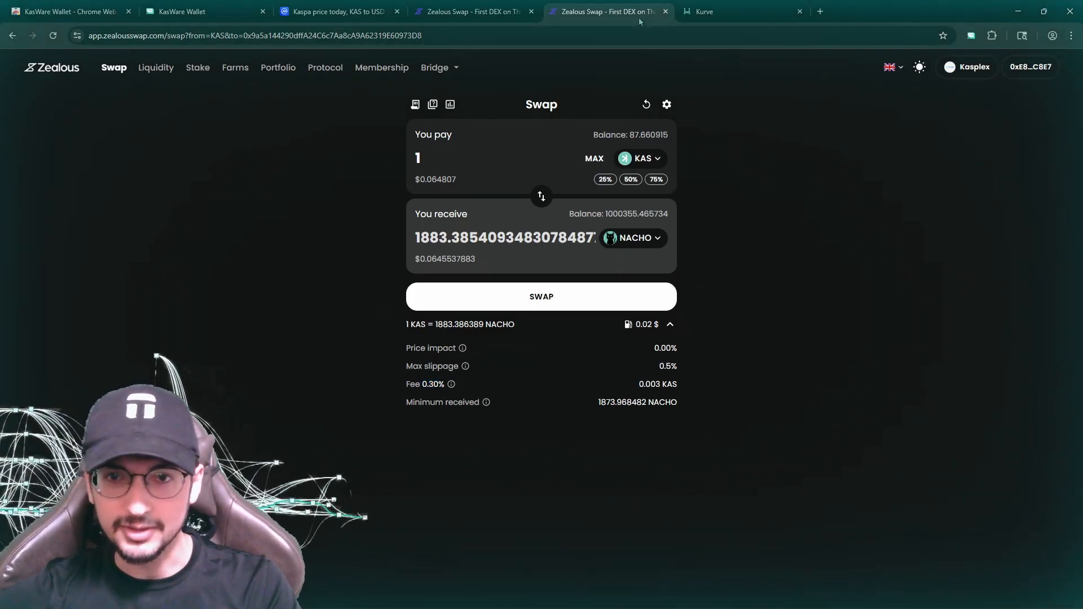
click(197, 67)
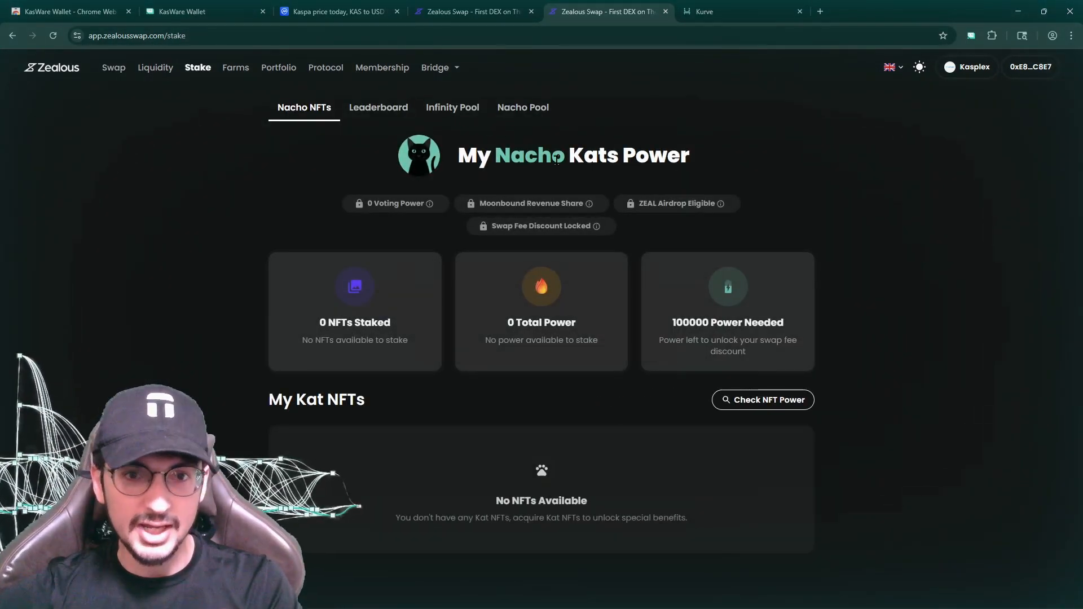
Show the Nacho Pool staking overview with 1 xNACHO equal to 1.00075 NACHO.
click(522, 107)
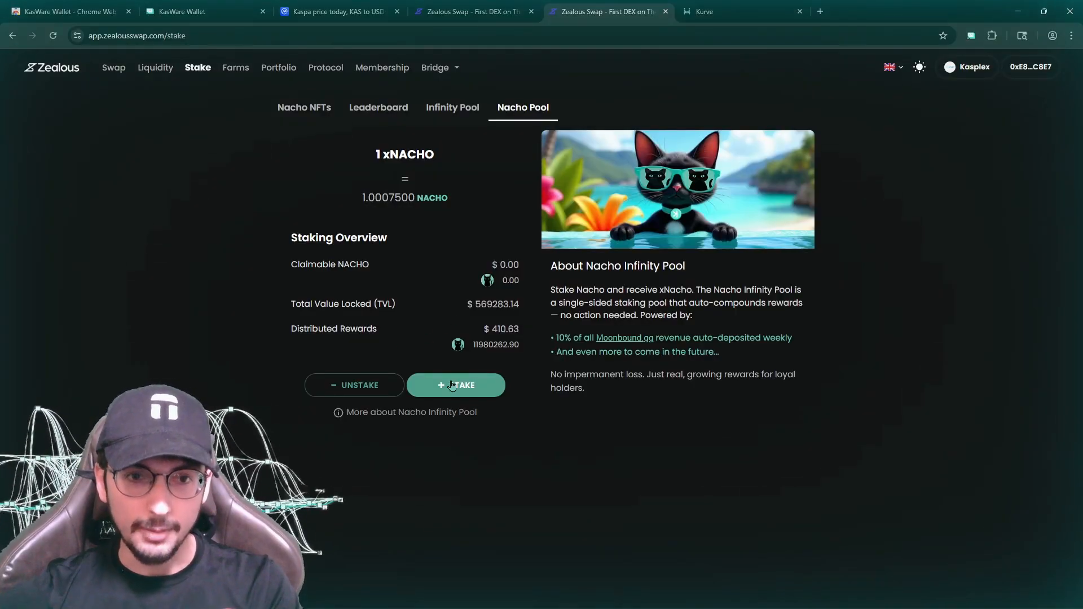
Stake the max 1,000,355 NACHO in the Nacho Pool, signing the approval and staking in KasWare.
click(456, 384)
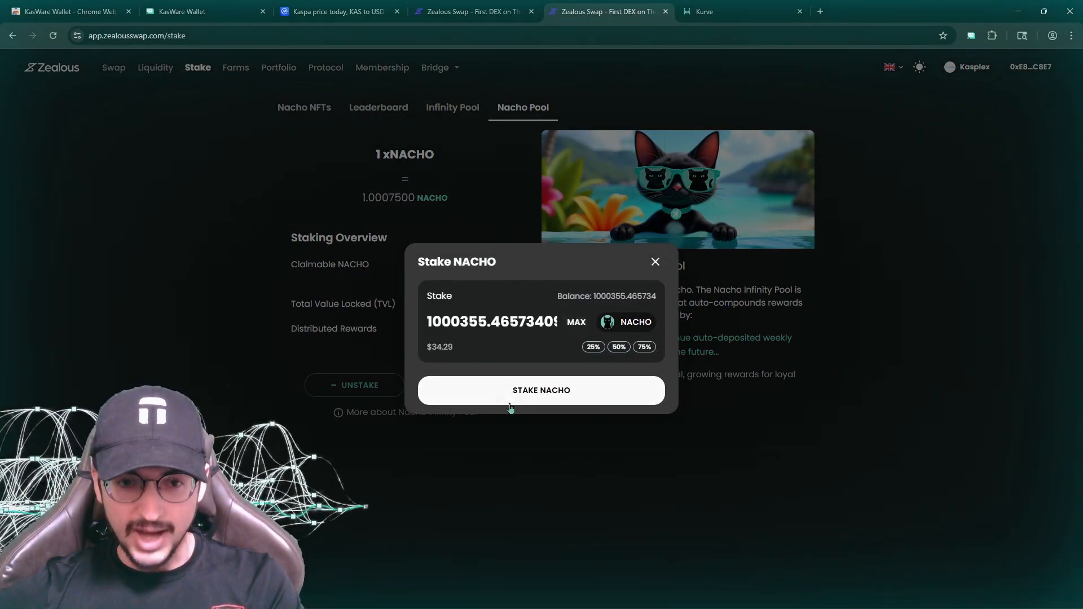
click(540, 391)
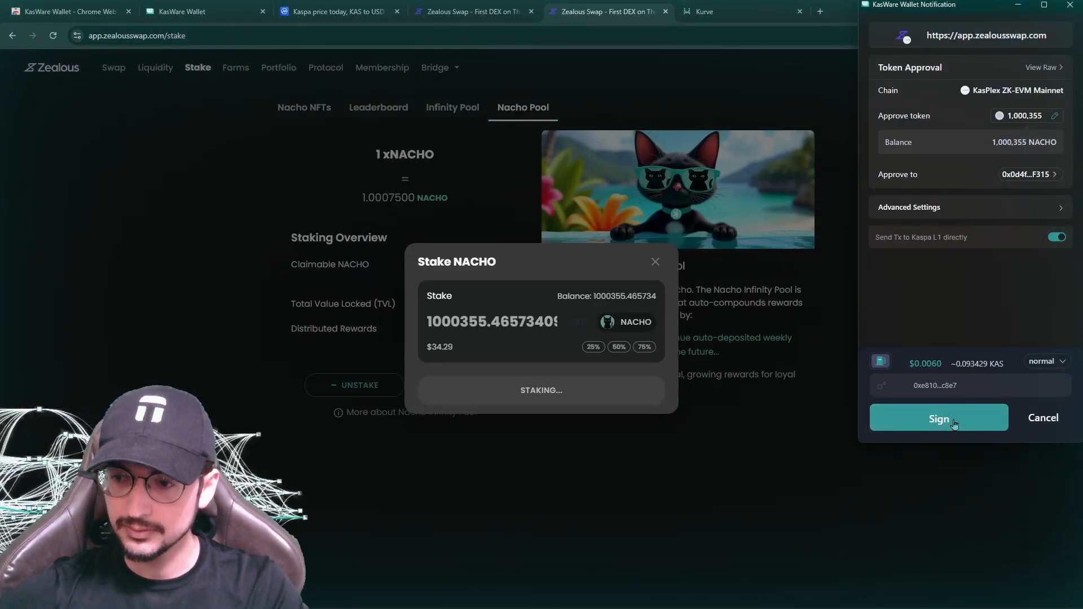
click(937, 417)
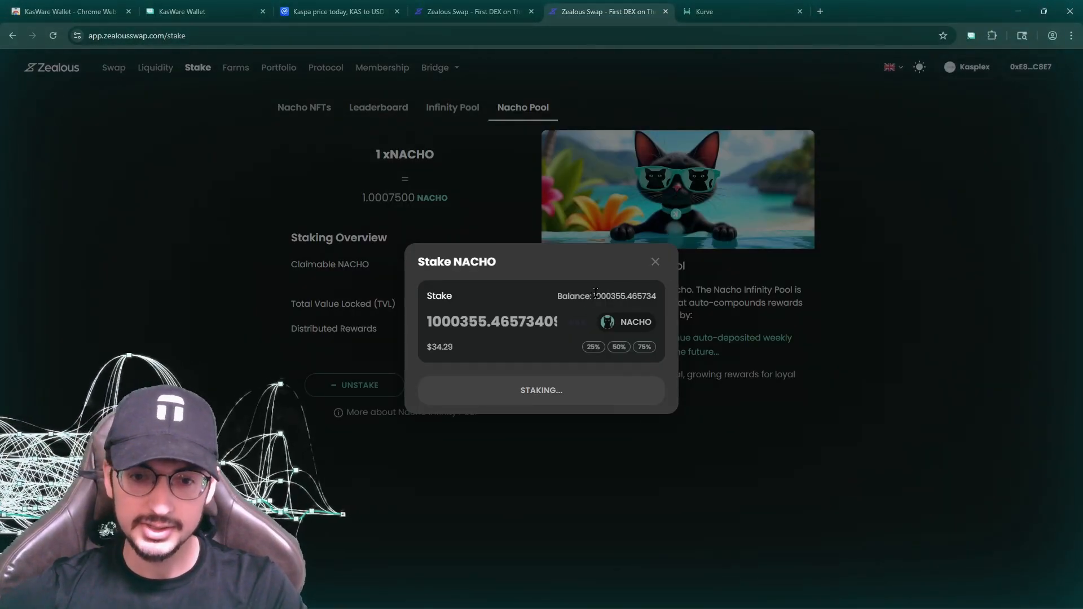
mouse_move(388, 217)
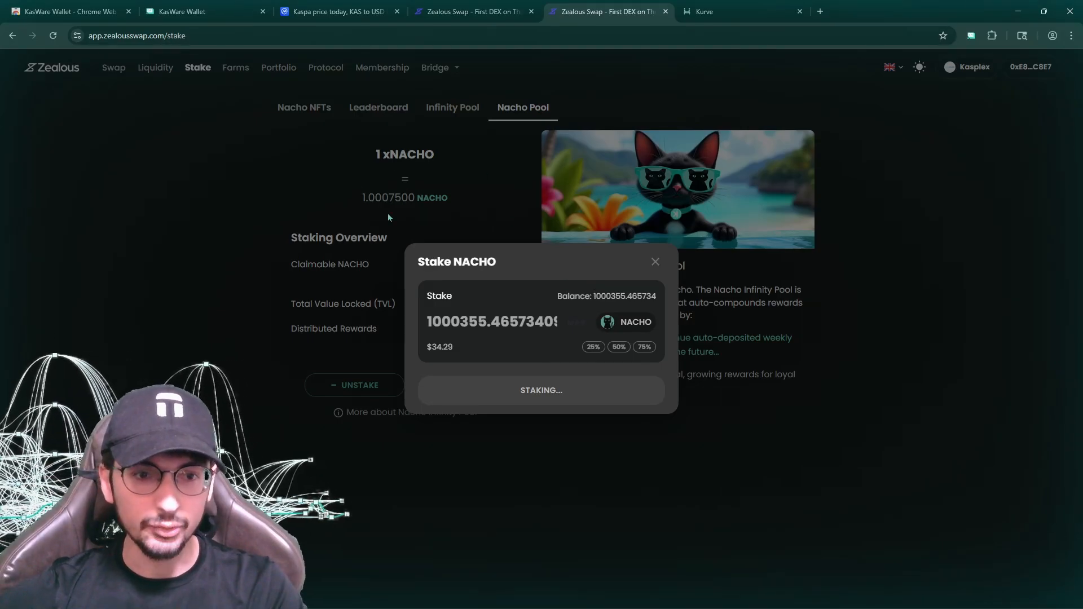
click(541, 390)
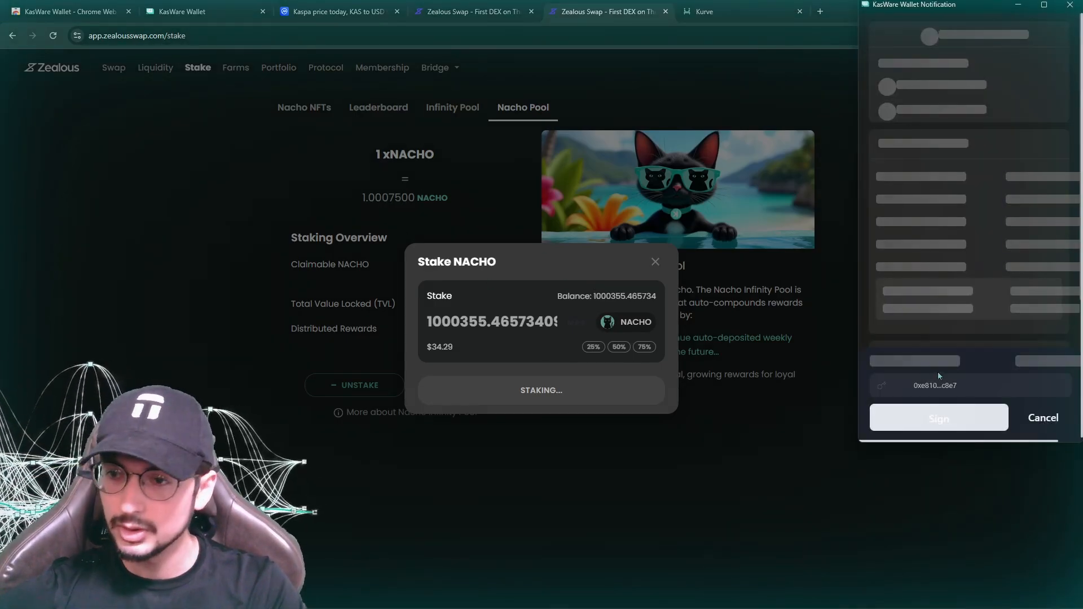
click(937, 418)
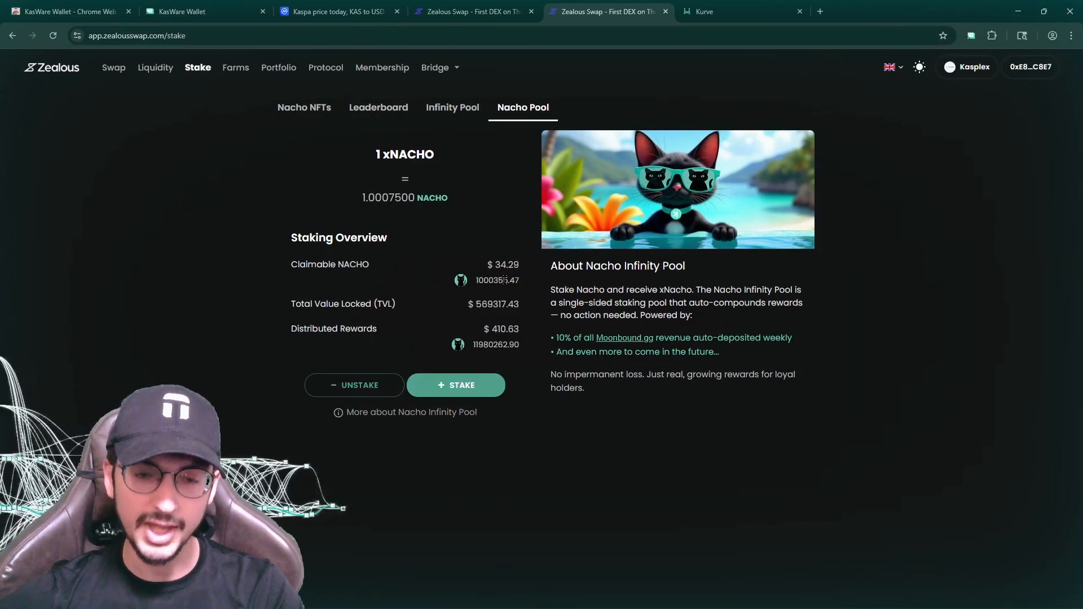
mouse_move(498, 293)
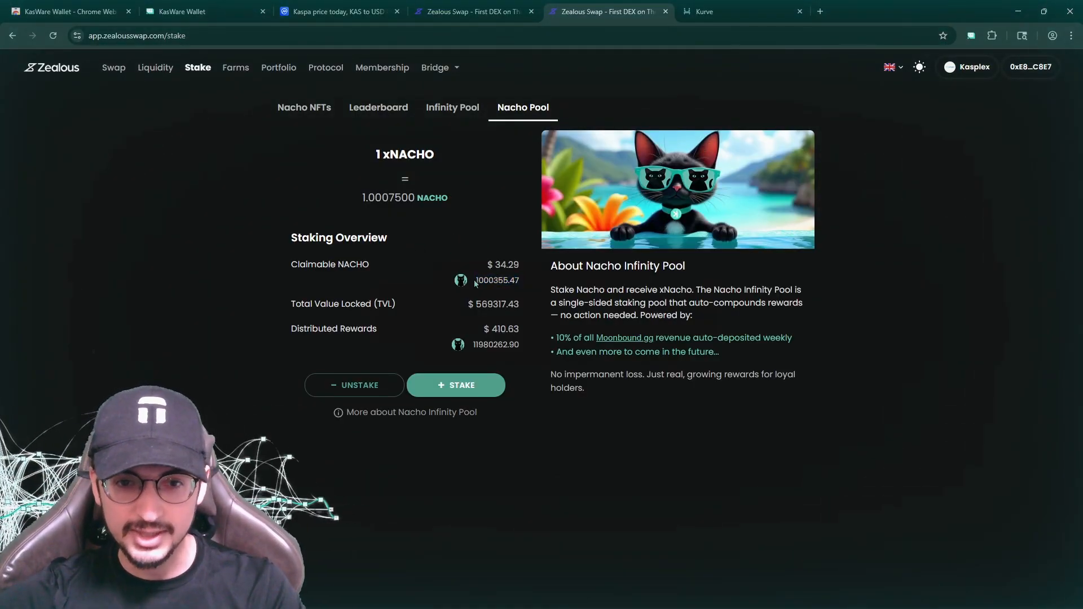
double_click(496, 281)
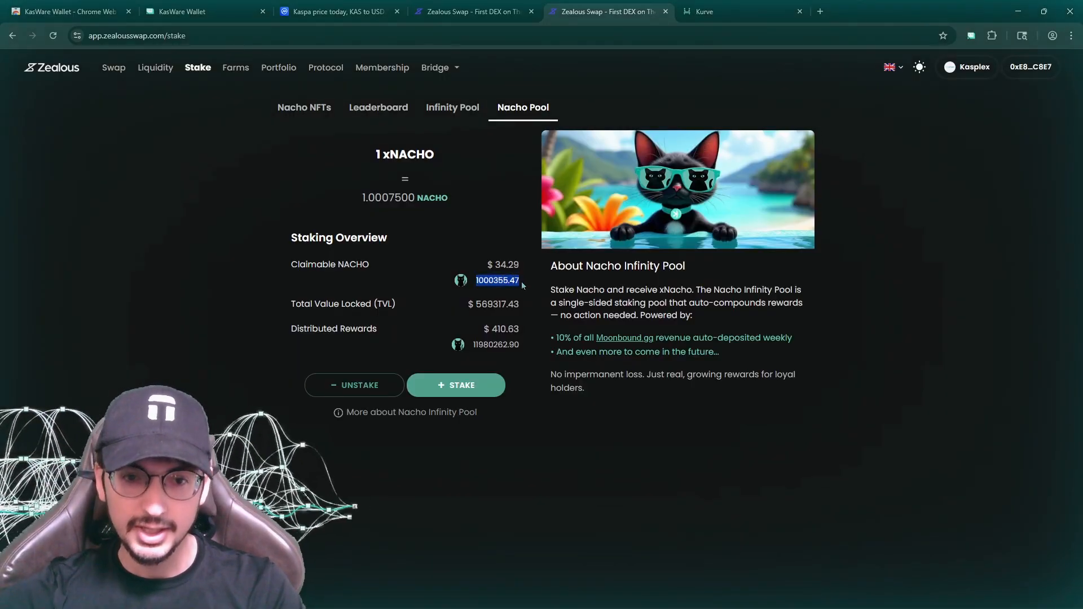
double_click(388, 198)
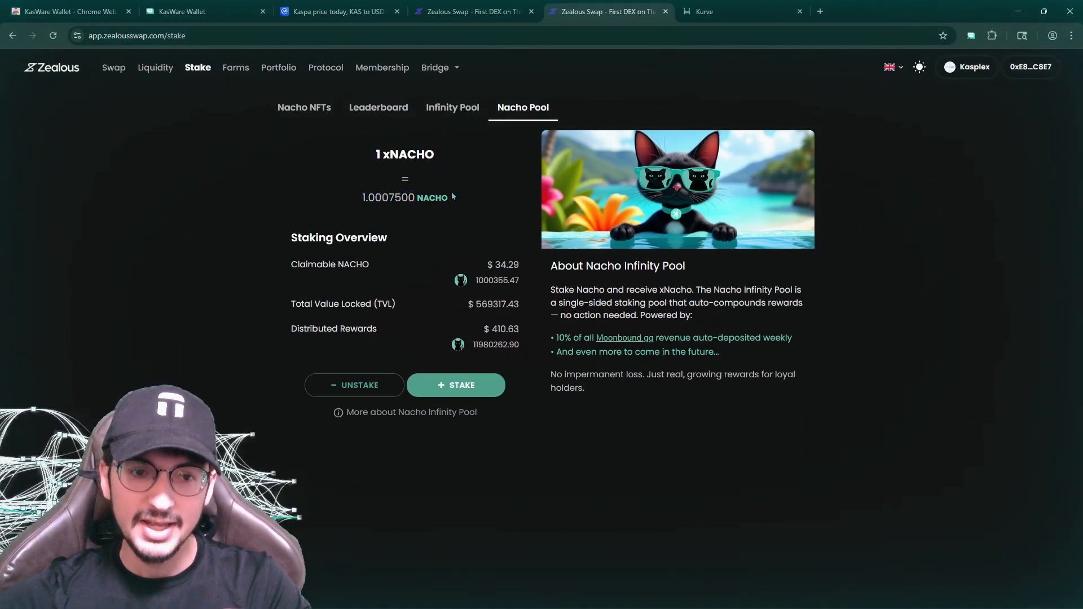
mouse_move(491, 211)
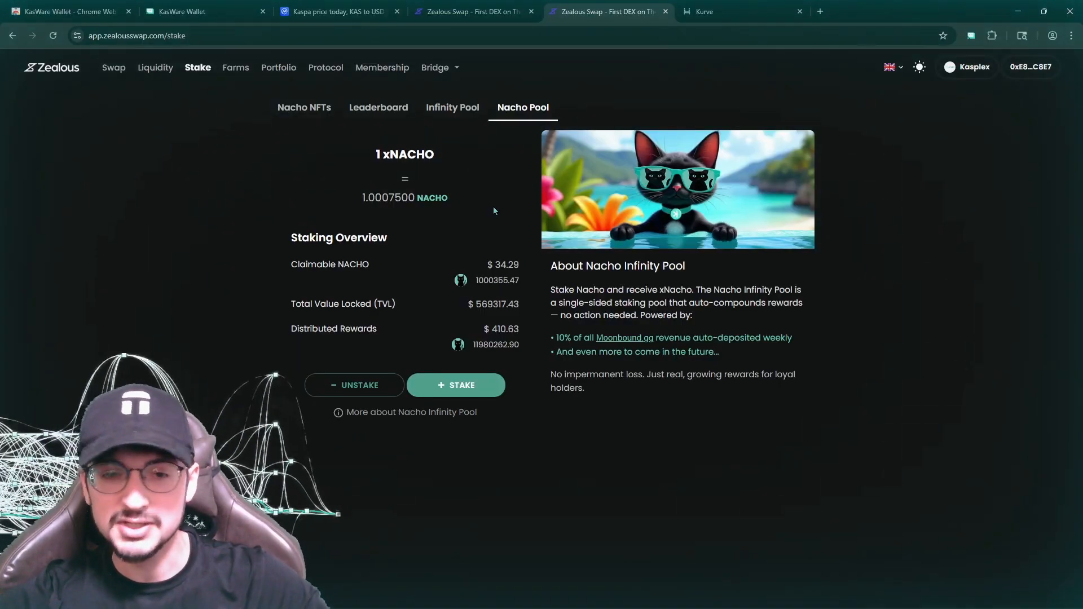
mouse_move(449, 291)
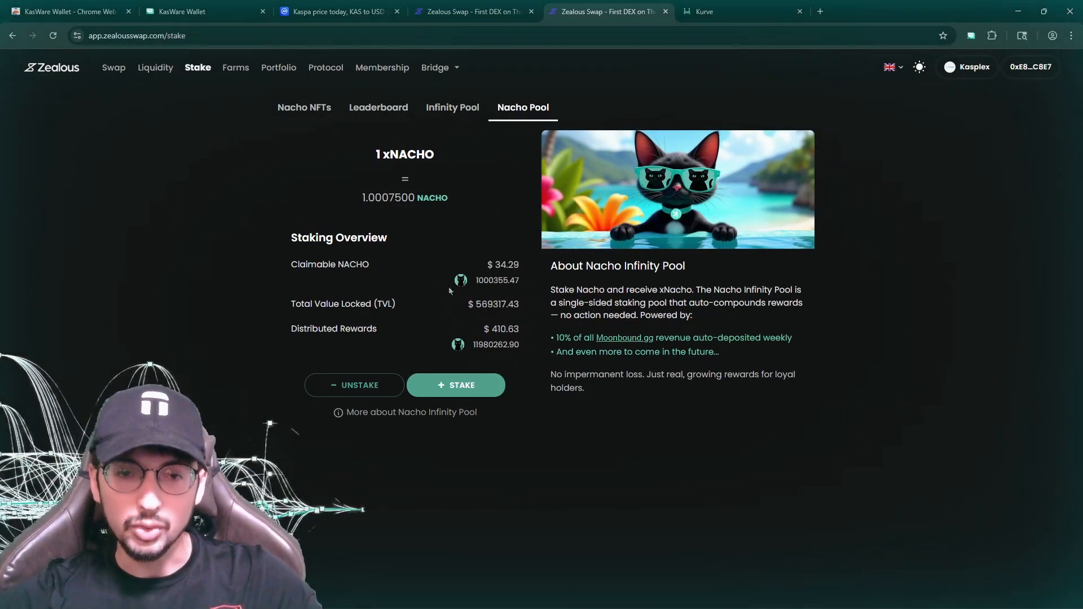
double_click(388, 198)
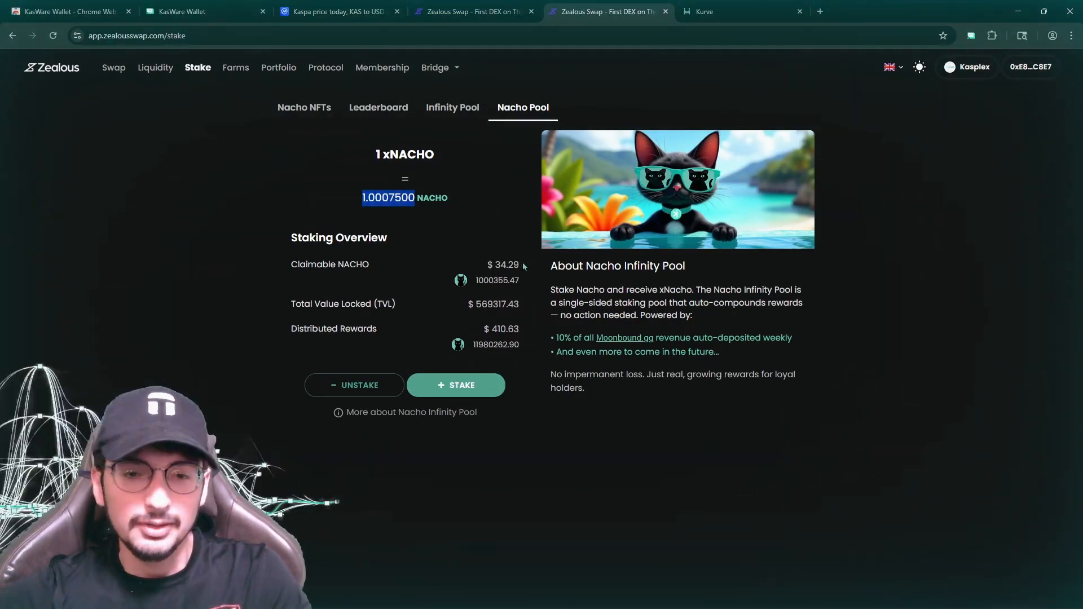
double_click(496, 279)
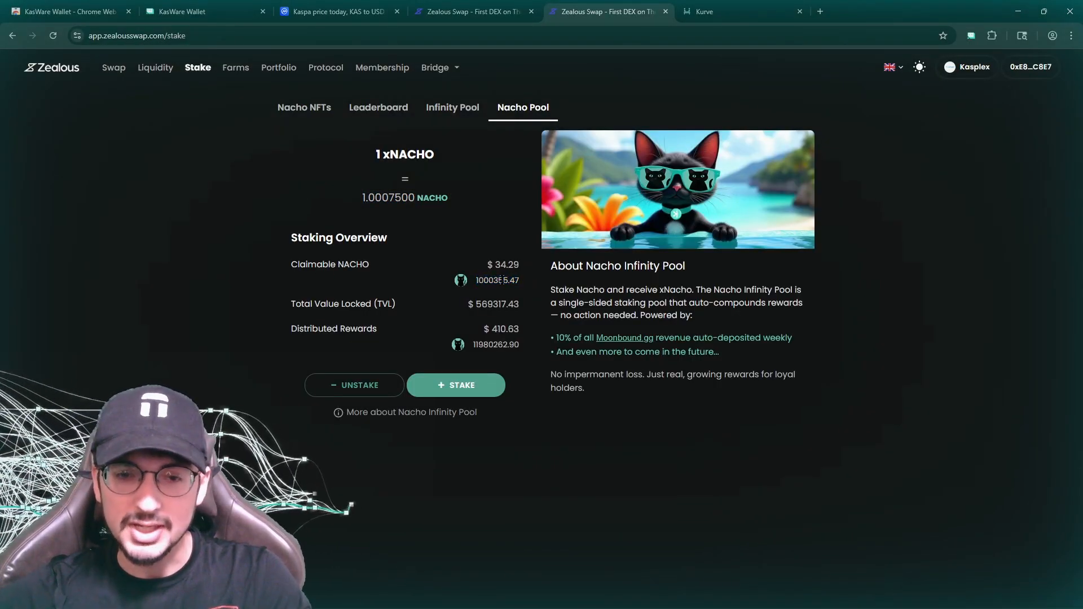
double_click(498, 279)
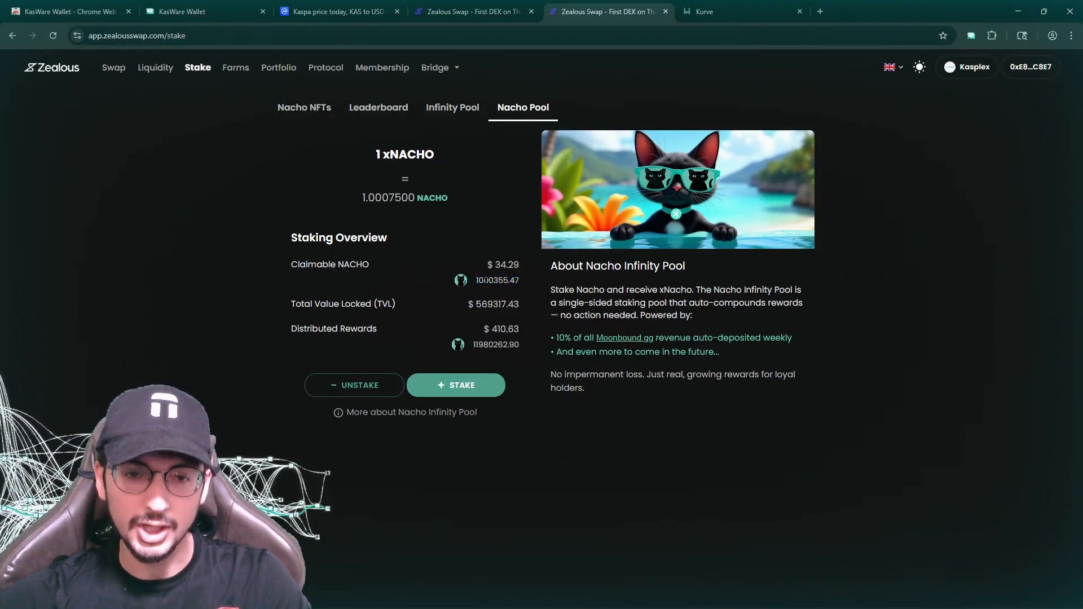
double_click(497, 281)
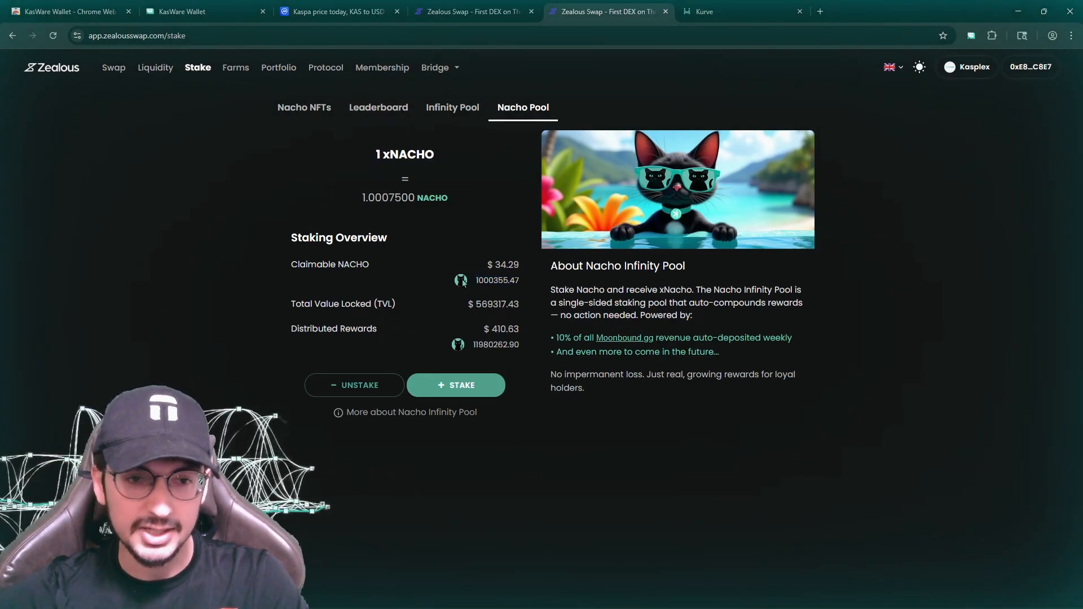
mouse_move(470, 104)
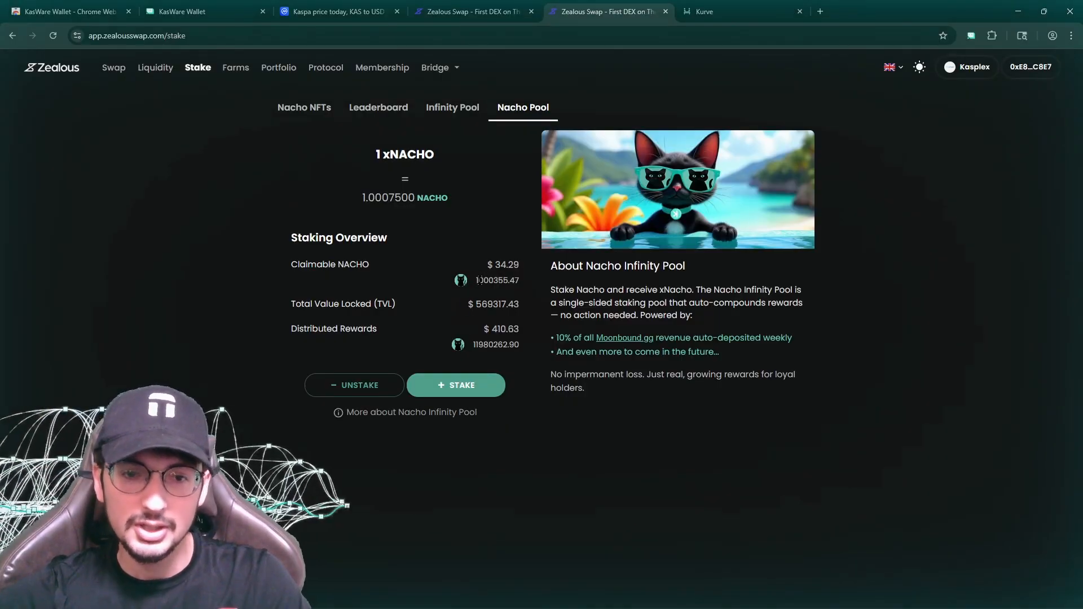
double_click(496, 279)
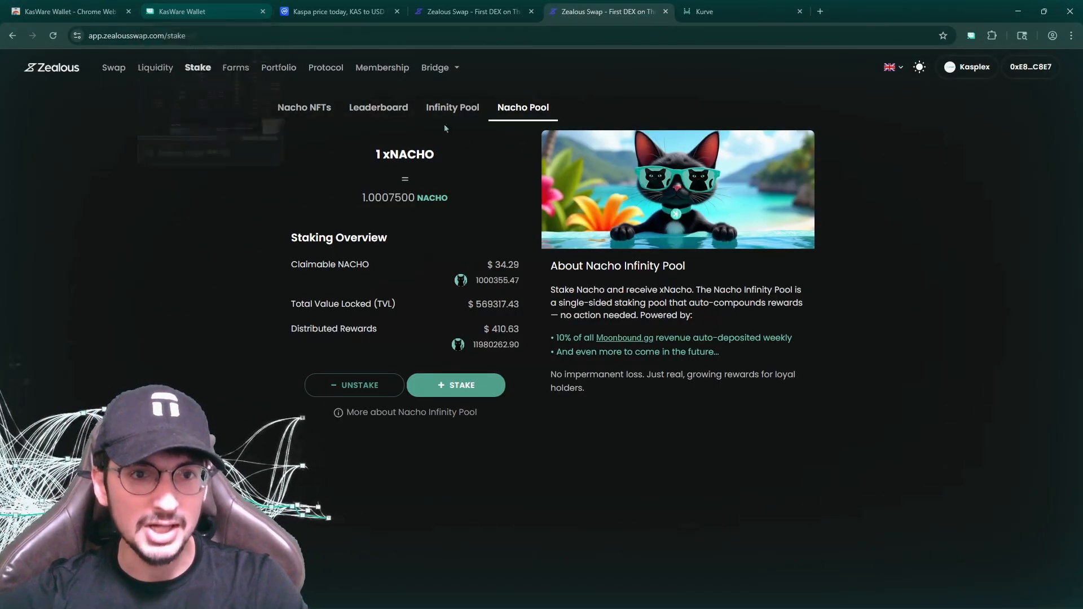
Check the swap token list, then view the 999,605.73 xNACHO token details in KasWare.
click(113, 67)
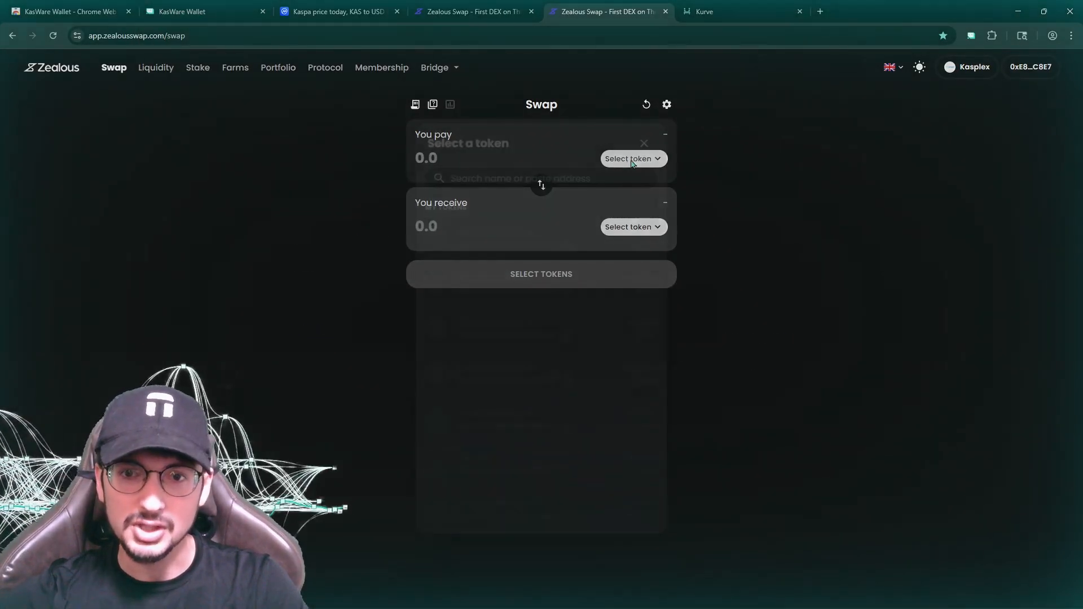
click(628, 158)
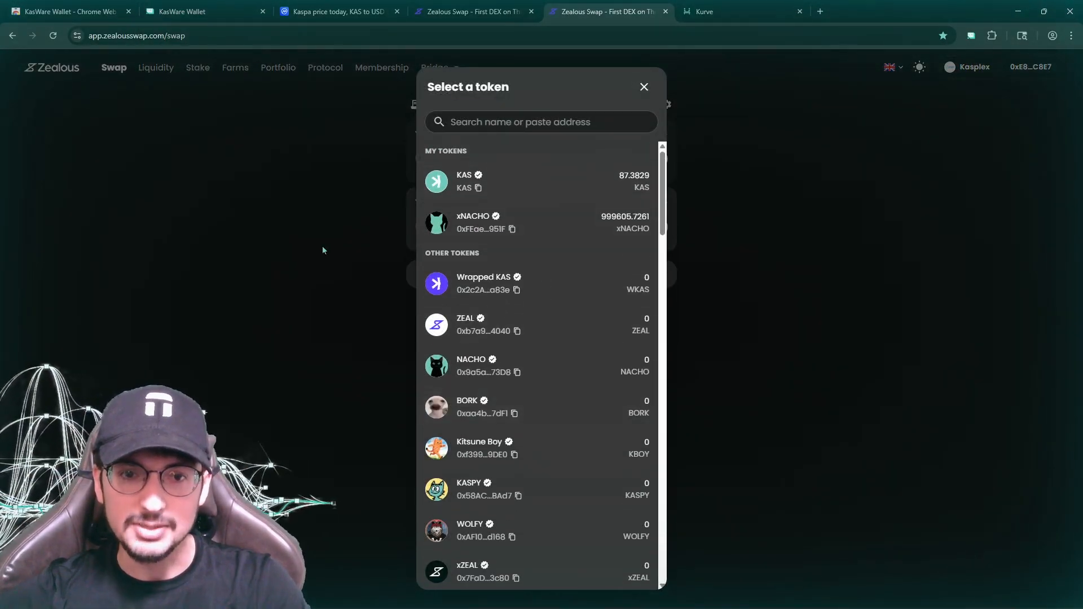
click(642, 87)
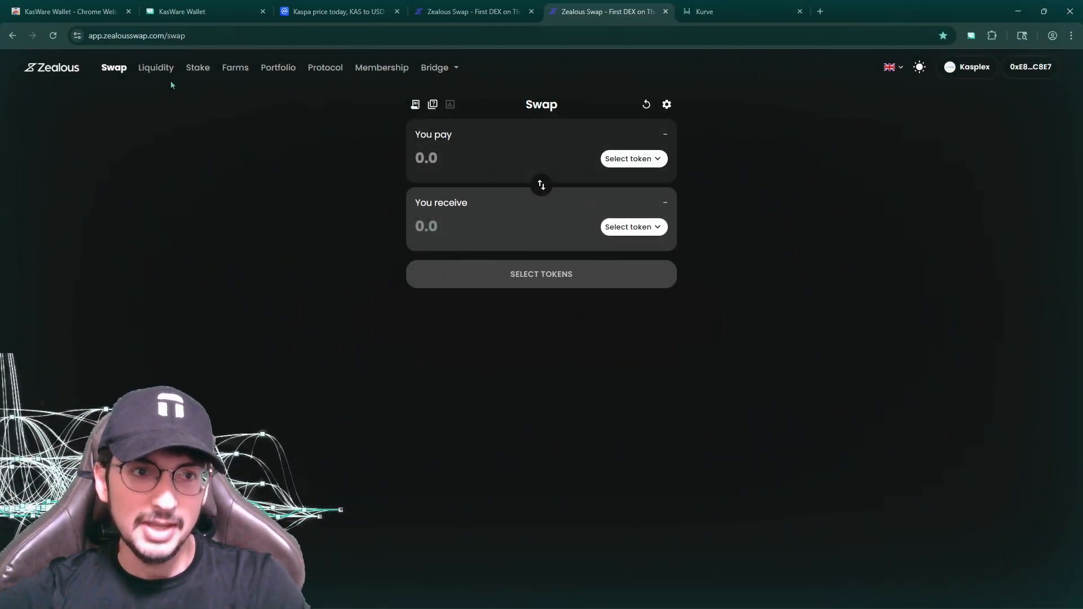
click(200, 12)
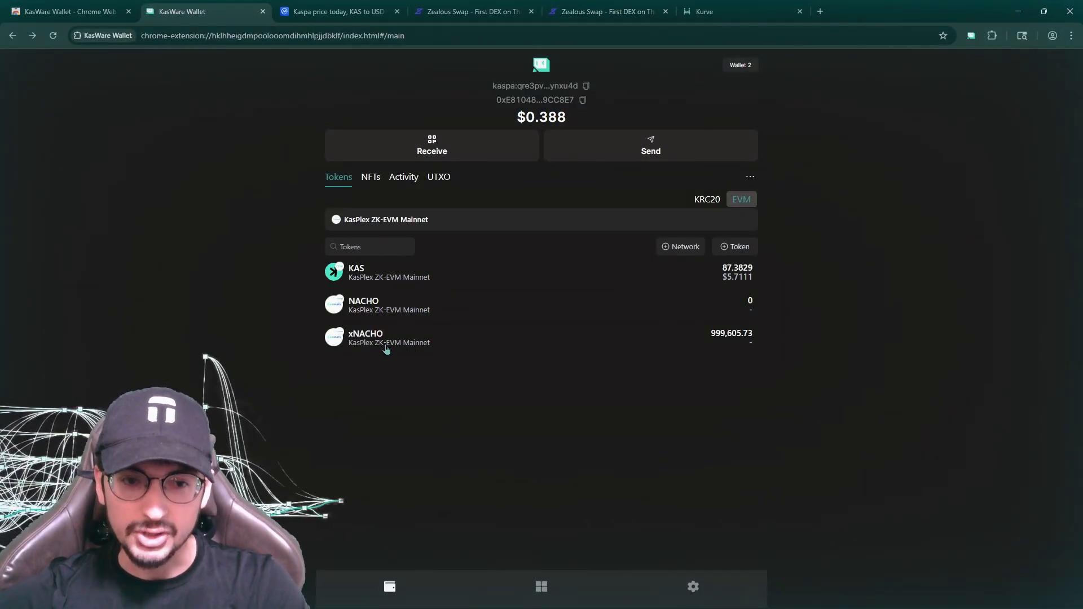
click(376, 337)
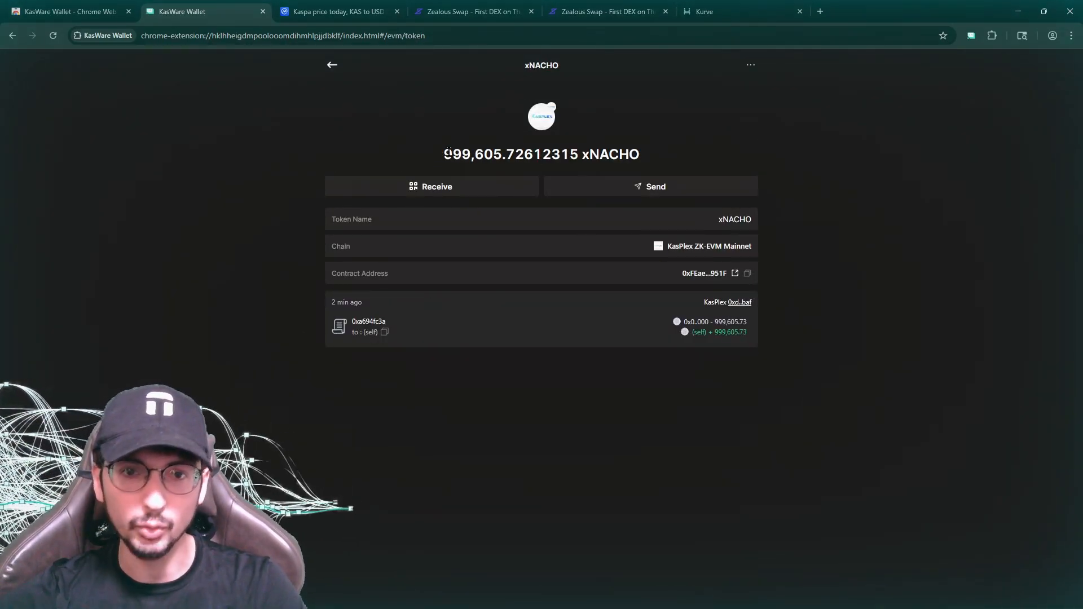
click(473, 11)
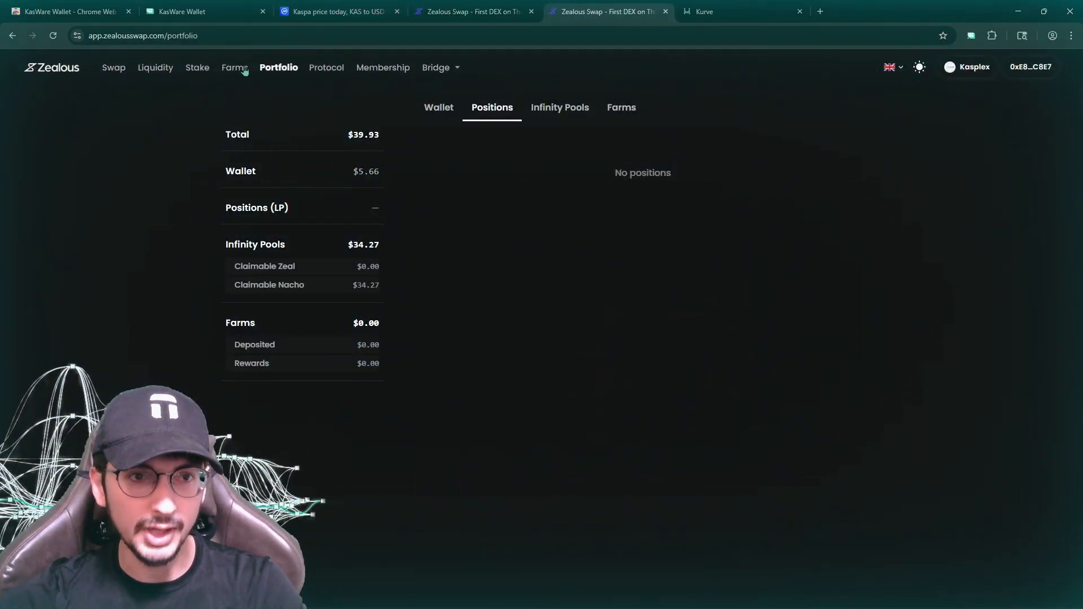
Review the Nacho Pool staking overview and the wallet's token balances showing 0 NACHO.
click(197, 67)
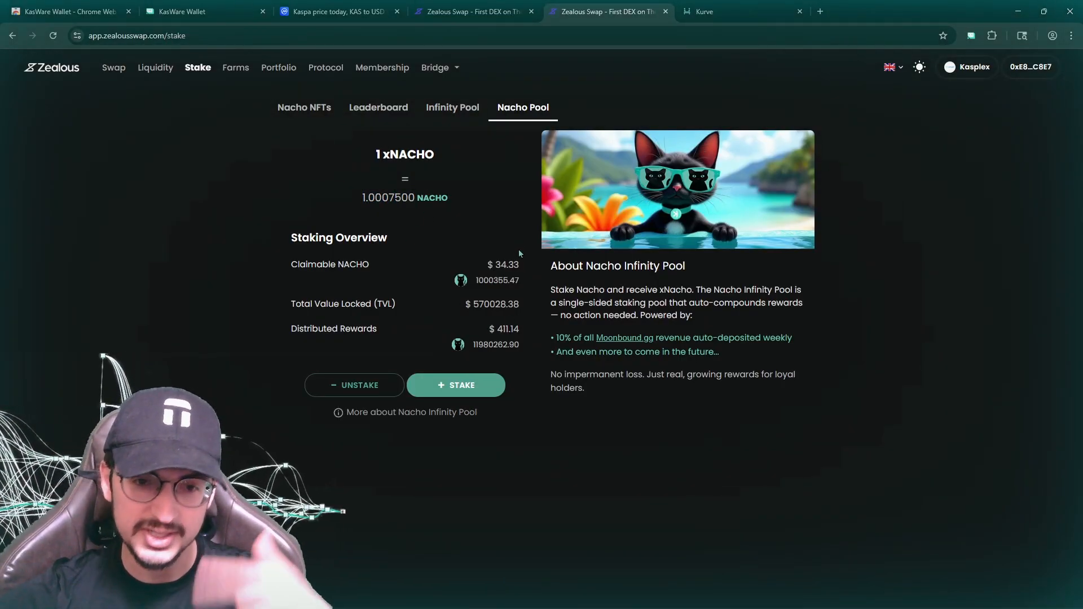
double_click(406, 154)
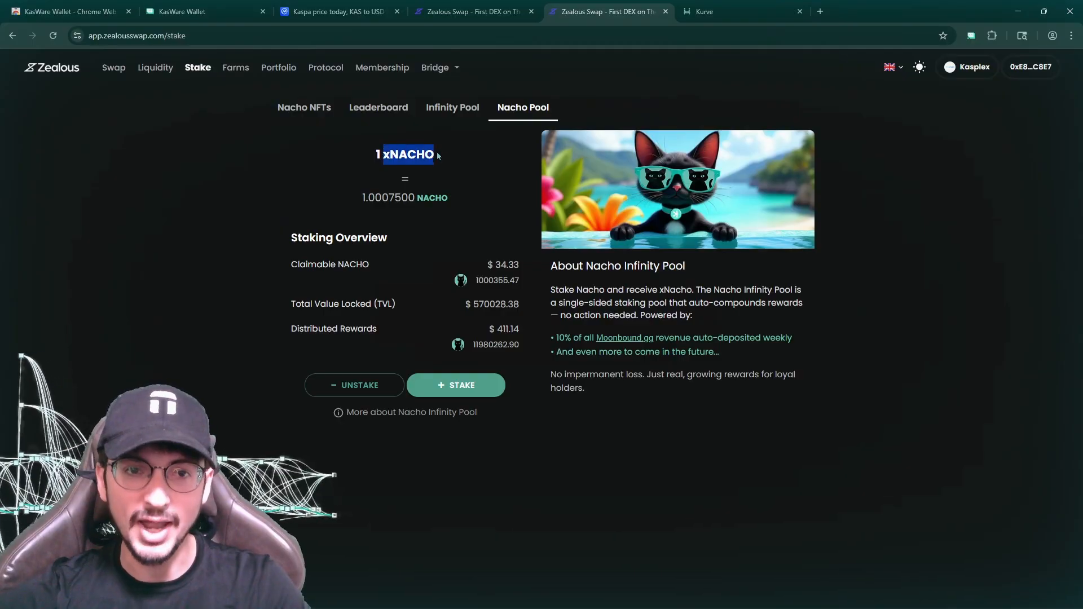
mouse_move(438, 172)
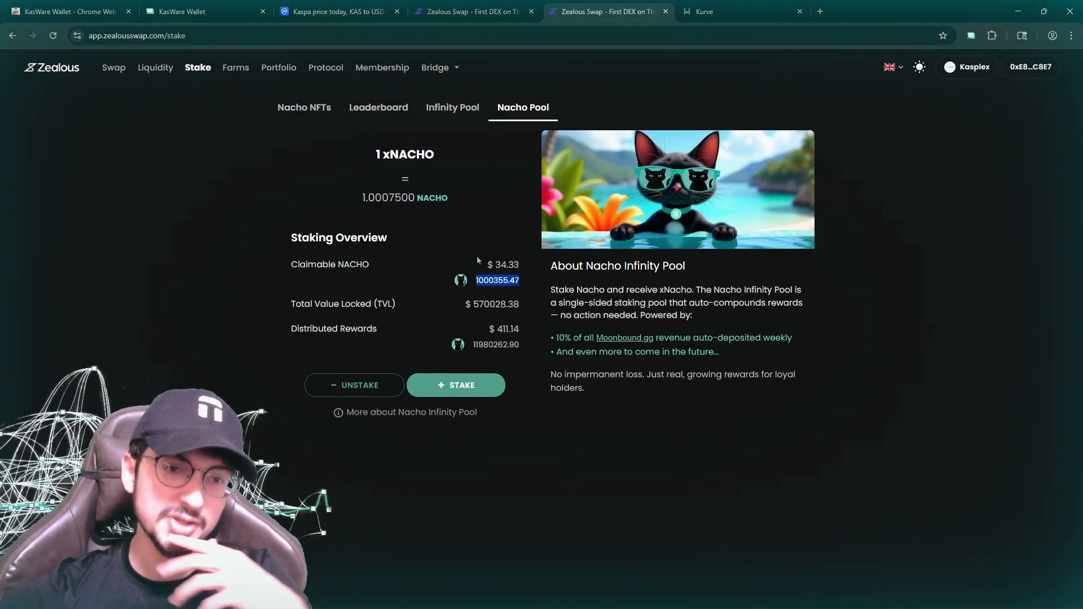
click(201, 12)
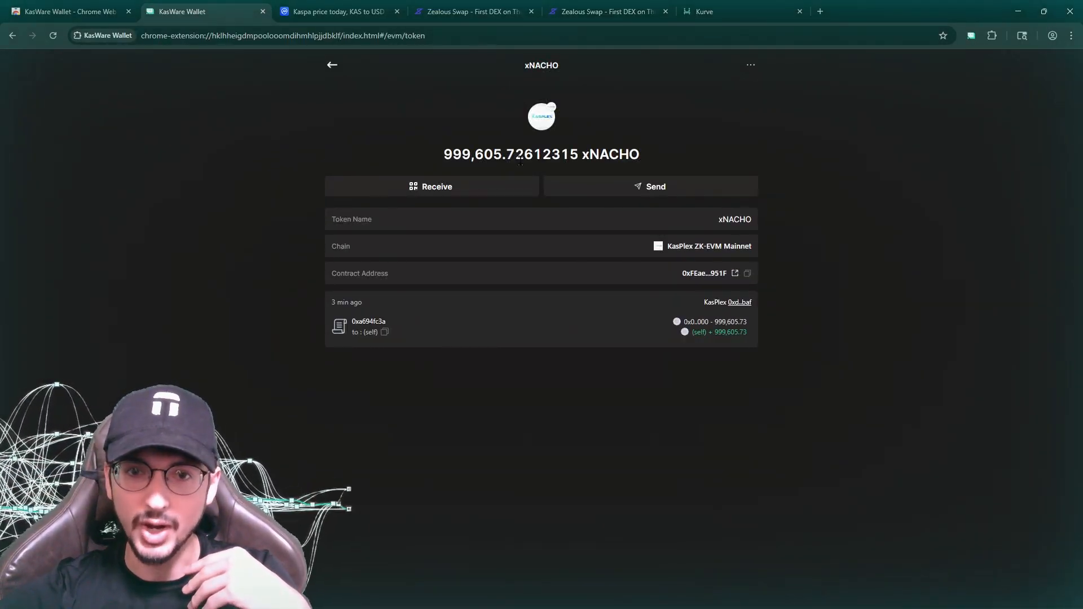
click(332, 65)
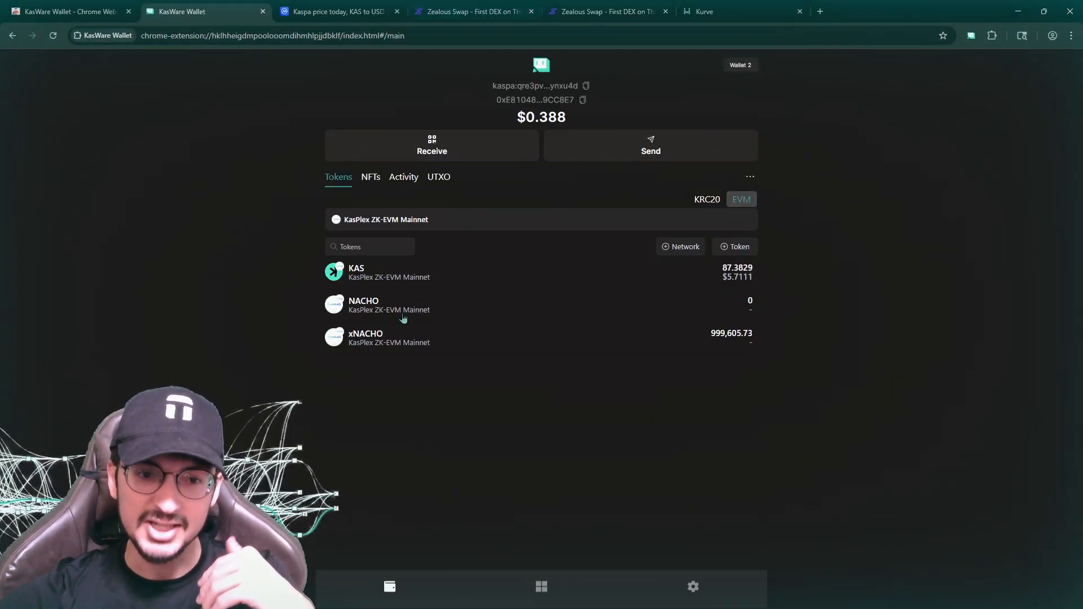
mouse_move(388, 334)
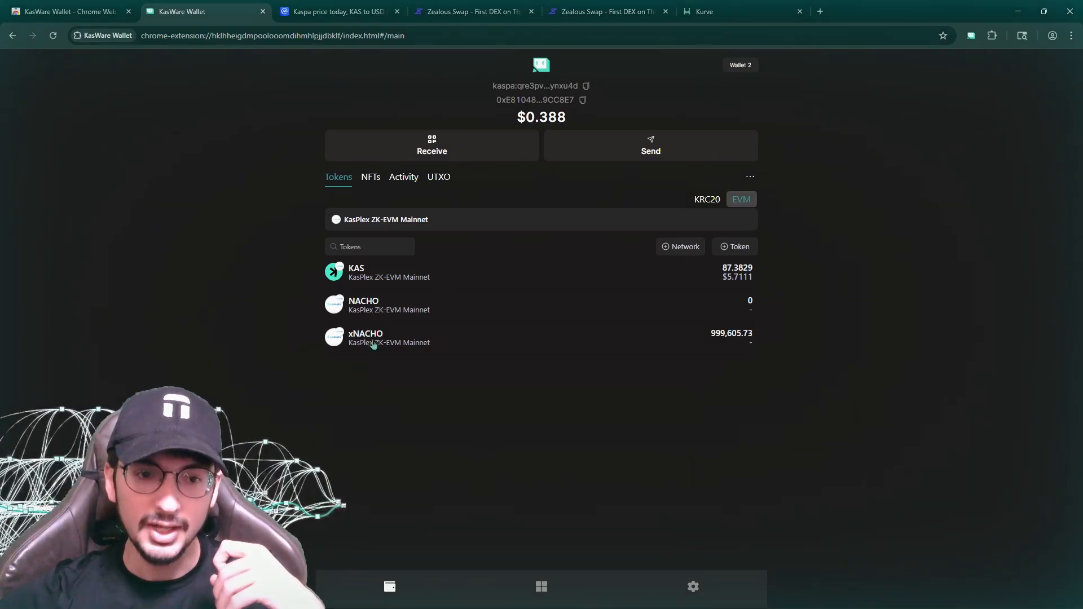
Flip between the staking page and KasWare, then return to the empty swap form.
click(608, 12)
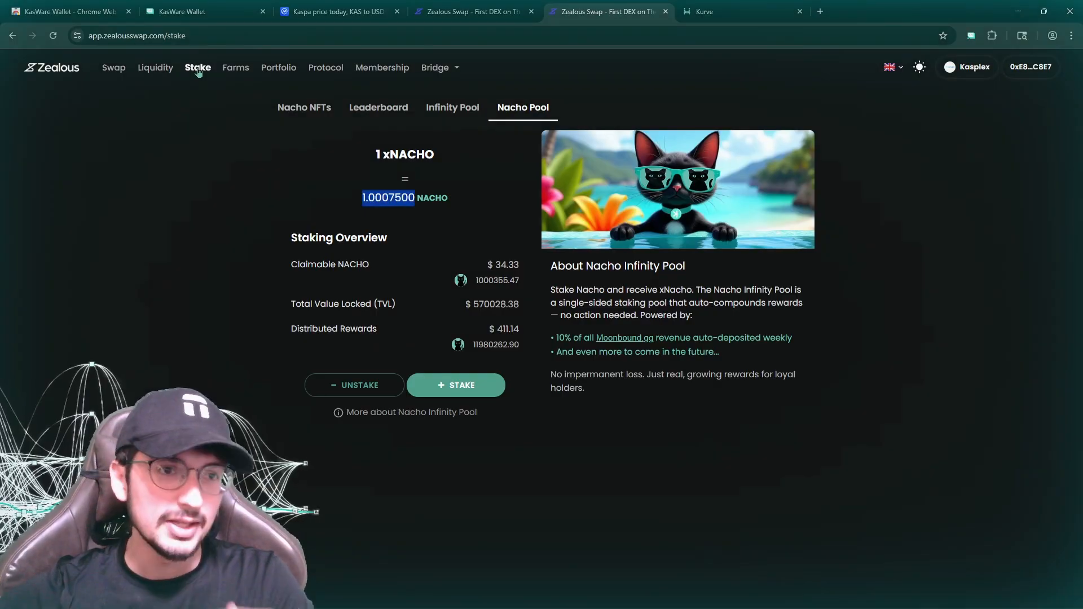
click(201, 11)
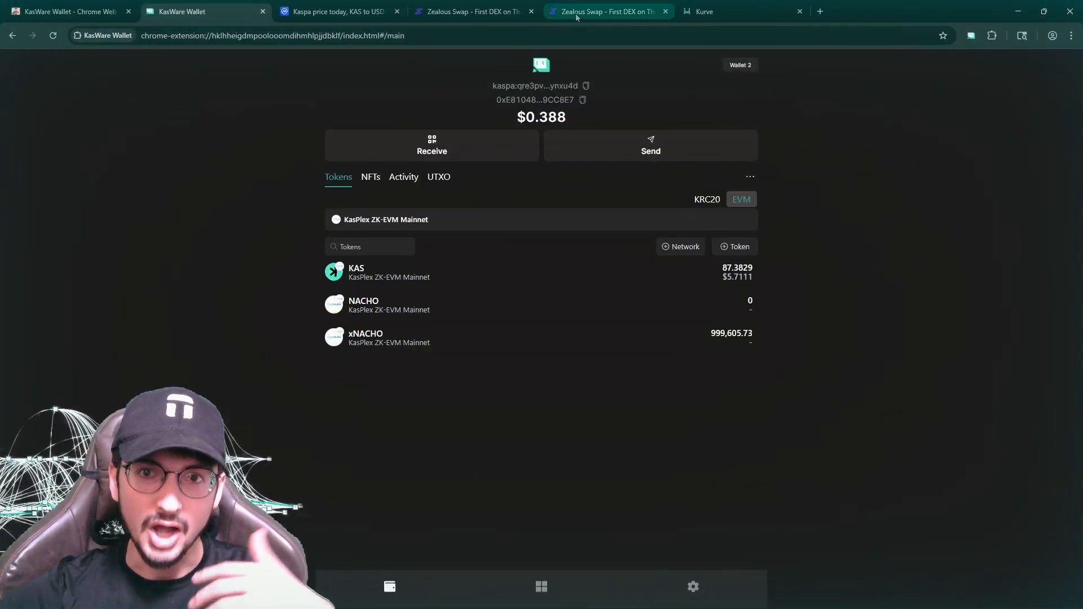
click(607, 11)
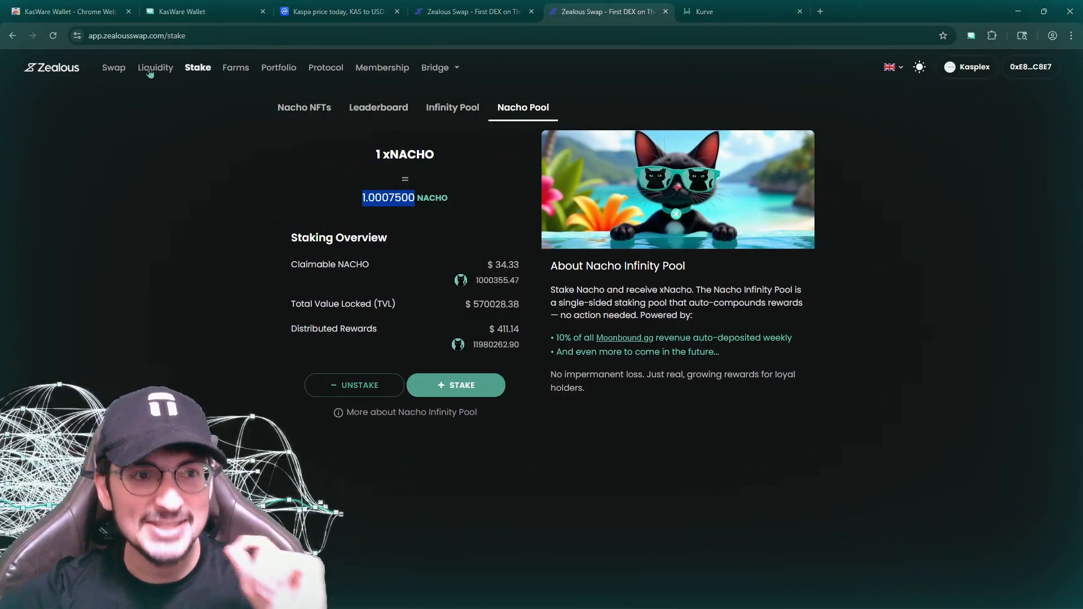
click(113, 66)
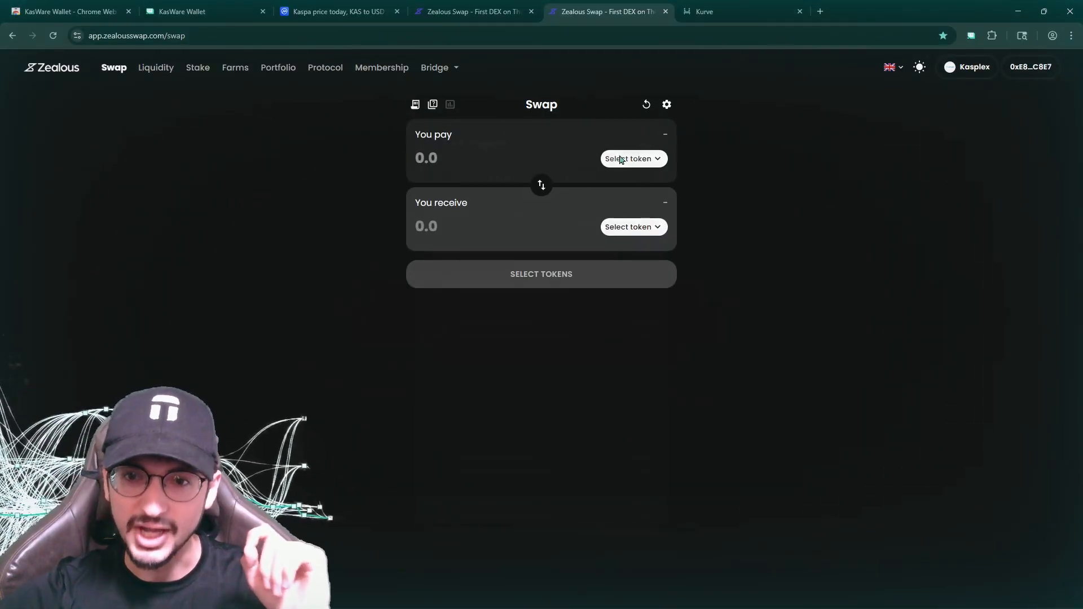
Choose KAS to pay with and show the inverted NACHO/KAS price chart.
click(628, 158)
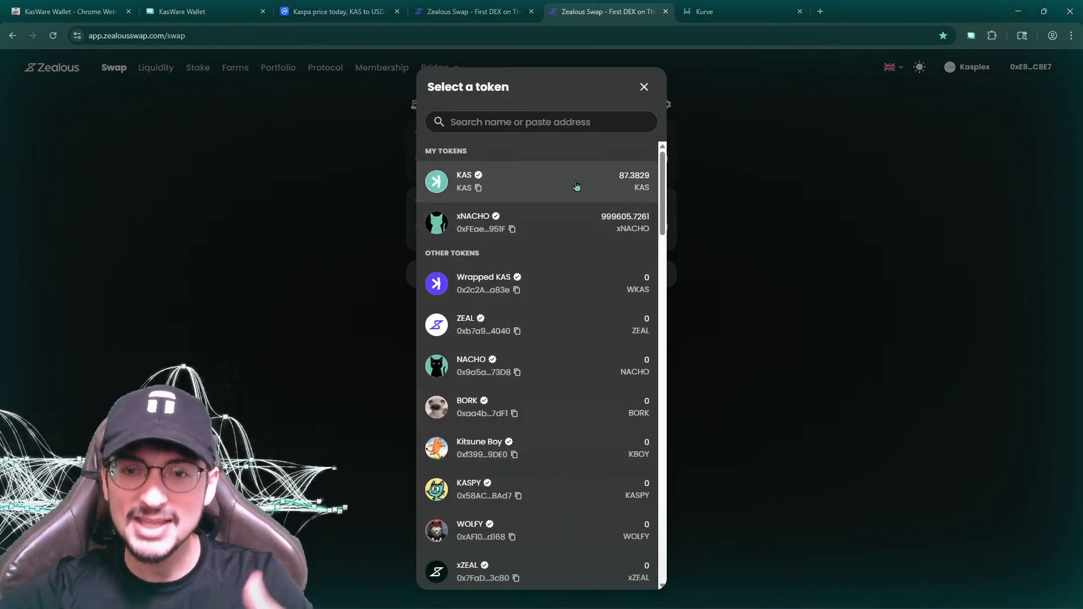
click(540, 181)
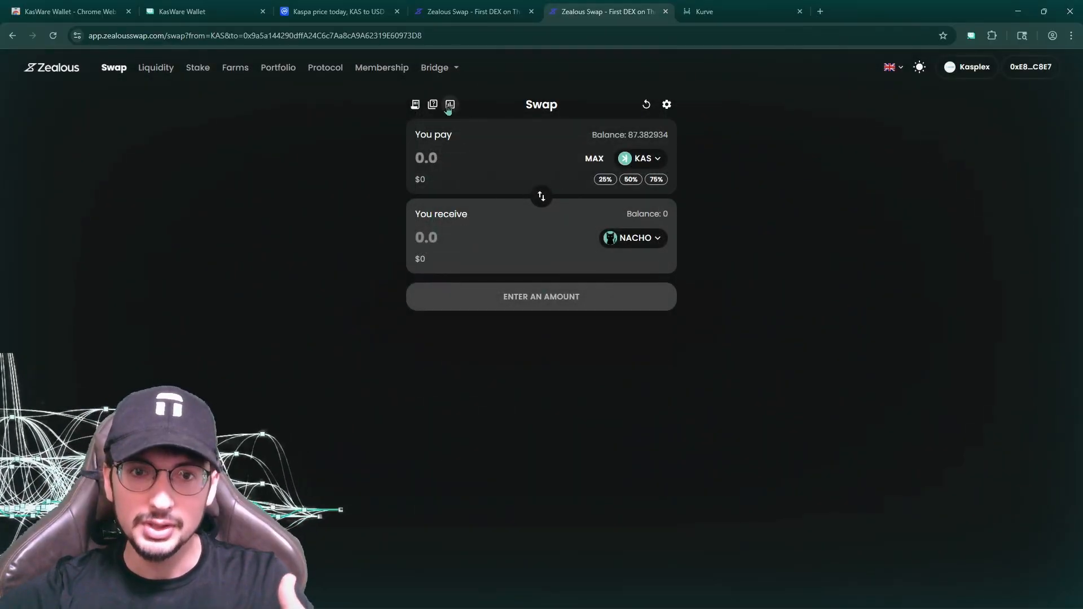
mouse_move(449, 104)
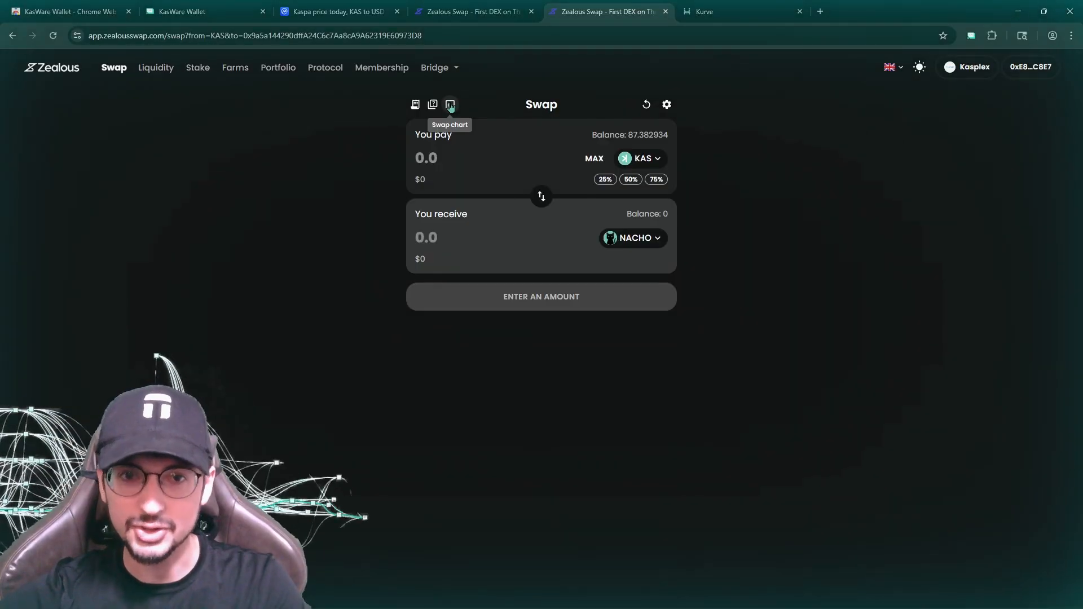
click(449, 104)
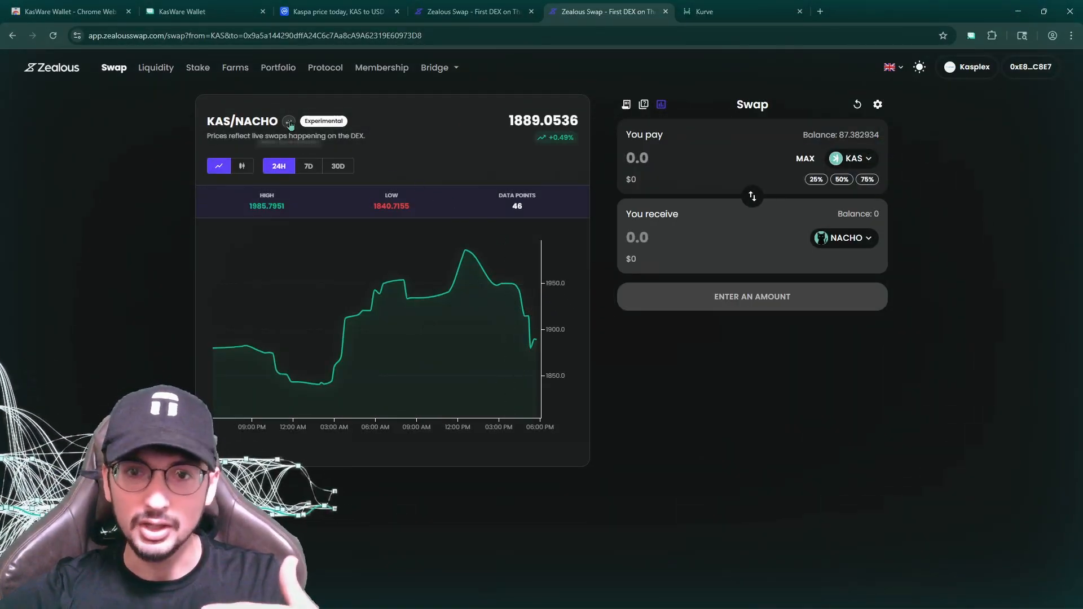
click(288, 120)
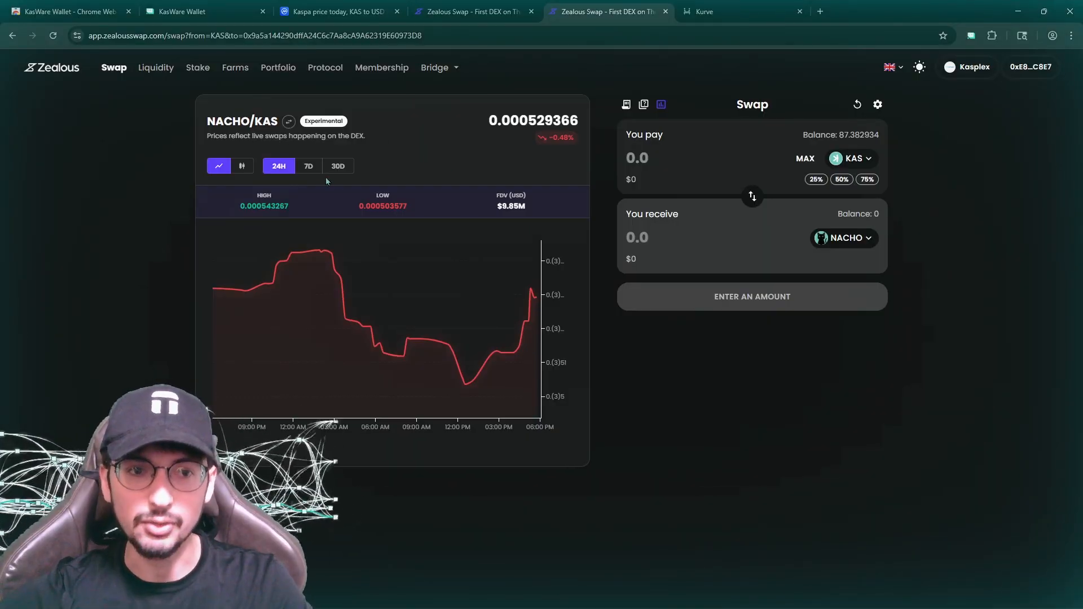
click(308, 166)
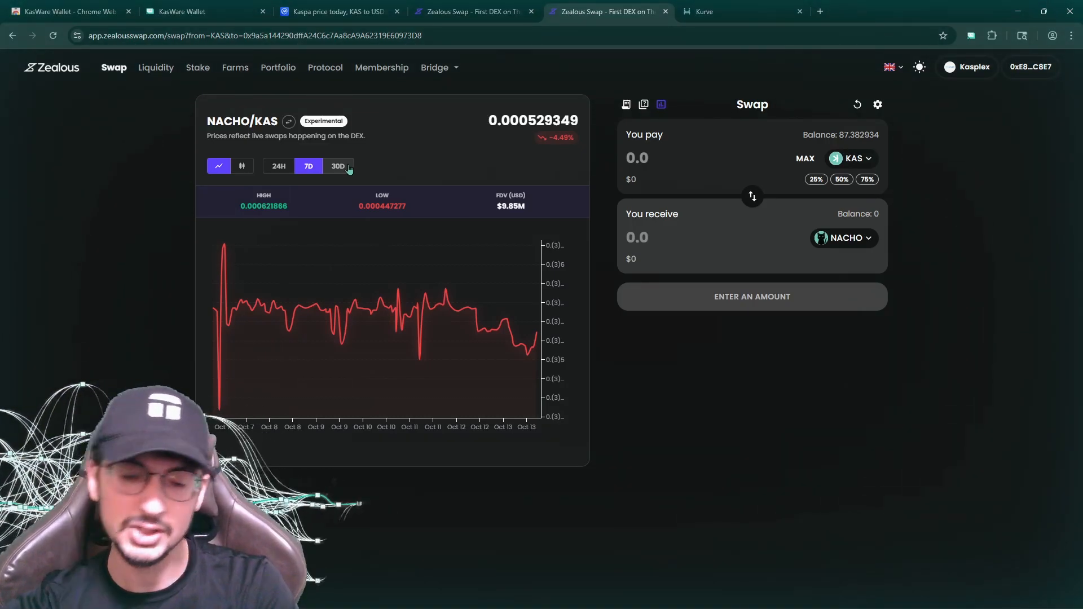
mouse_move(443, 172)
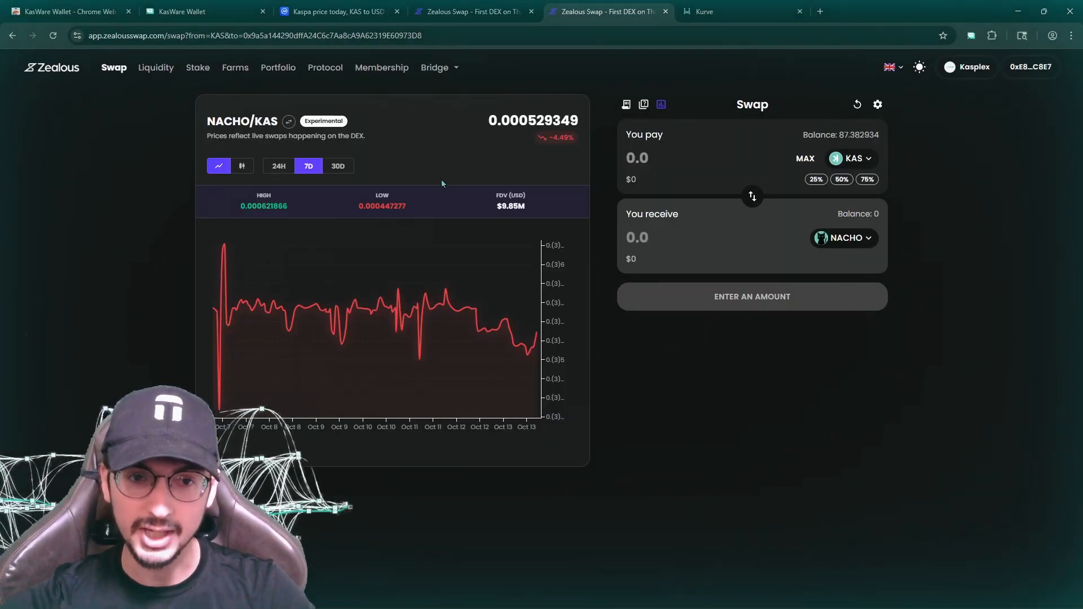
mouse_move(399, 225)
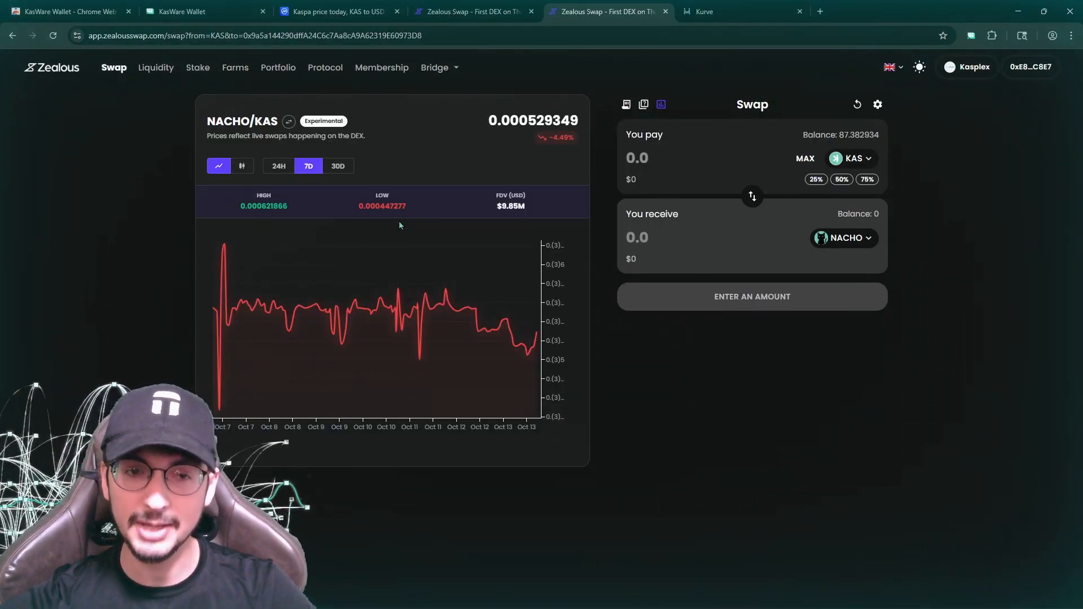
View 30D, 24H and 7D candlestick NACHO/KAS history, then check xNACHO in KasWare.
click(338, 166)
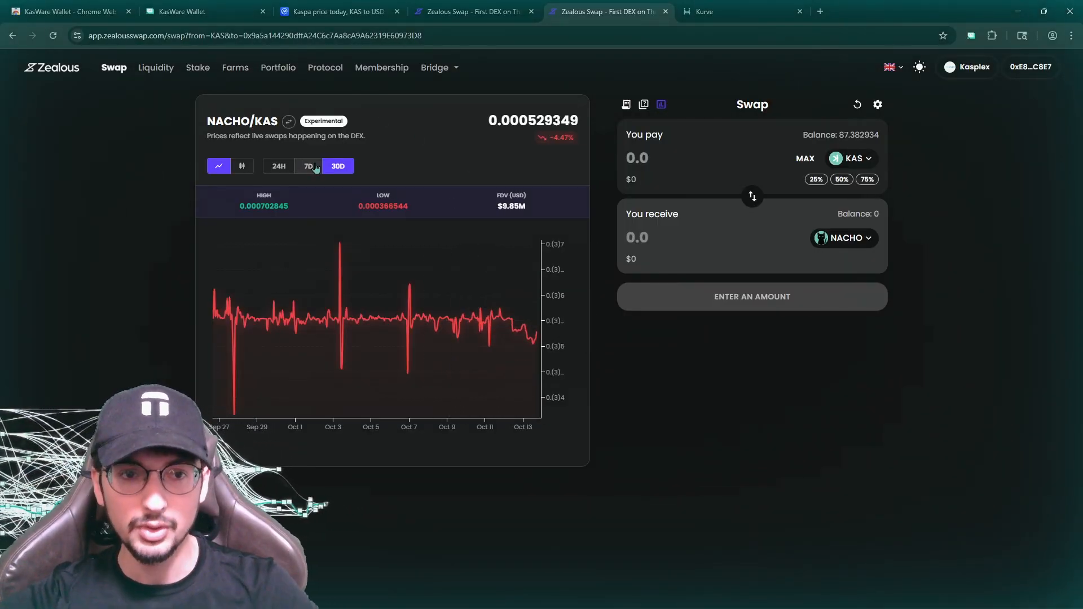
click(309, 165)
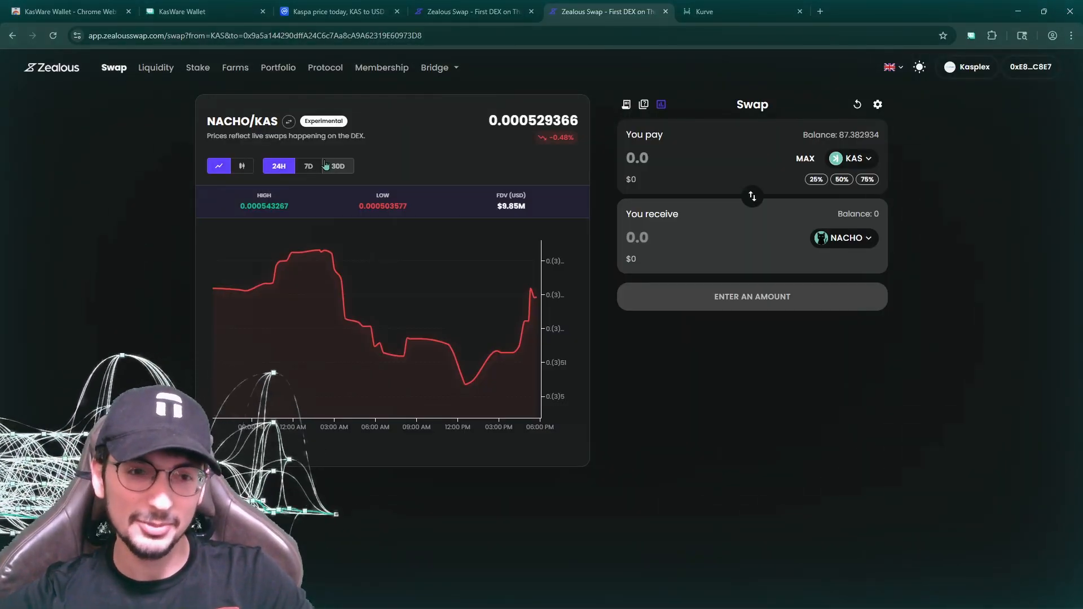
click(241, 166)
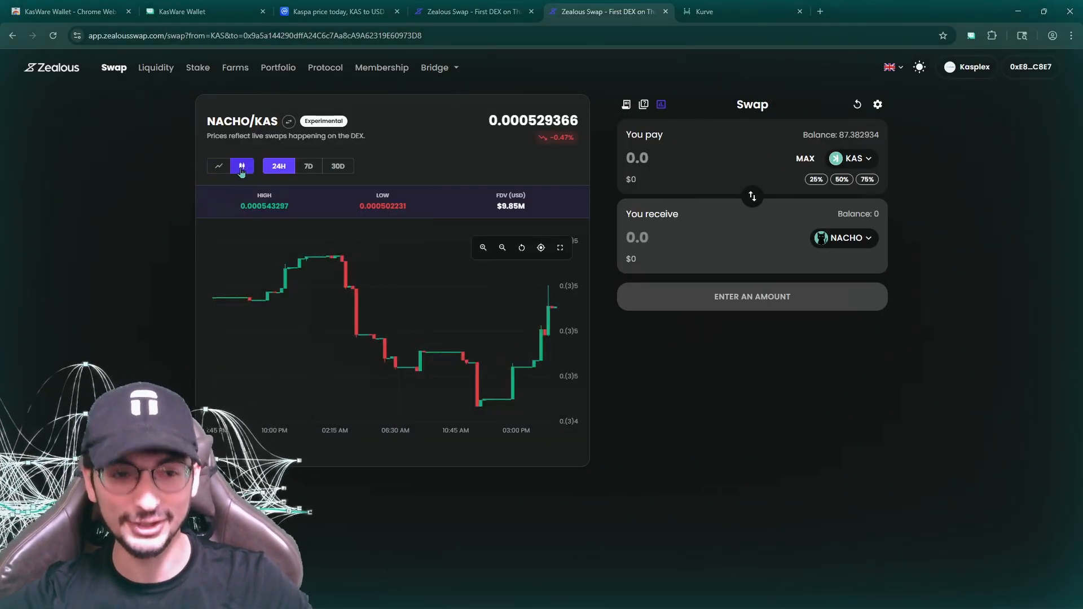
click(242, 165)
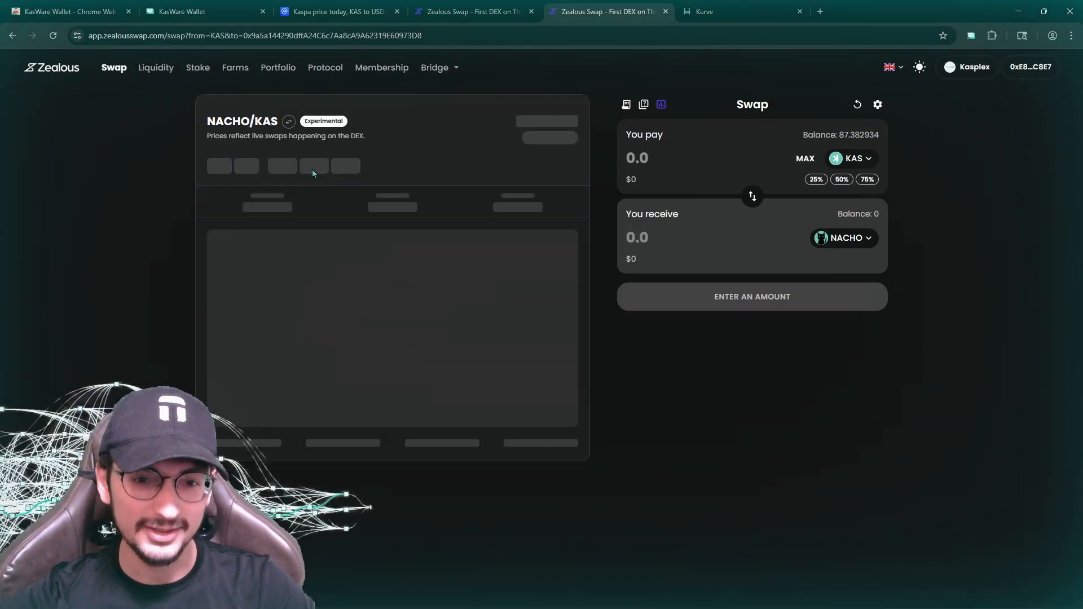
click(308, 166)
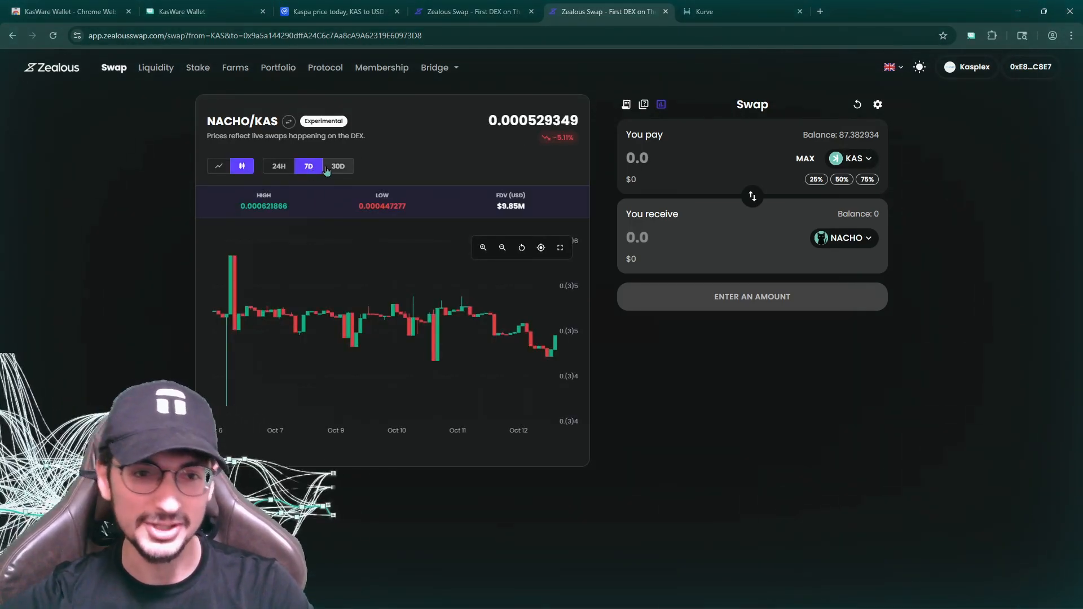
click(182, 12)
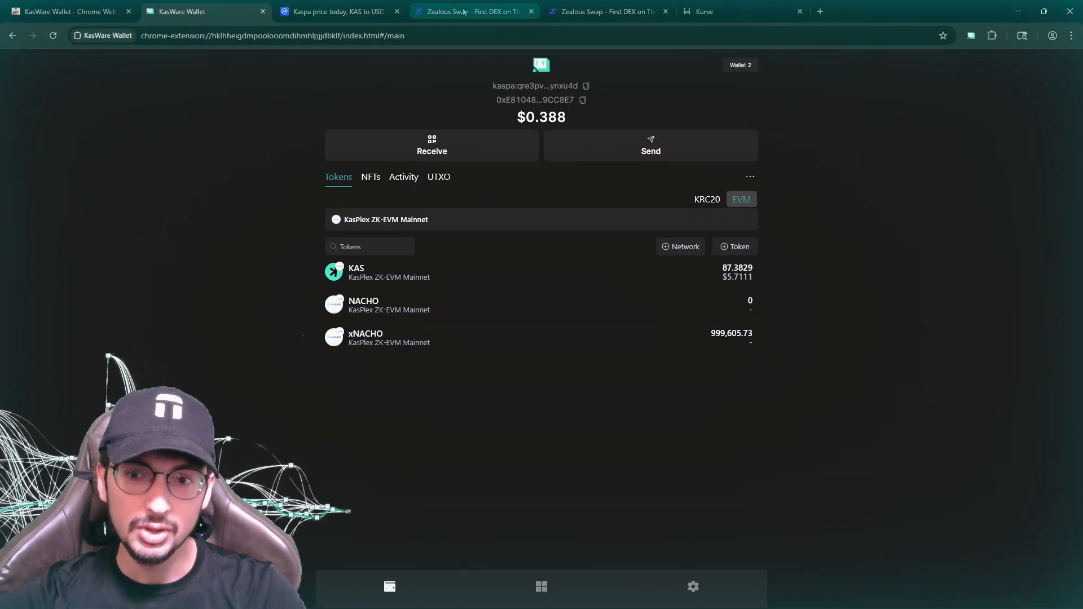
Open kas.fyi's Kaspa L2 Networks dashboard in a new tab, led by Zealous Swap at $3.1M TVL.
click(608, 11)
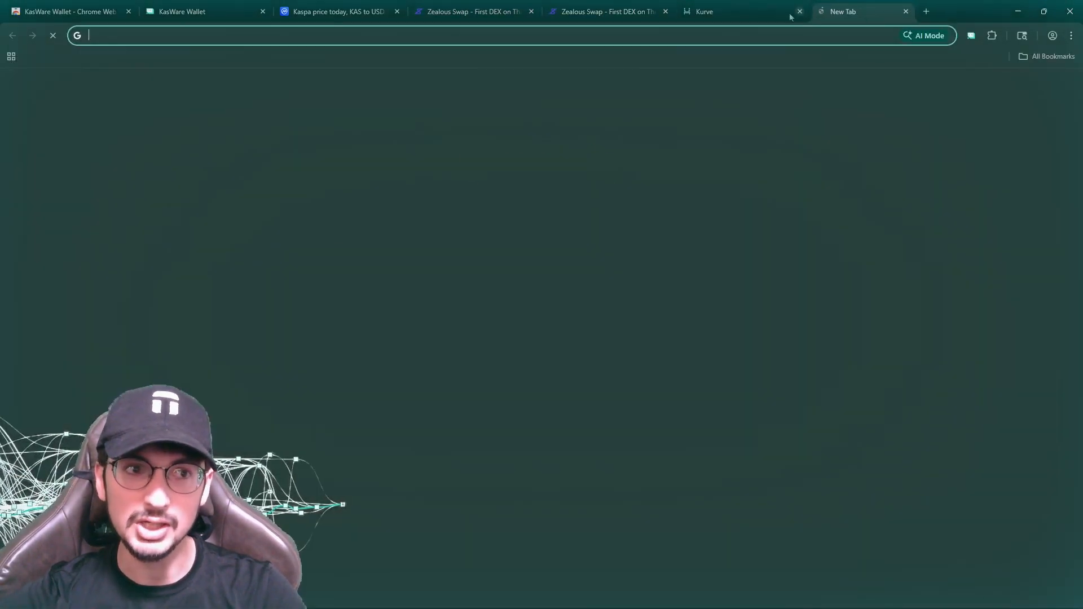
text(kas.fyi/l2-networks)
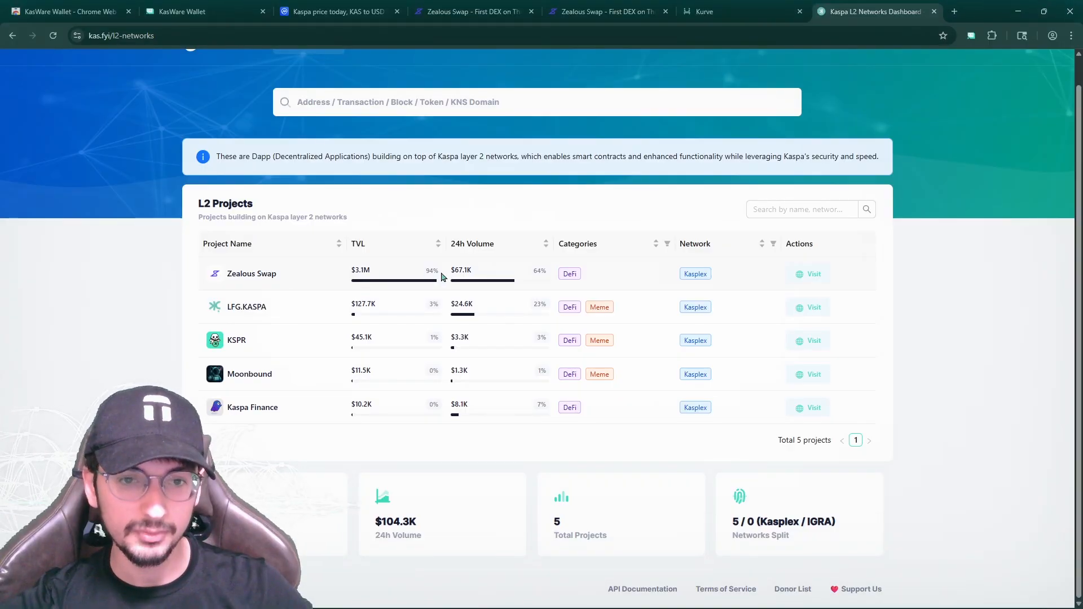
mouse_move(393, 279)
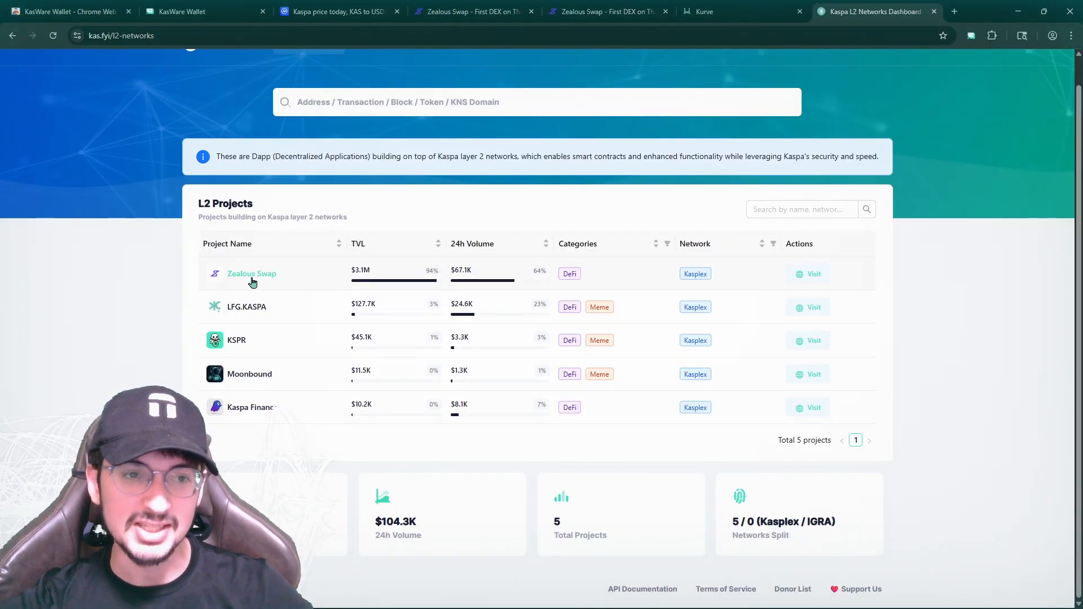
mouse_move(296, 311)
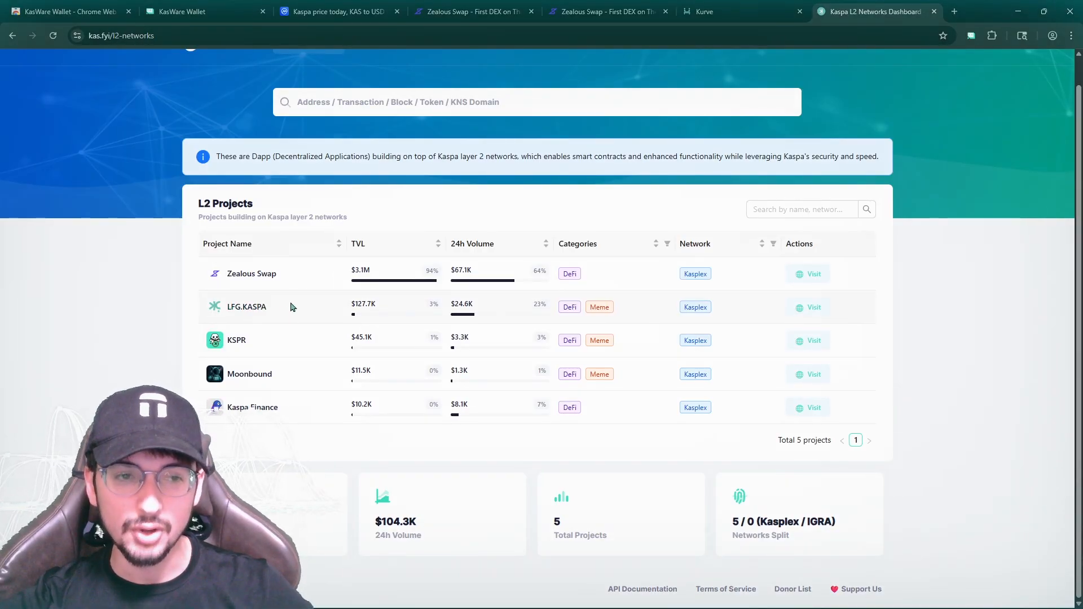
mouse_move(559, 272)
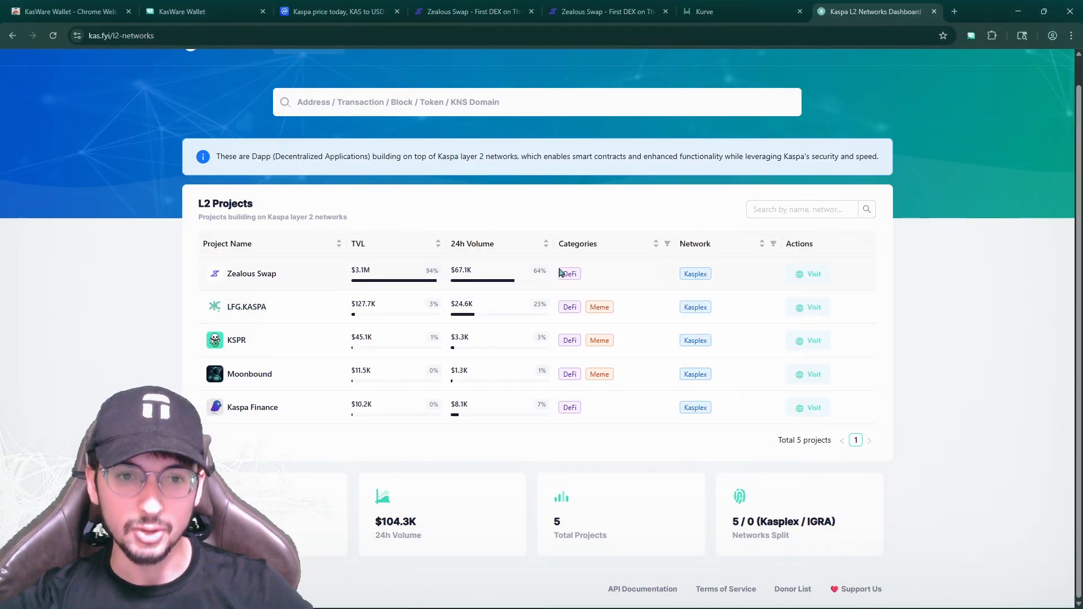
mouse_move(366, 347)
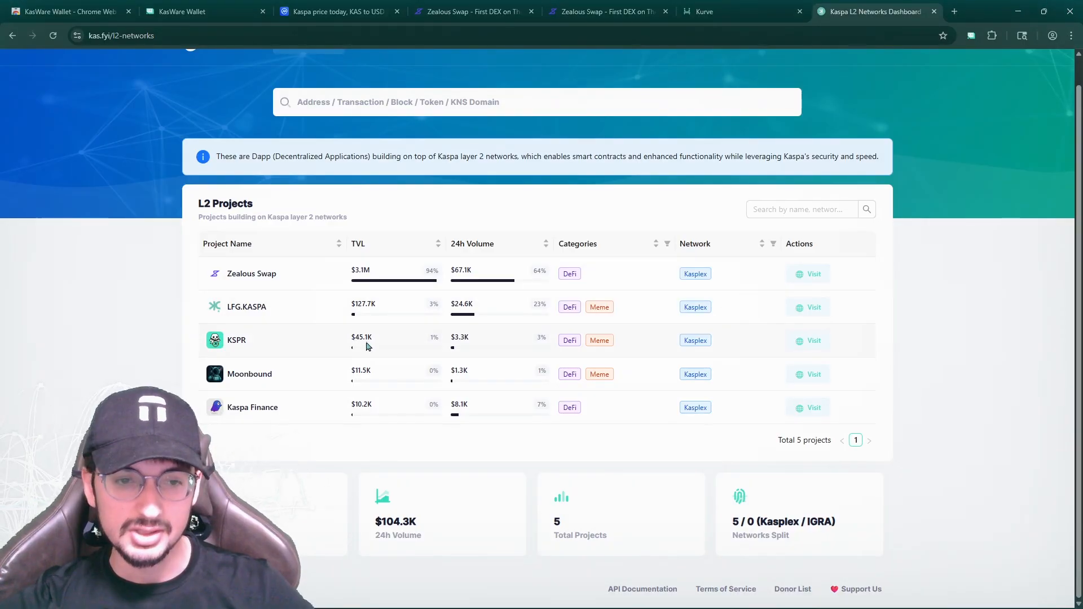
mouse_move(338, 325)
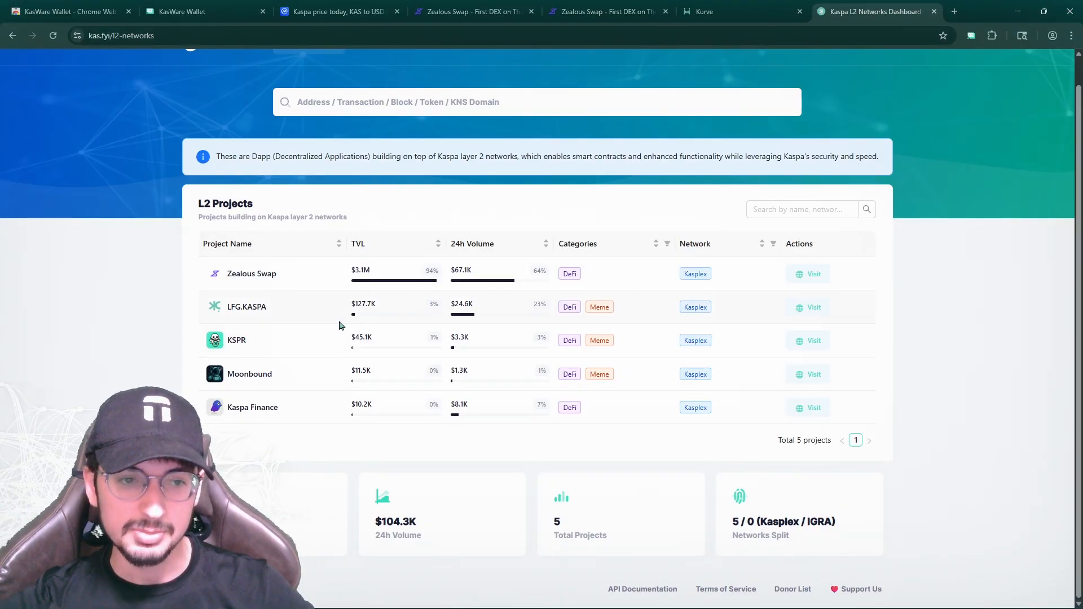
mouse_move(383, 347)
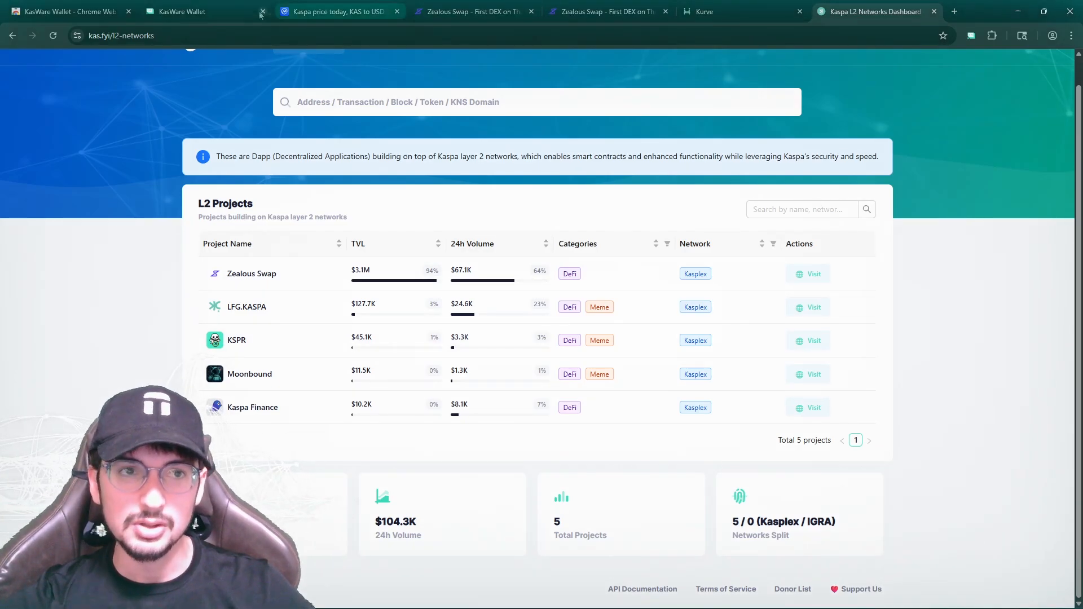
Revisit Zealous Swap's Stake page, then show KasWare's KRC20 list with 5.99981735 KAS on L1.
click(474, 12)
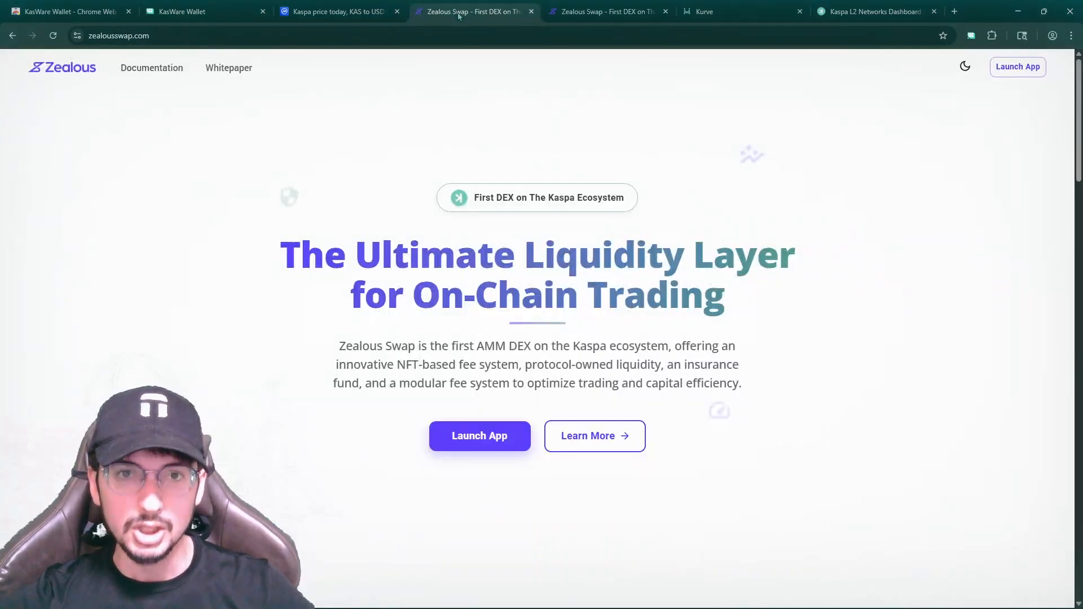
click(608, 11)
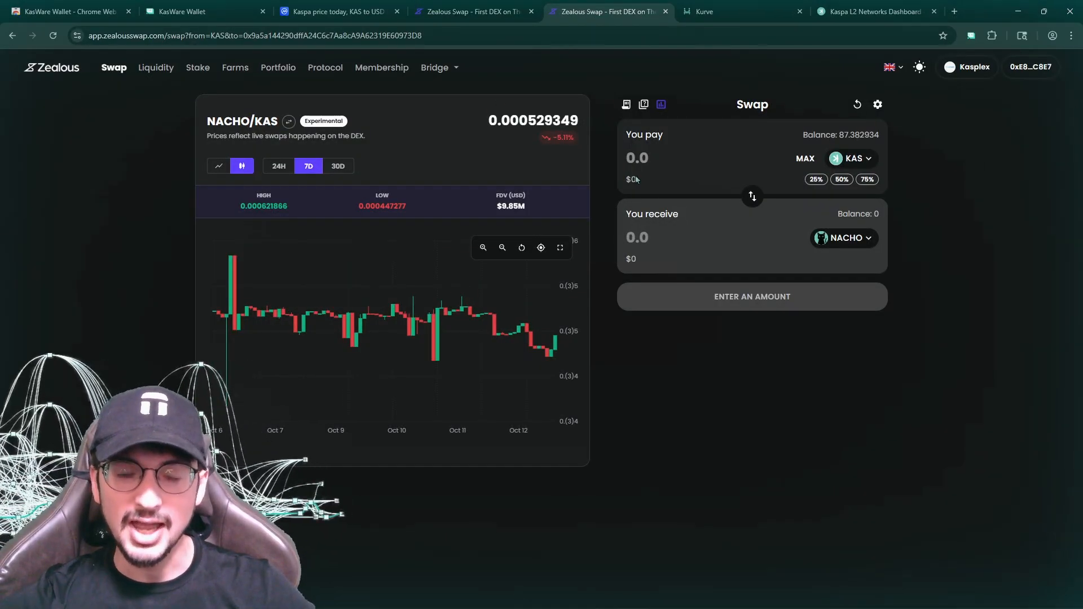
mouse_move(608, 220)
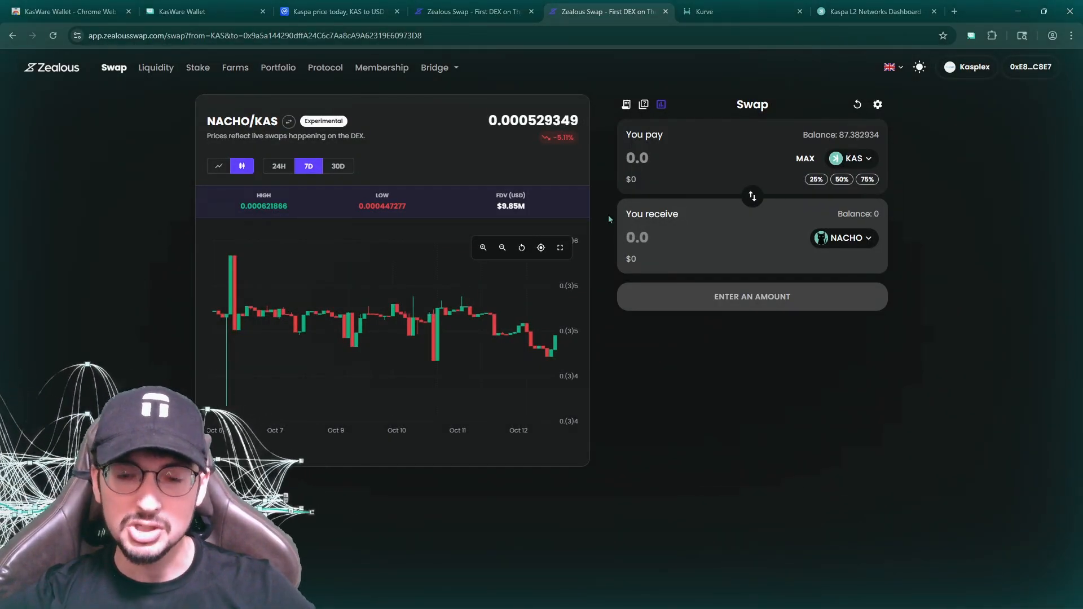
mouse_move(621, 166)
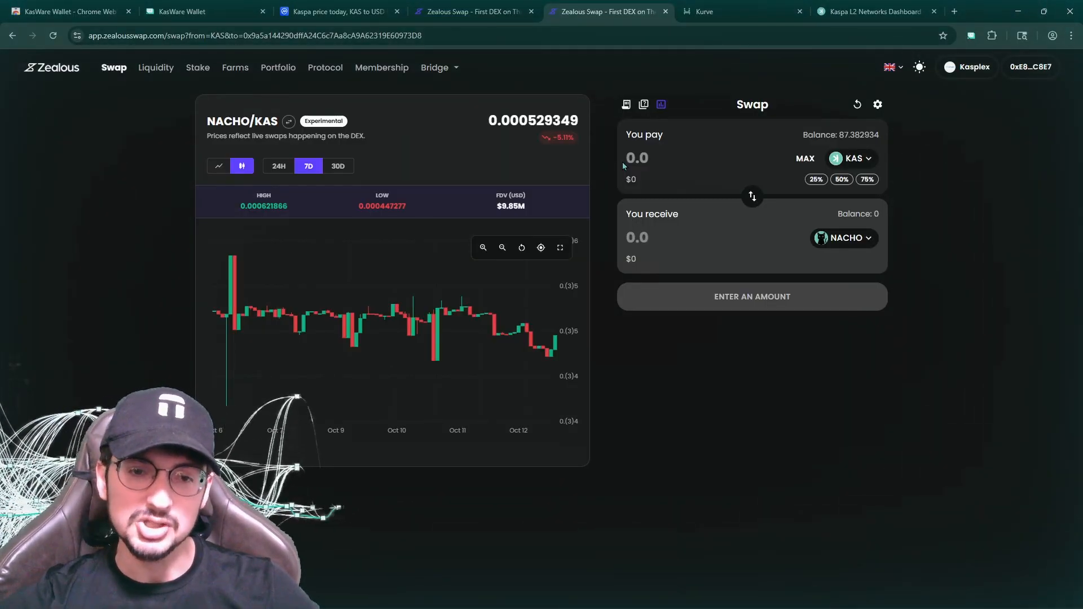
double_click(531, 121)
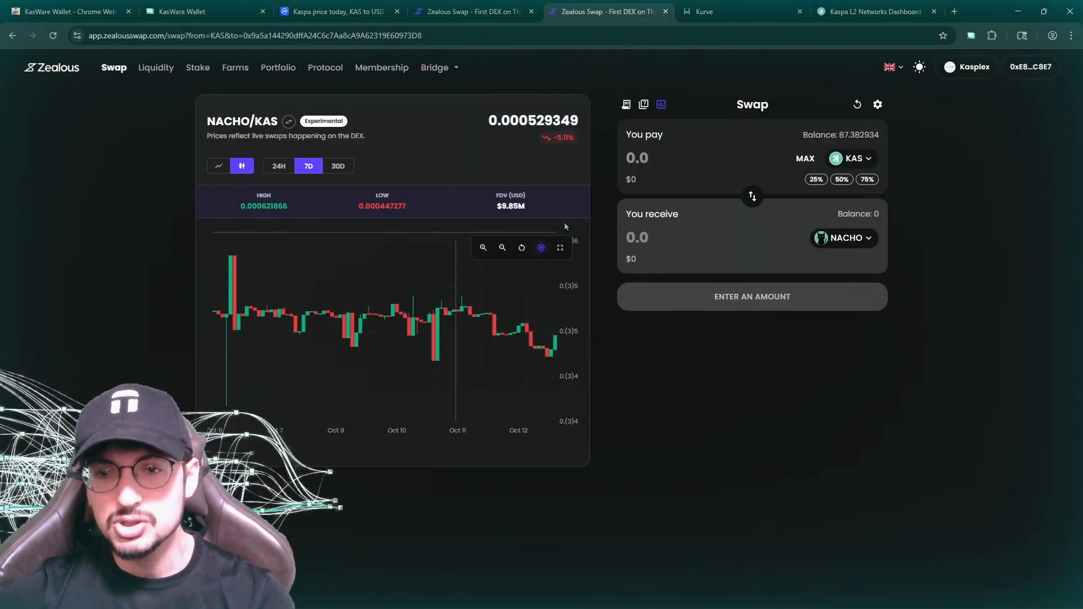
click(196, 67)
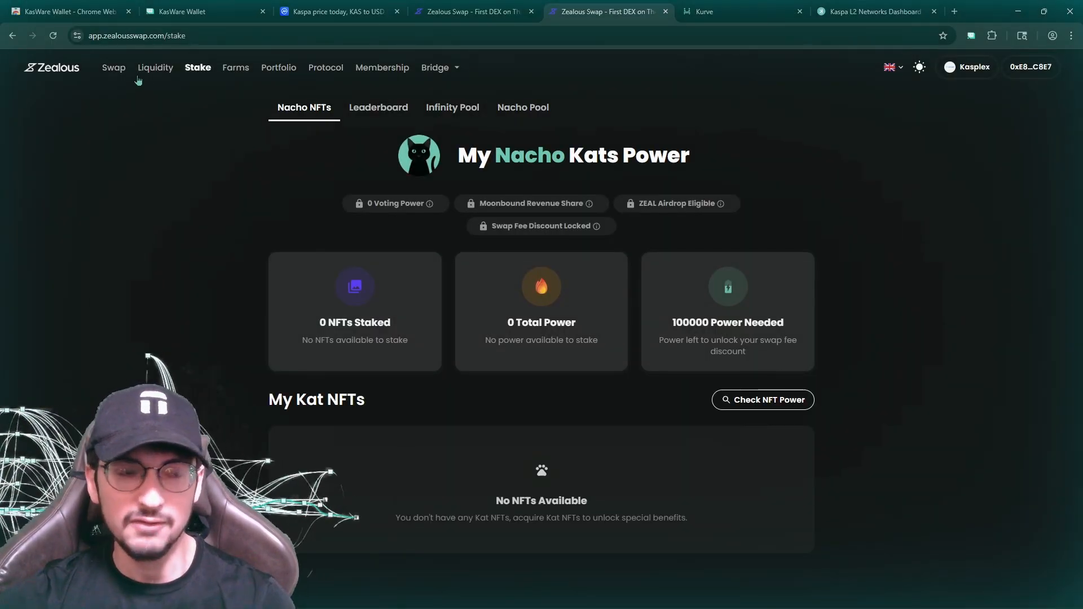
click(201, 11)
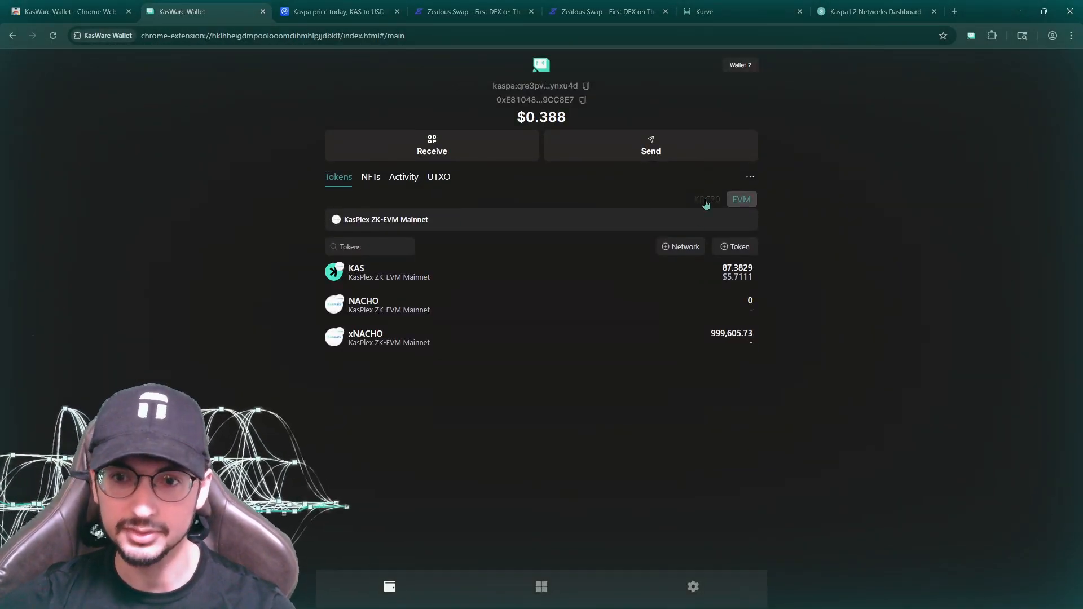
click(706, 199)
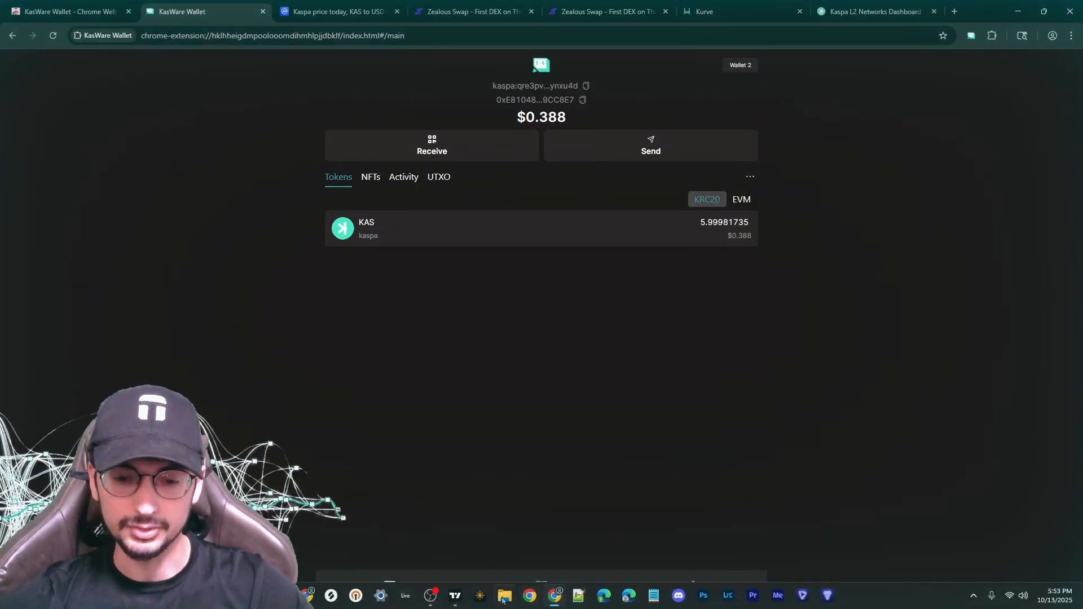